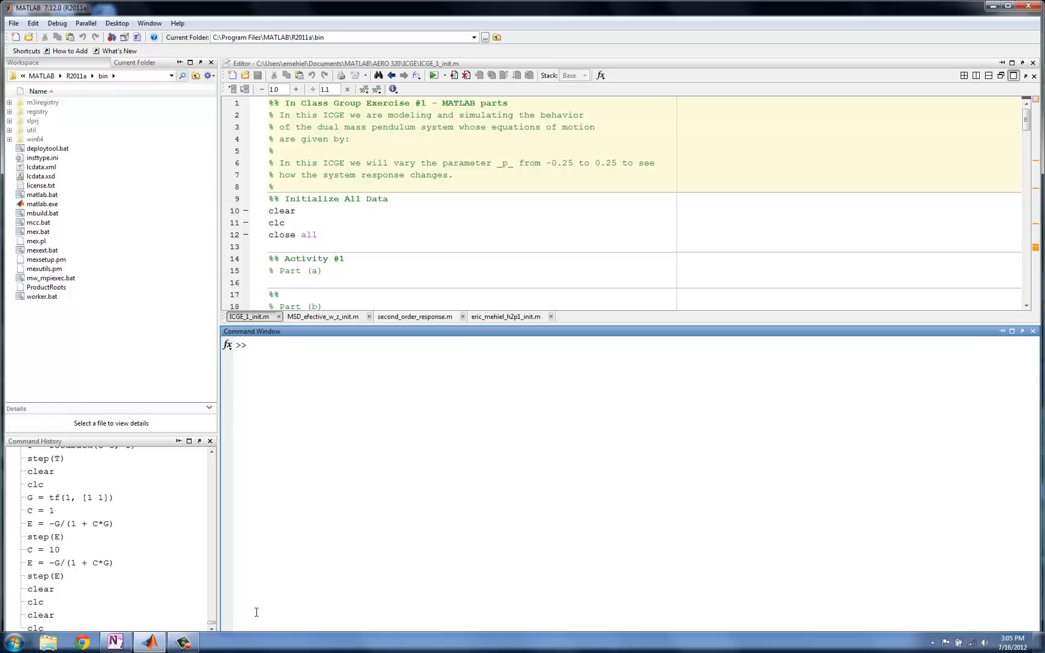
# Define the plant G = tf(1, [1 0 0]), i.e. 1/s^2, in the Command Window
pyautogui.click(253, 345)
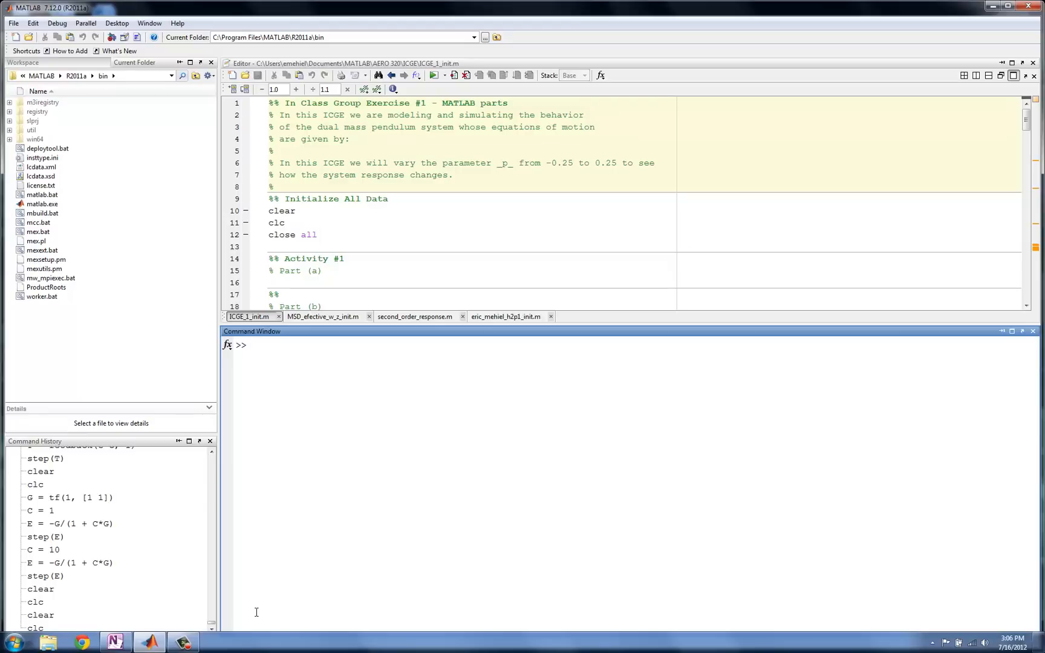
pyautogui.click(252, 345)
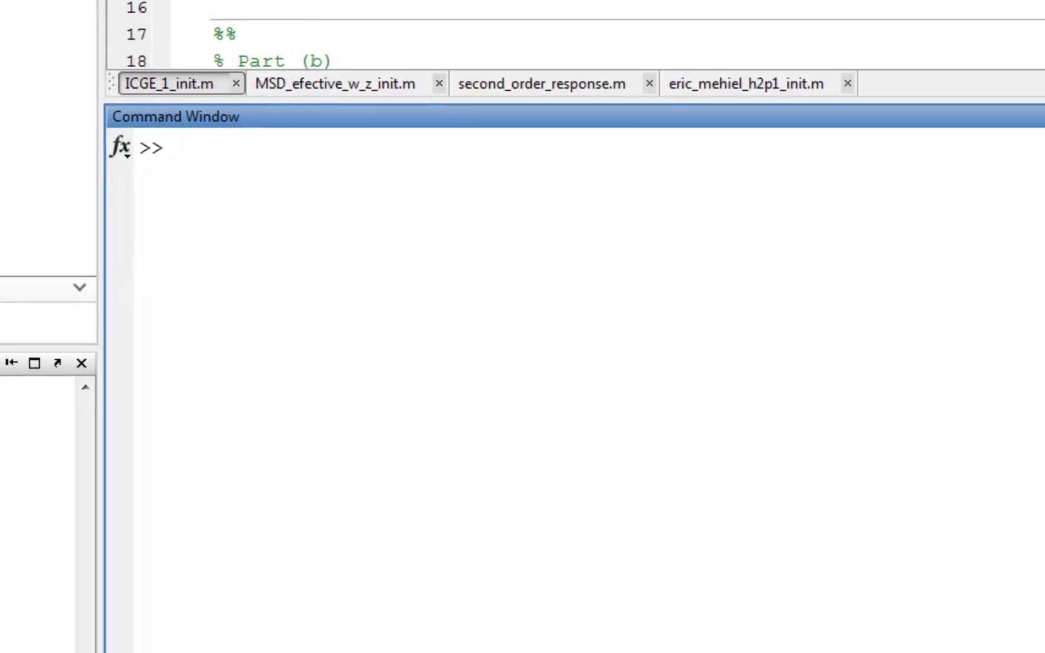
pyautogui.write('G')
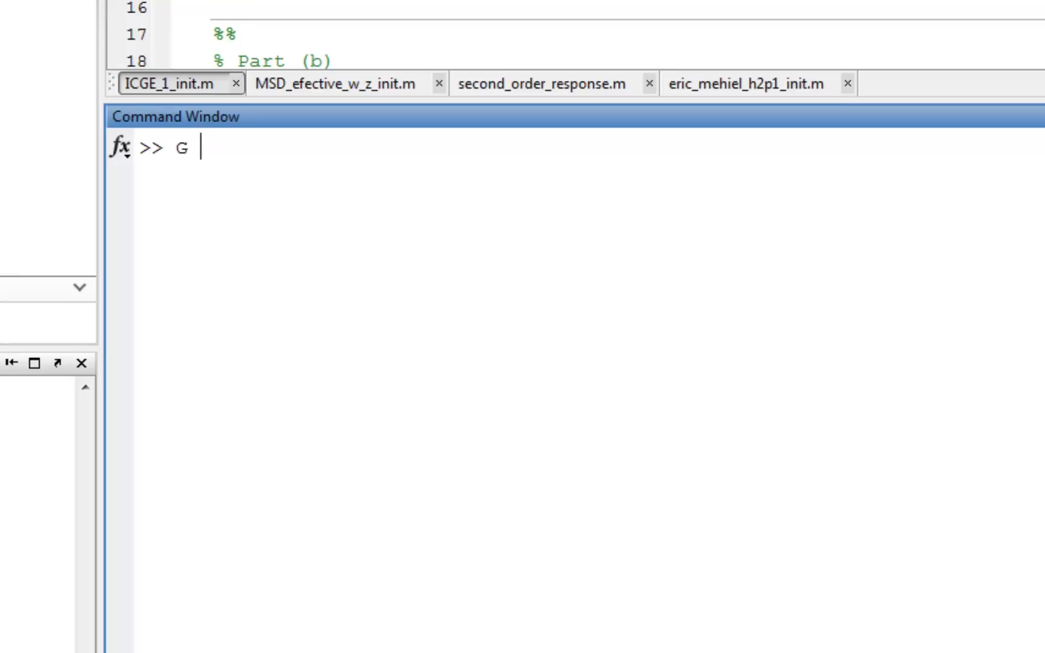
pyautogui.write('= tf(')
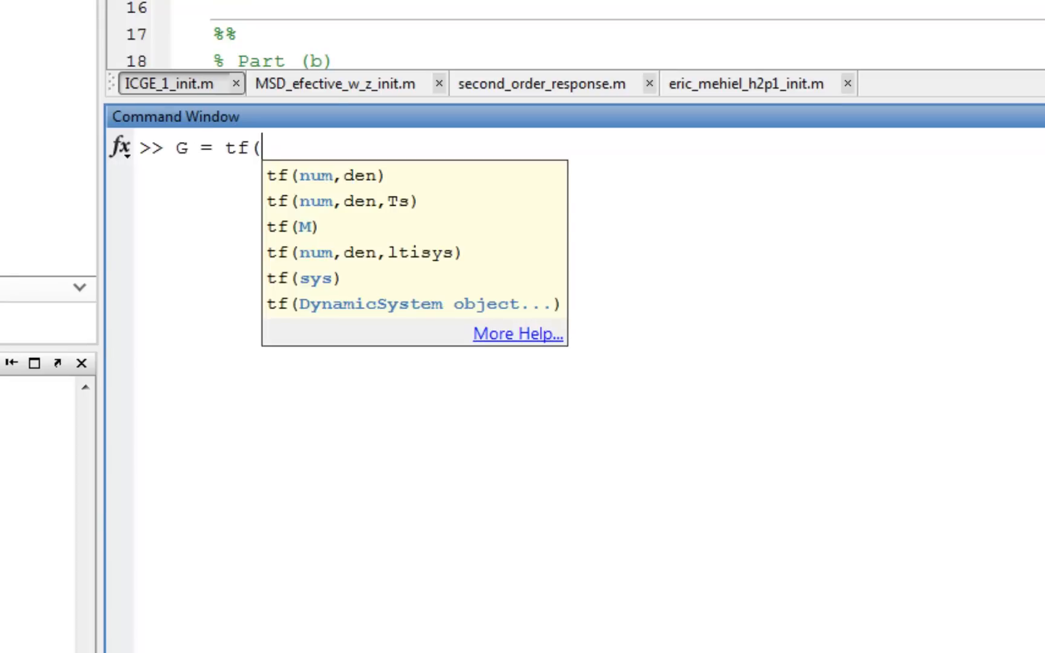
pyautogui.write('1, [1')
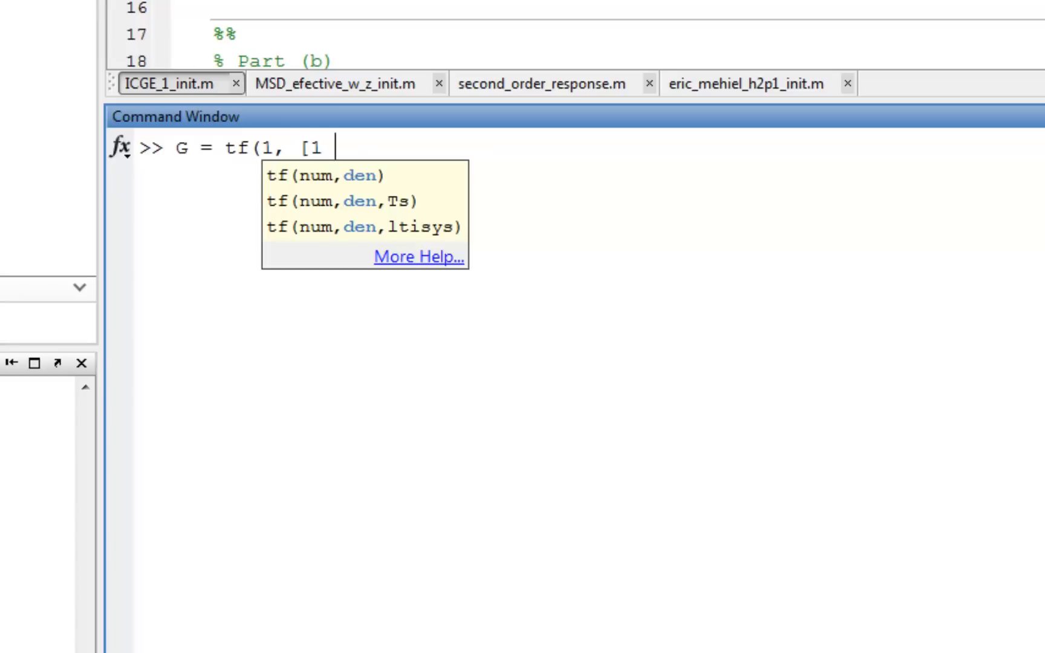
pyautogui.write('0 0]')
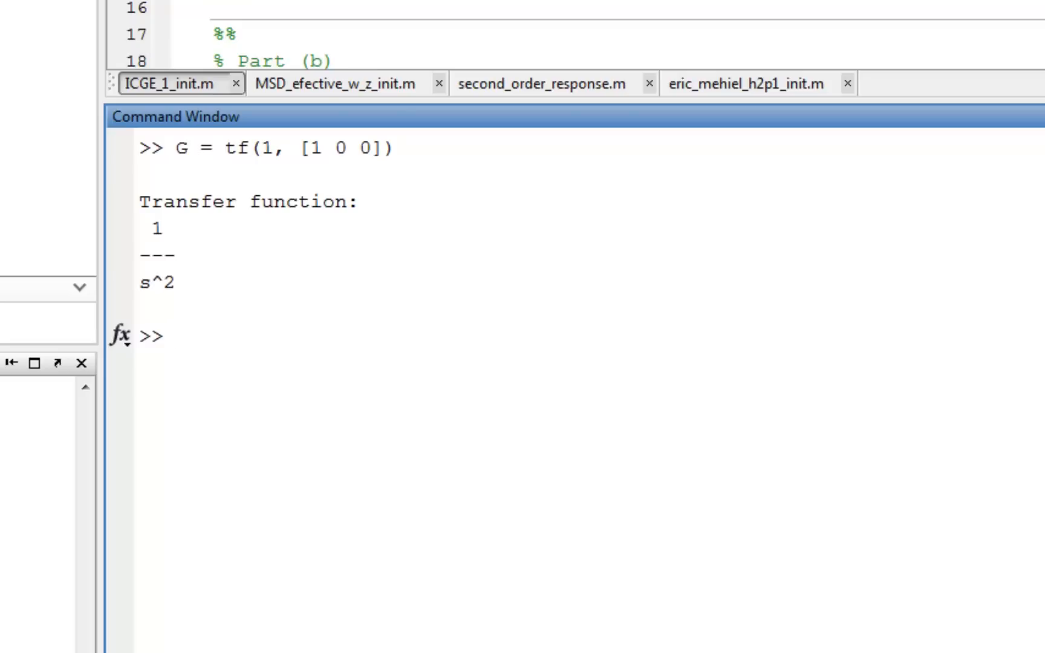
# Enter sisotool(G) to open the SISO Design Task for the plant
pyautogui.write('sis')
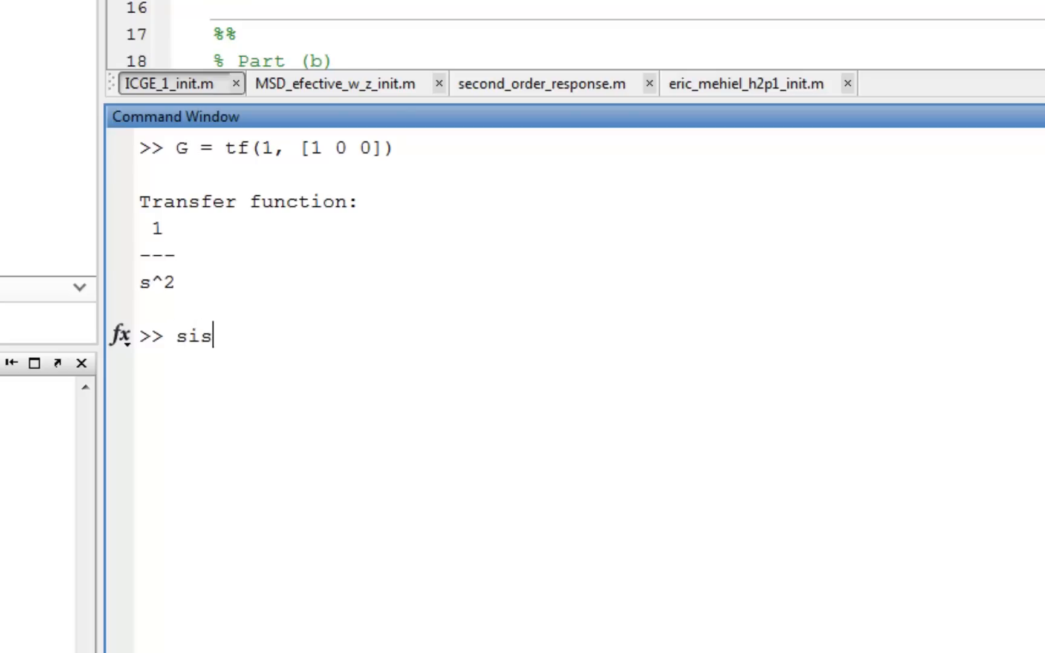
pyautogui.write('oto')
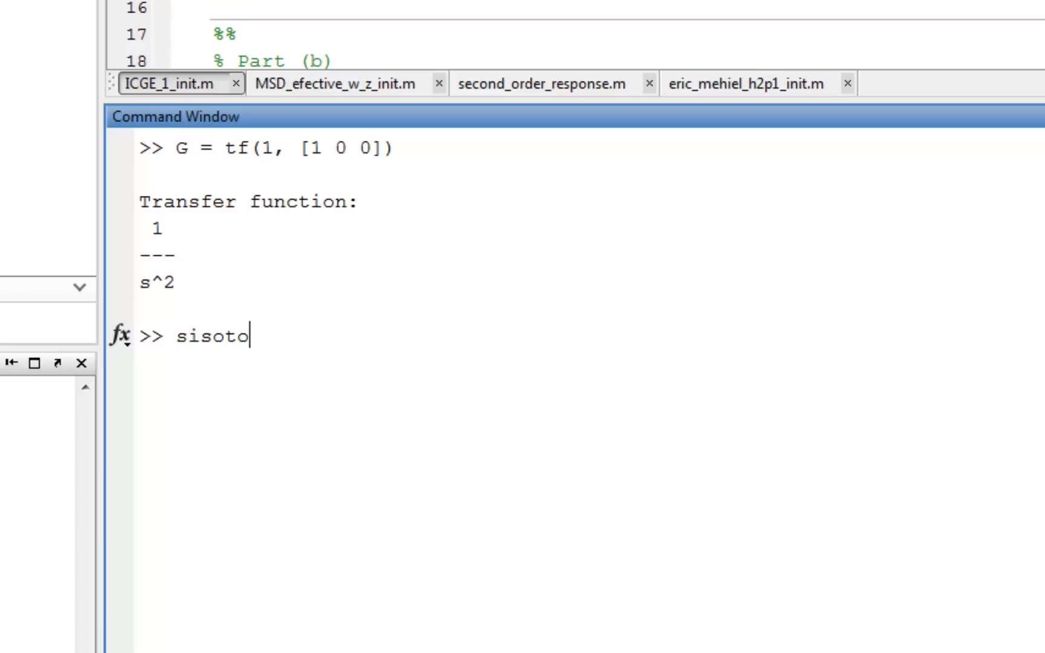
pyautogui.write('ol')
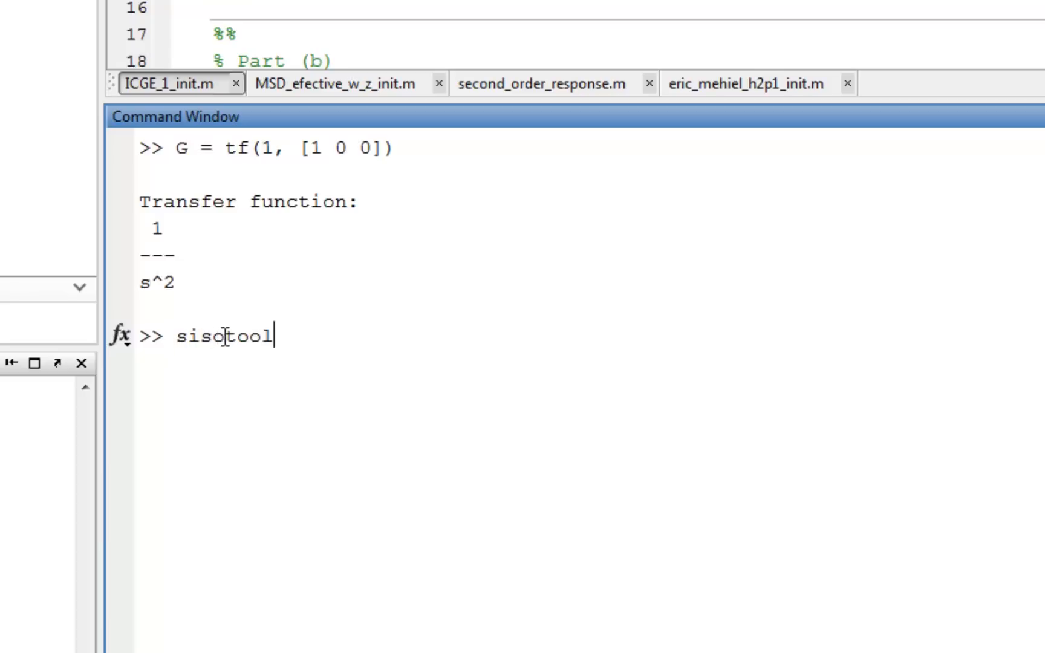
pyautogui.write('(')
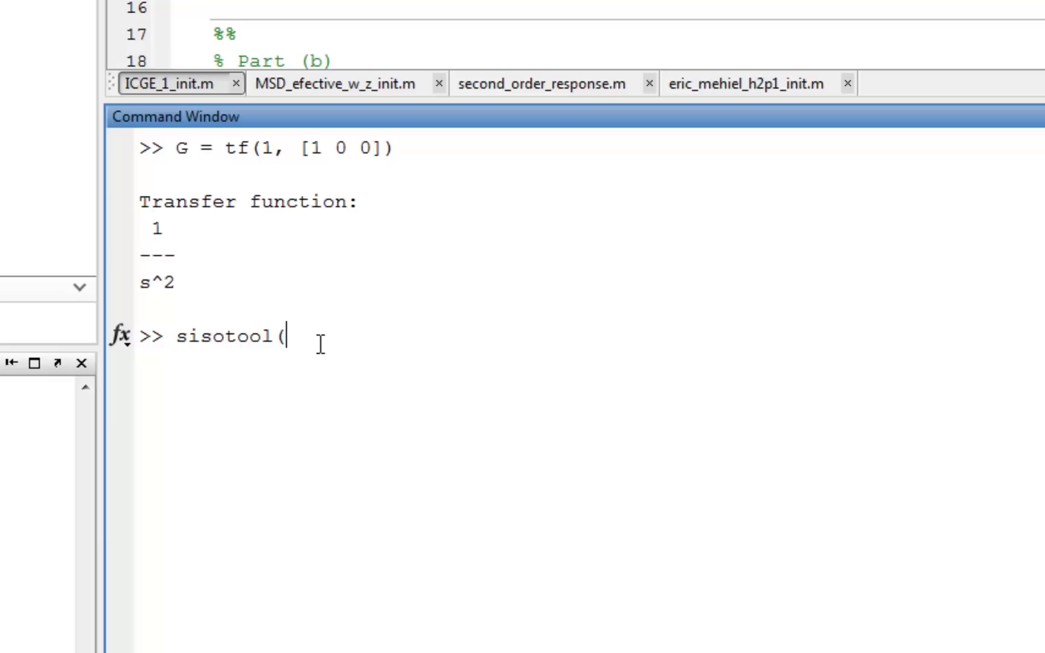
pyautogui.write('(')
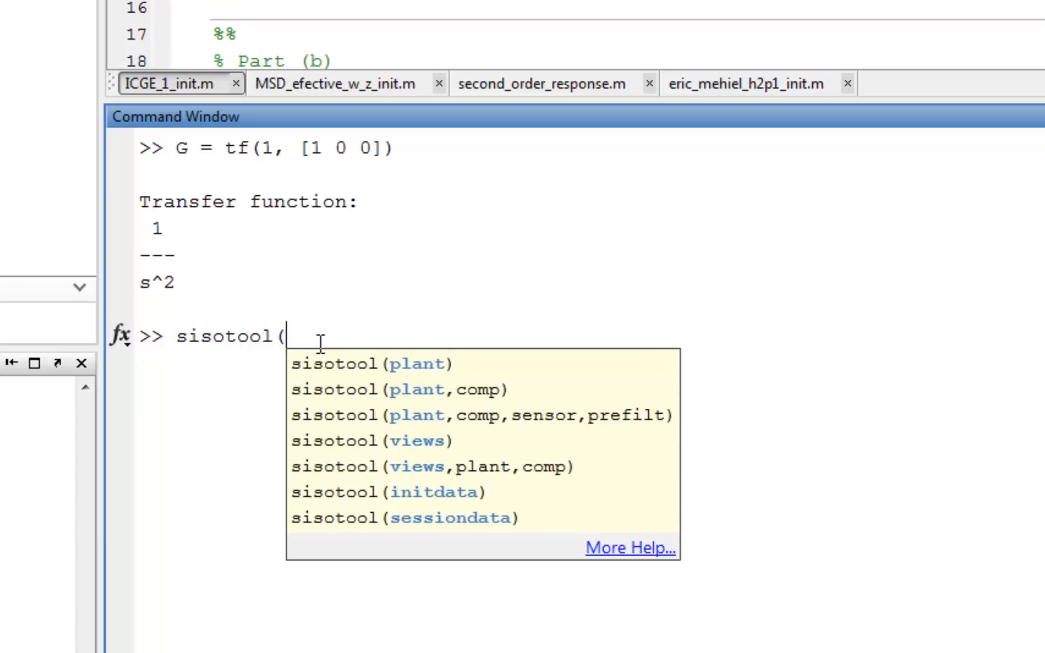
pyautogui.write('G)')
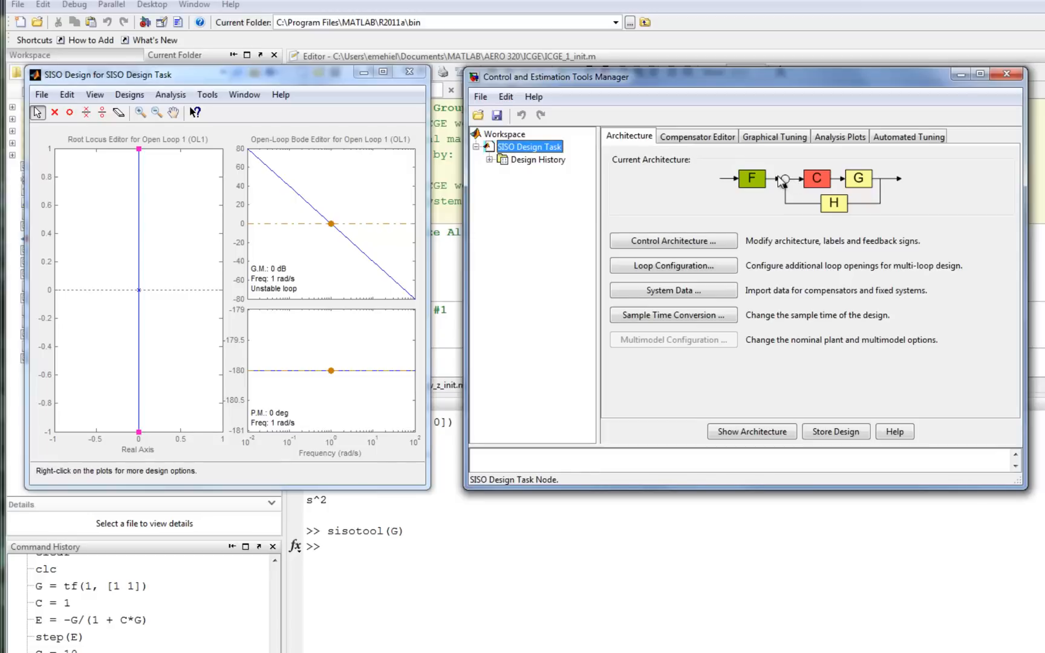
pyautogui.moveTo(847, 188)
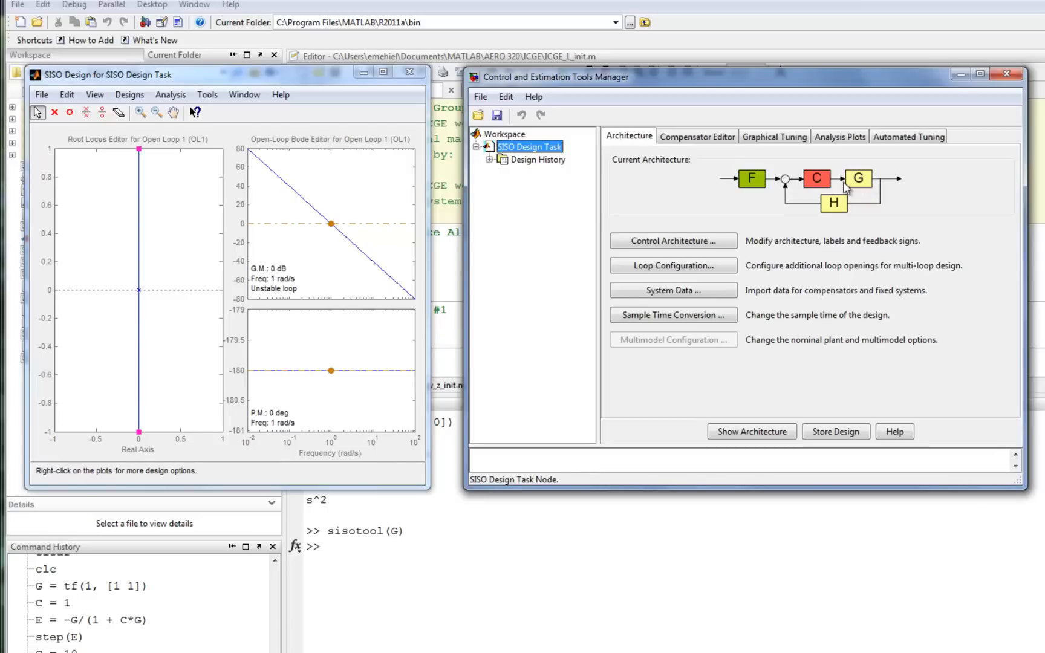
pyautogui.moveTo(847, 189)
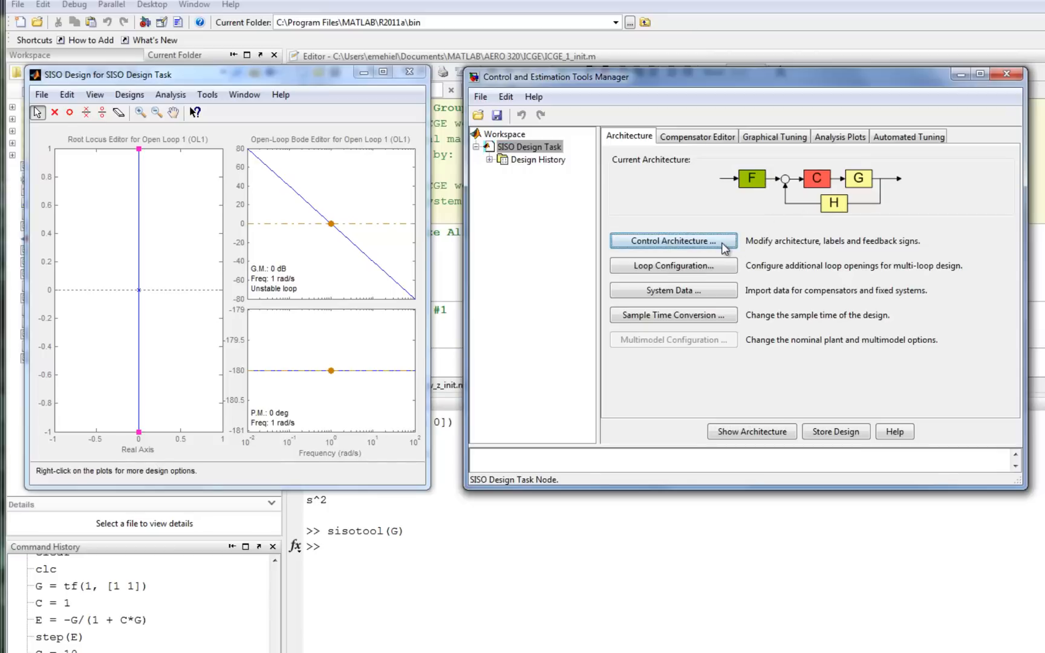
# Apply the first control architecture, with prefilter F outside the loop and sensor H, after reviewing Blocks and Signals
pyautogui.click(672, 241)
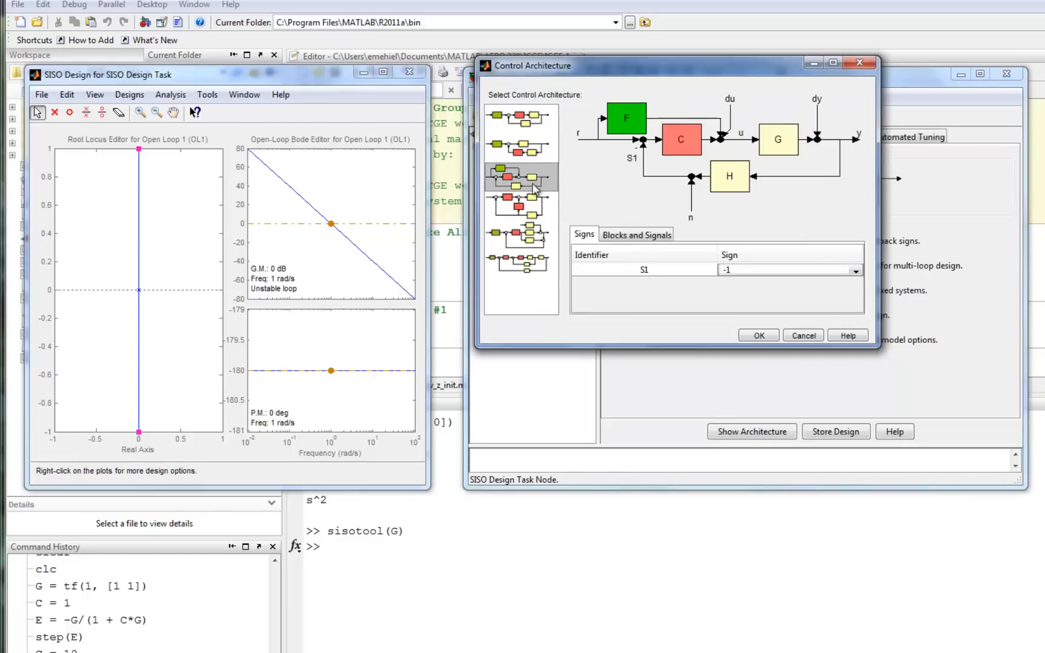
pyautogui.moveTo(697, 126)
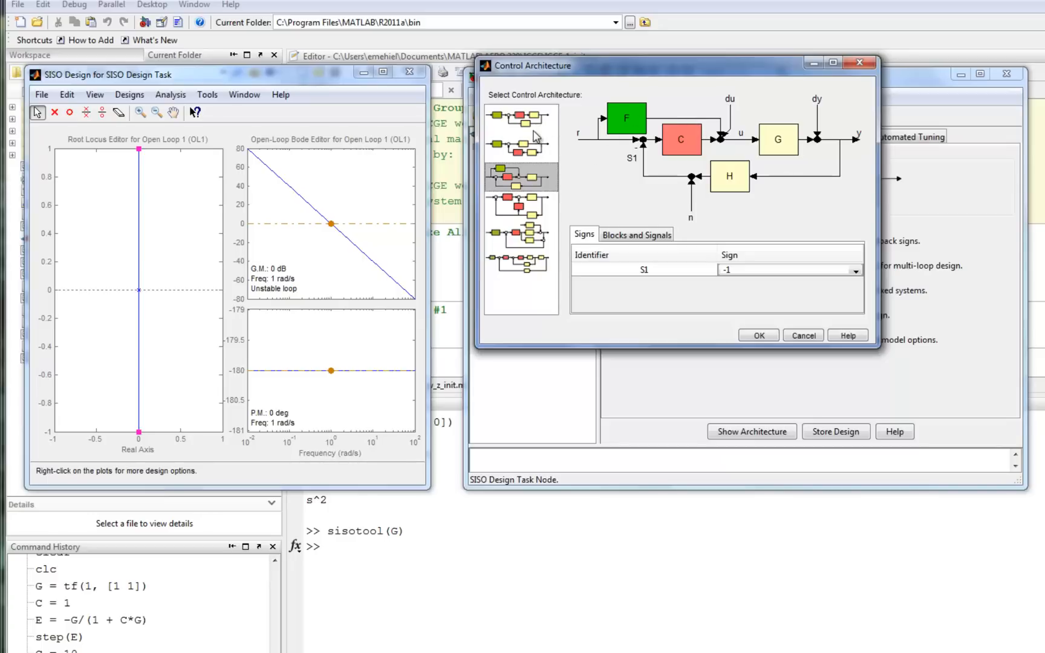
pyautogui.click(522, 118)
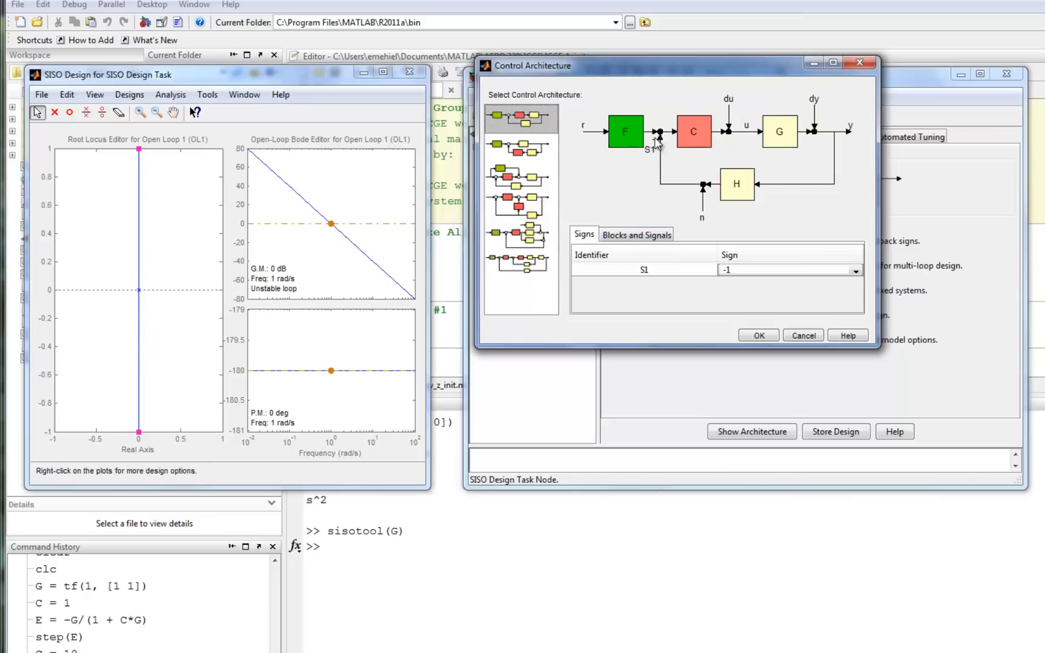
pyautogui.moveTo(777, 274)
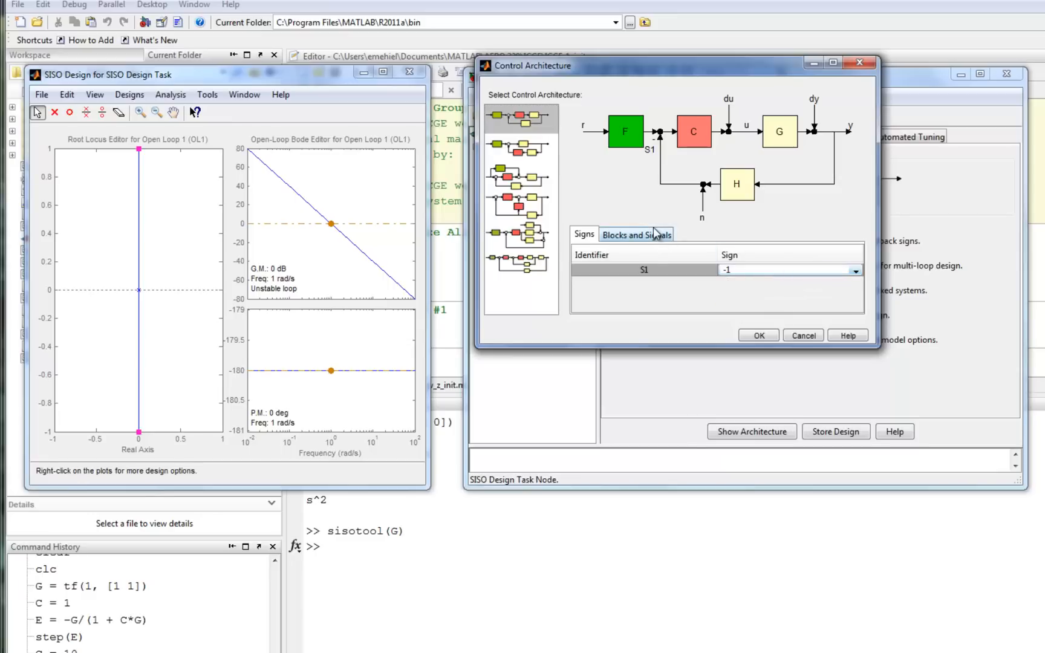
pyautogui.click(636, 234)
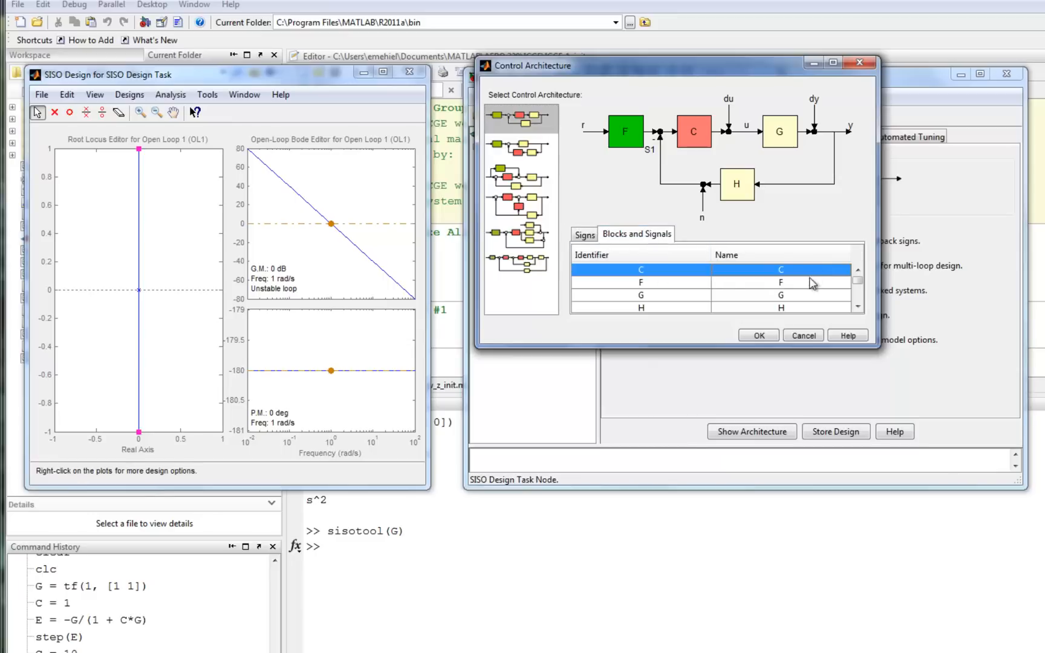
pyautogui.click(641, 307)
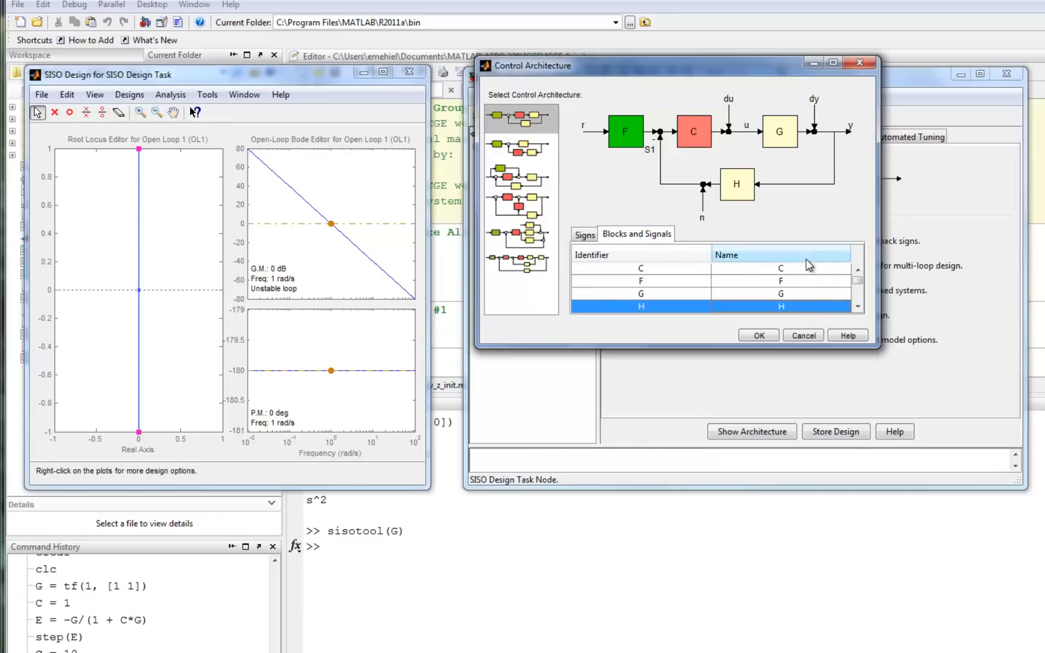
pyautogui.click(641, 295)
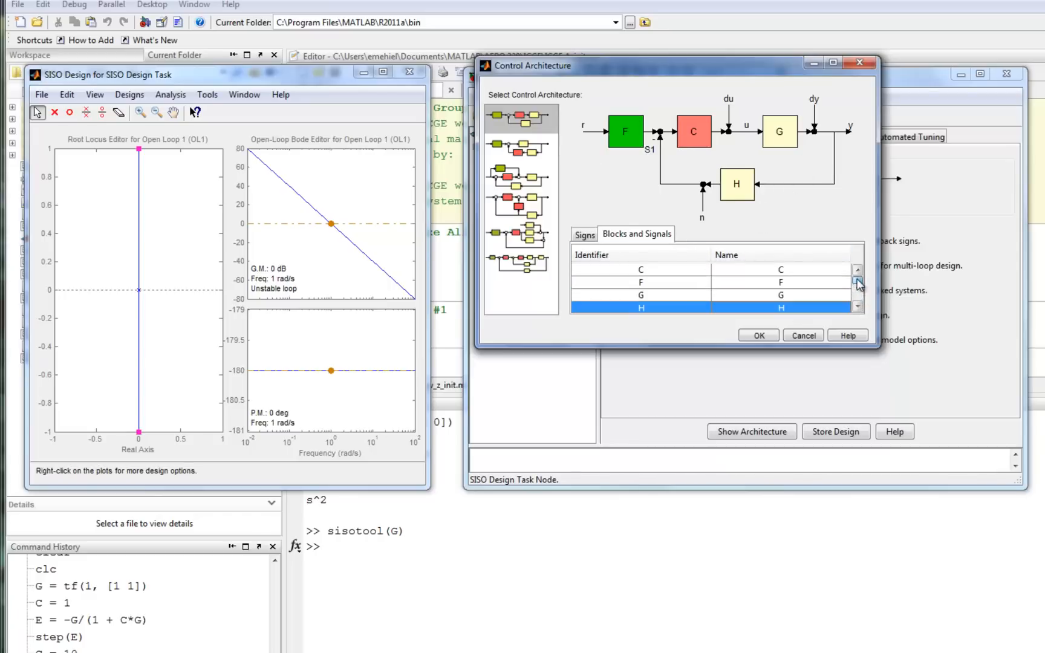
pyautogui.click(758, 334)
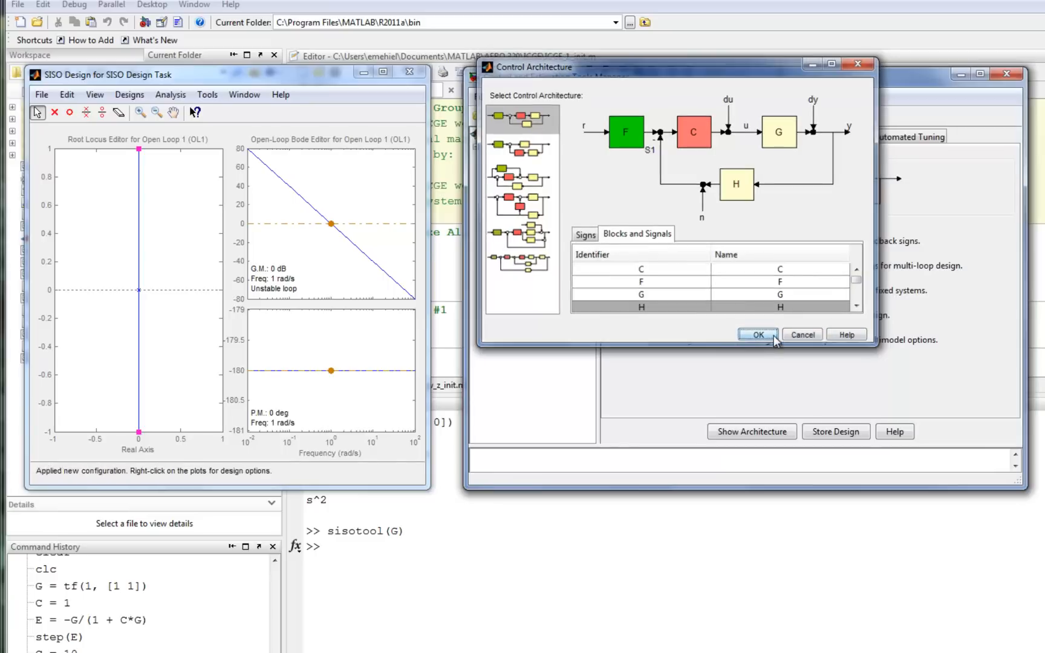
pyautogui.click(757, 335)
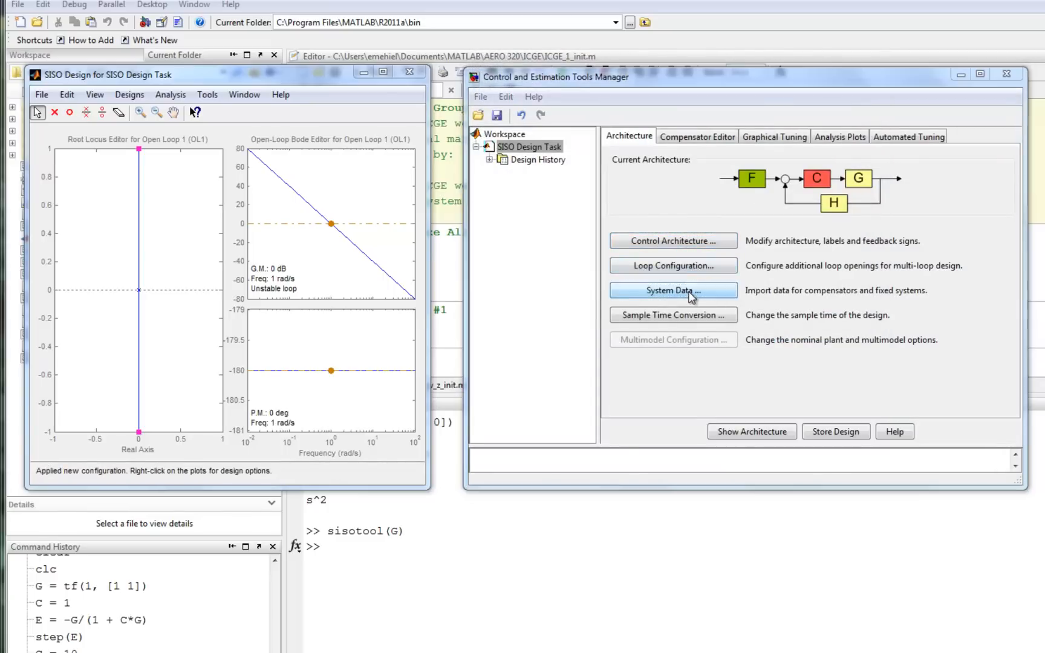
pyautogui.click(672, 290)
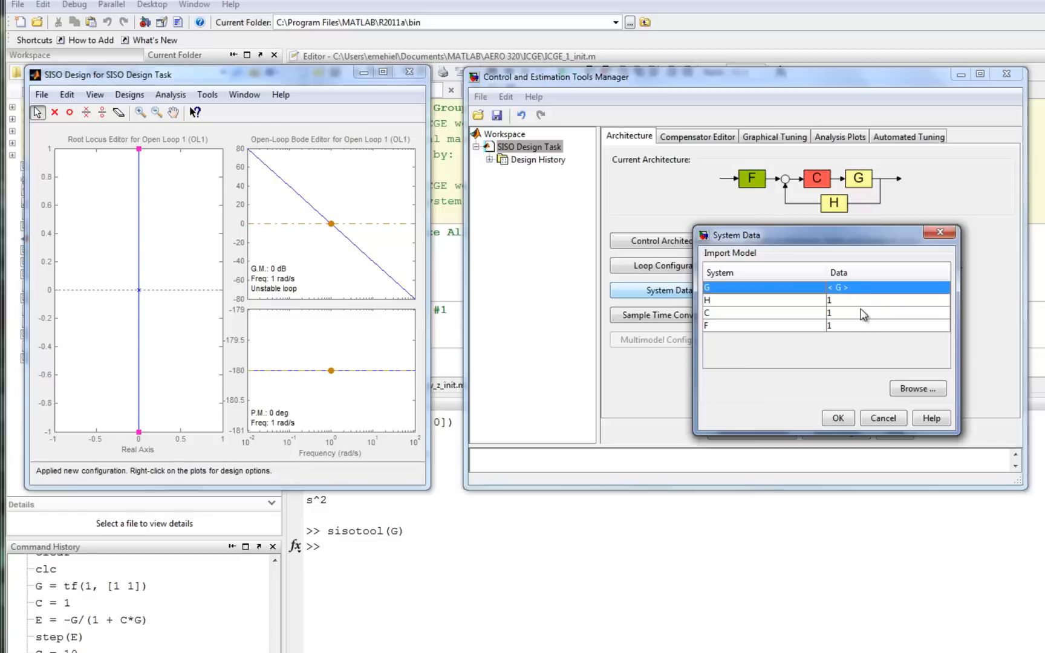
pyautogui.moveTo(847, 307)
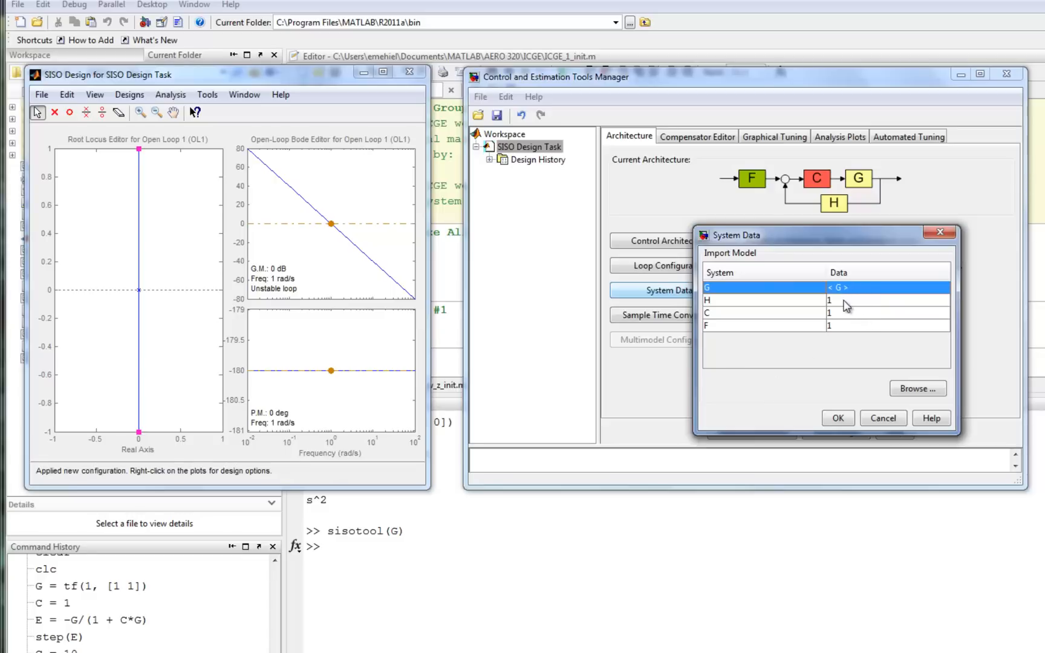
pyautogui.moveTo(851, 325)
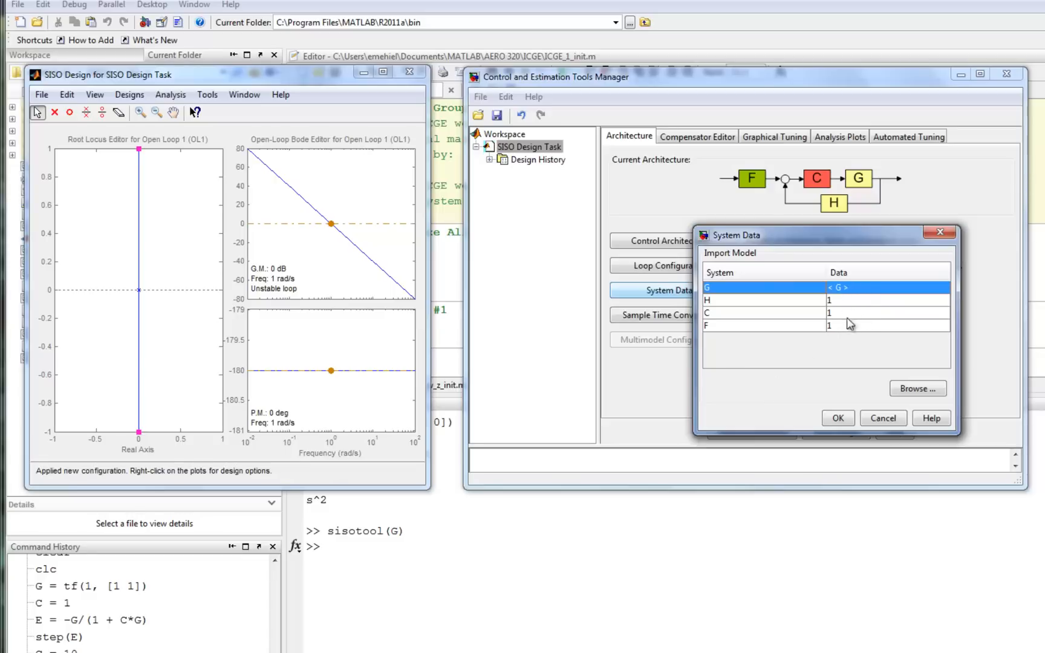
pyautogui.moveTo(848, 335)
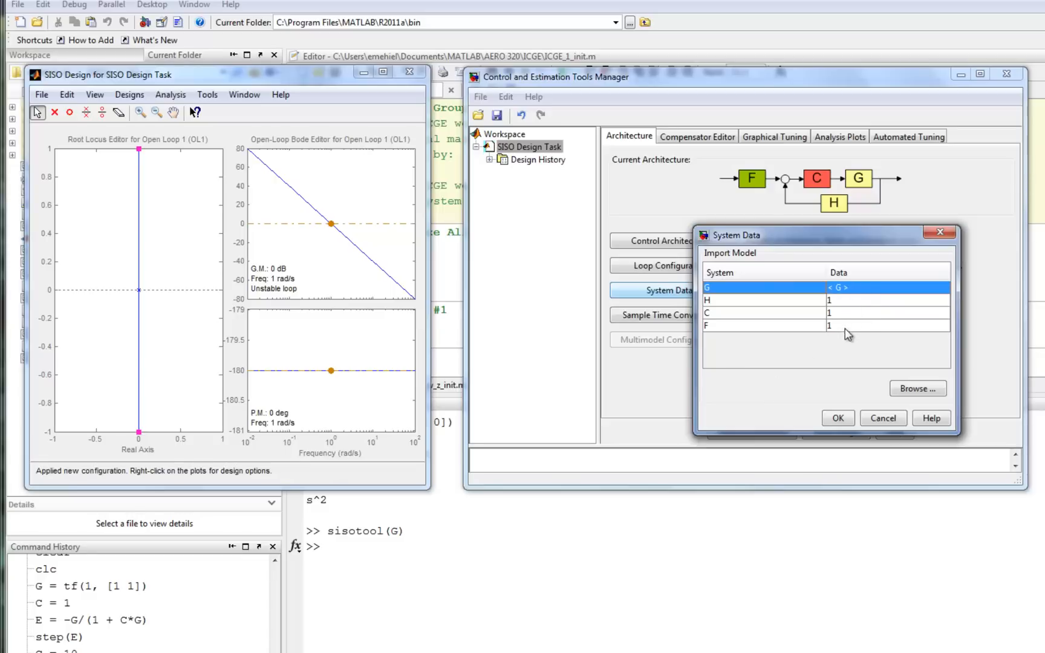
pyautogui.click(733, 312)
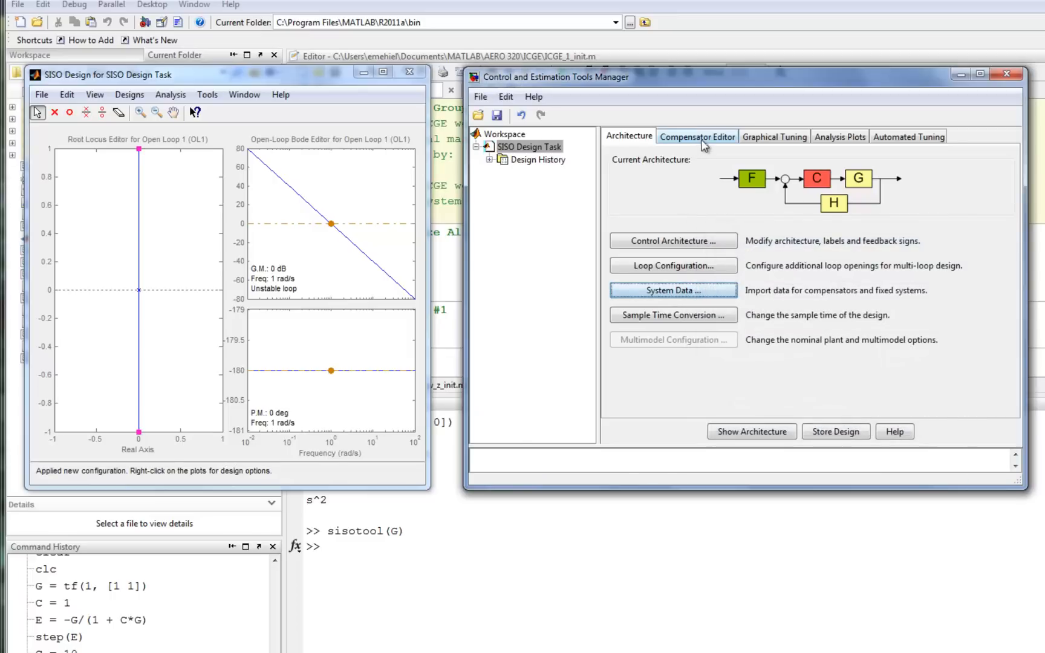
# In the Compensator Editor, try a C gain of 2, then set it back to 1
pyautogui.click(697, 136)
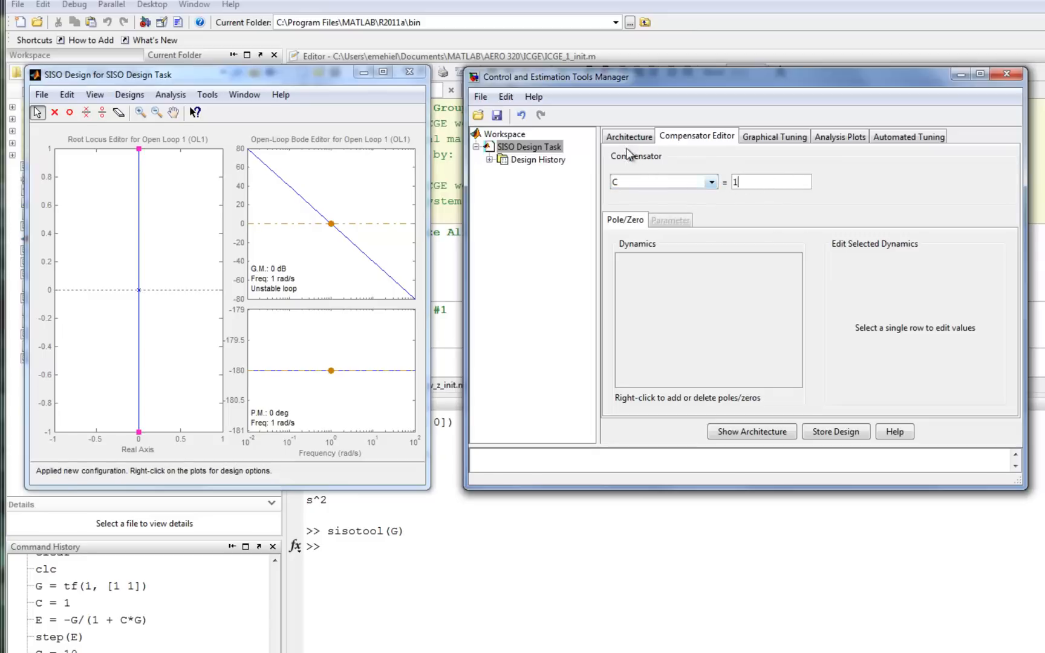
pyautogui.click(628, 137)
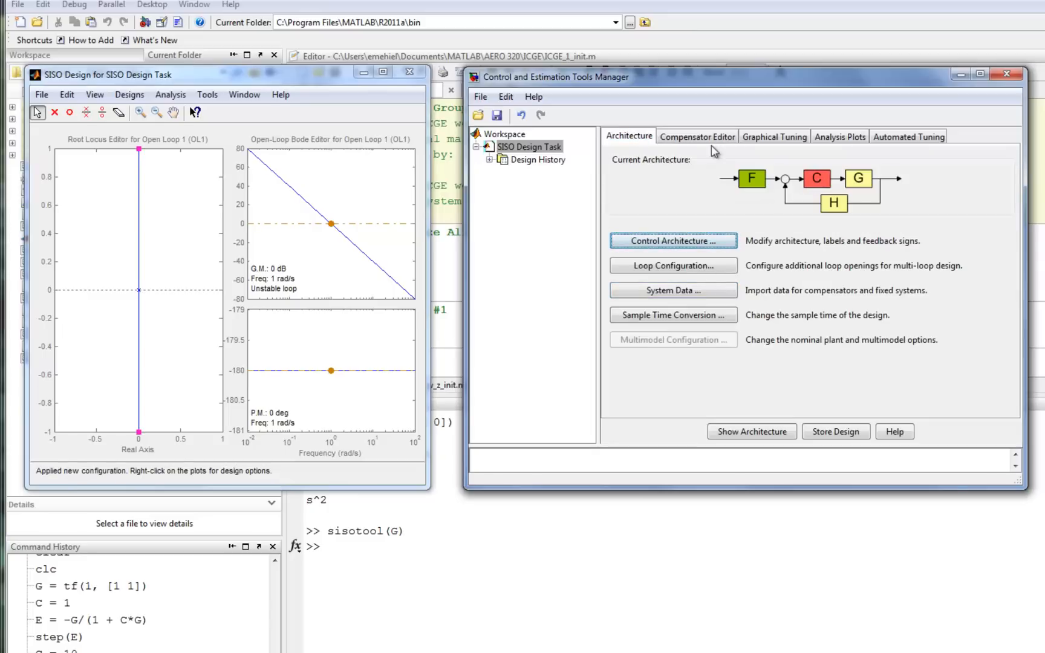
pyautogui.click(697, 137)
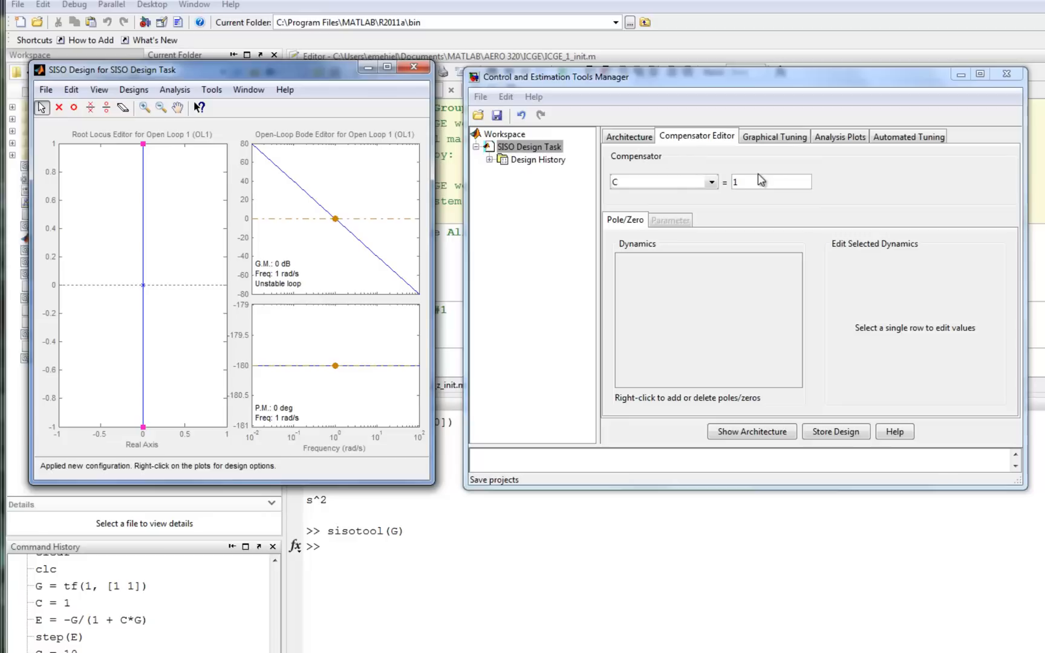
pyautogui.moveTo(180, 252)
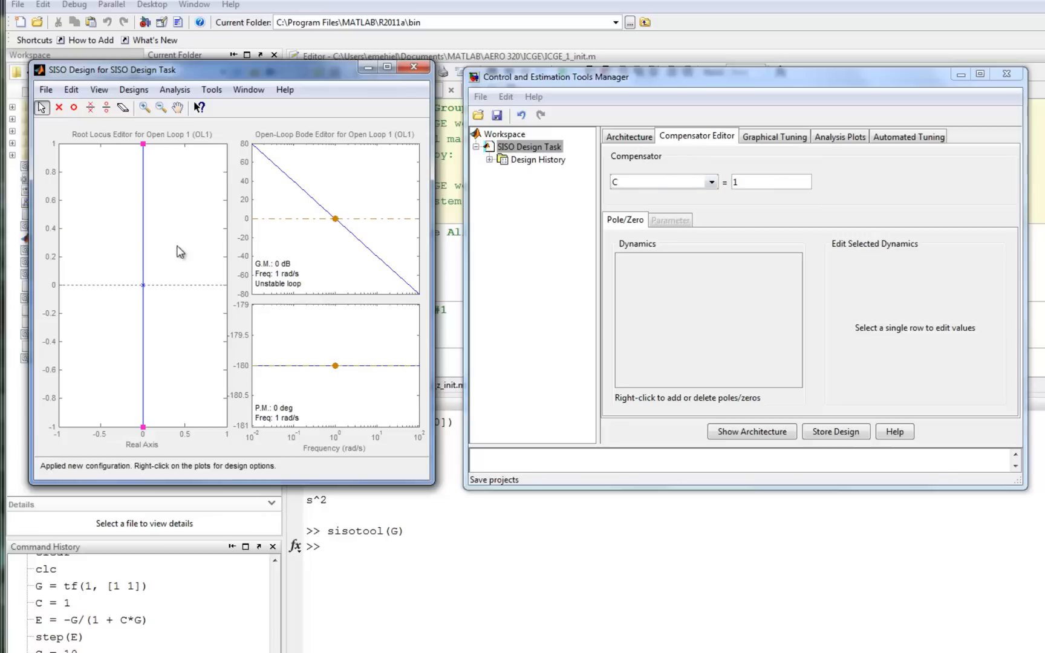
pyautogui.moveTo(315, 242)
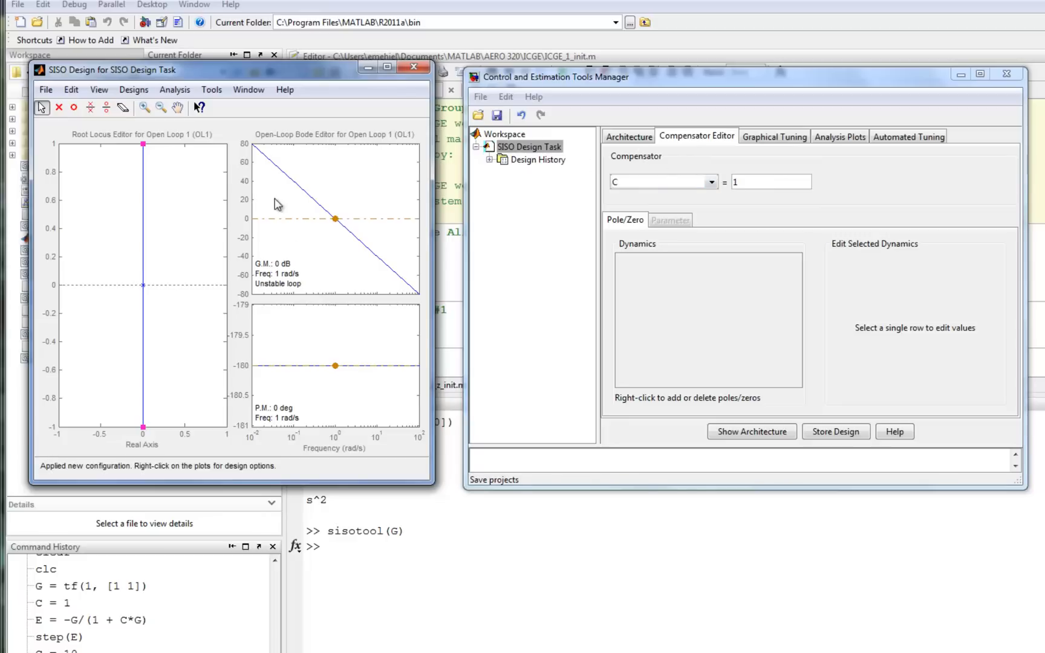
pyautogui.click(771, 182)
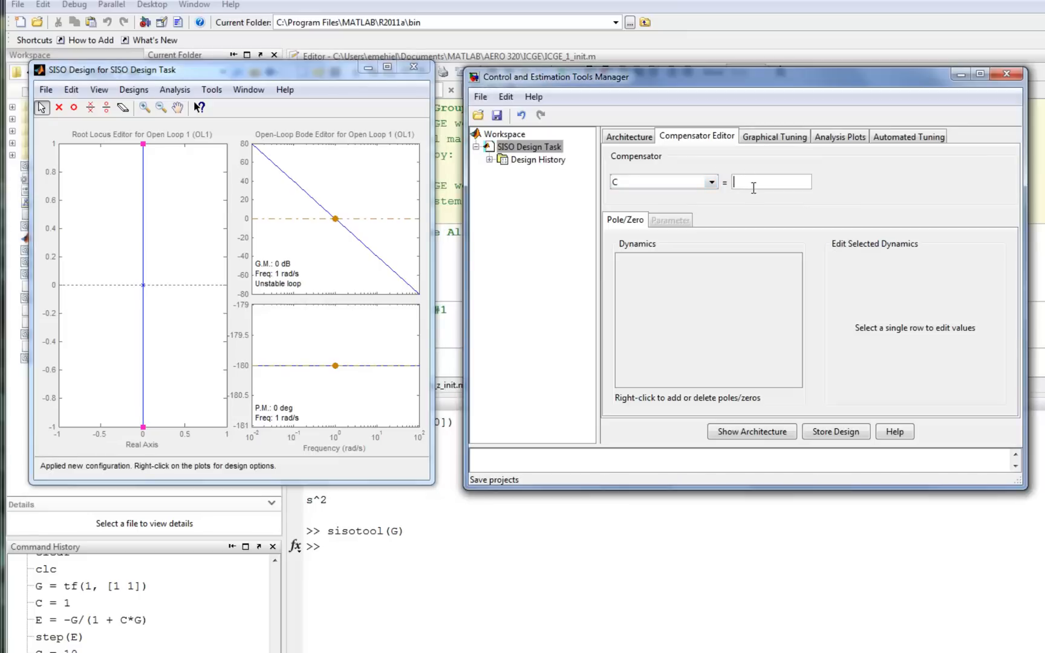
pyautogui.write('2')
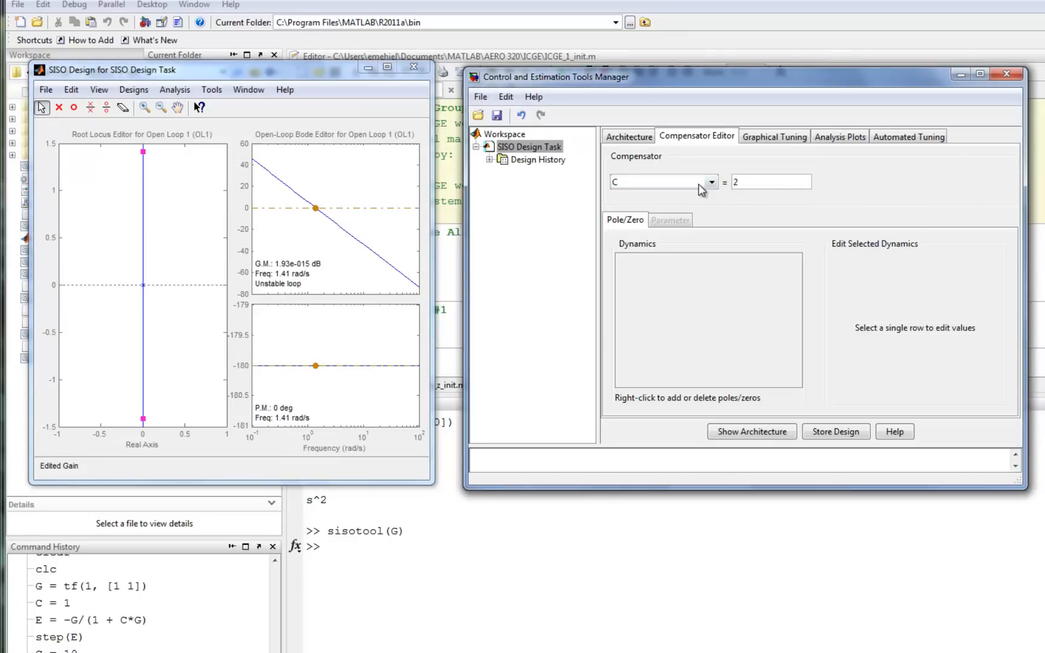
pyautogui.moveTo(123, 368)
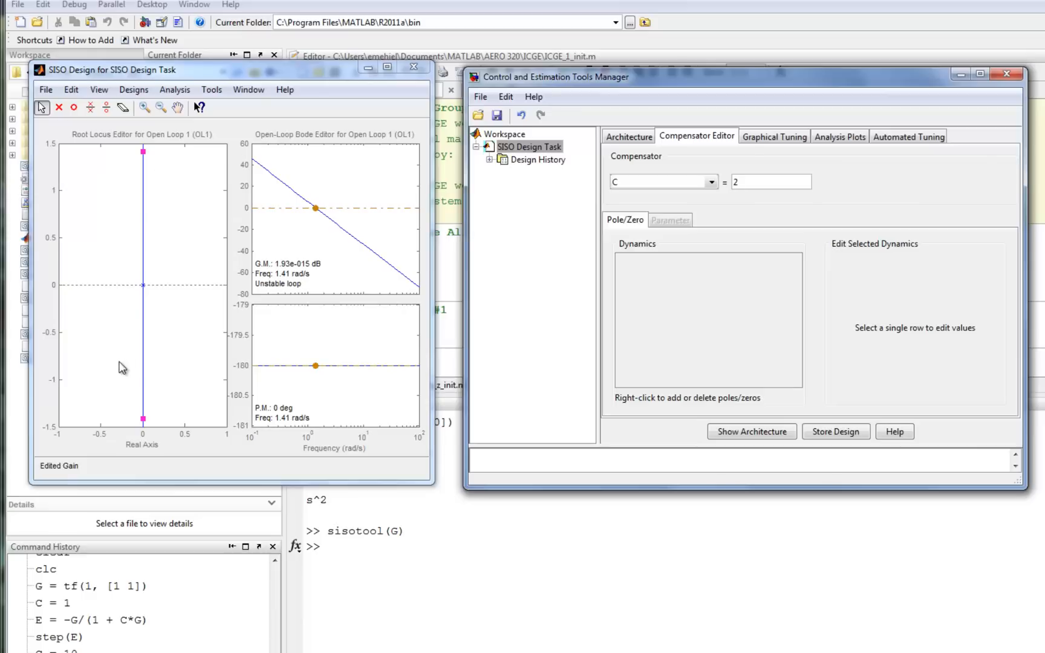
pyautogui.moveTo(715, 150)
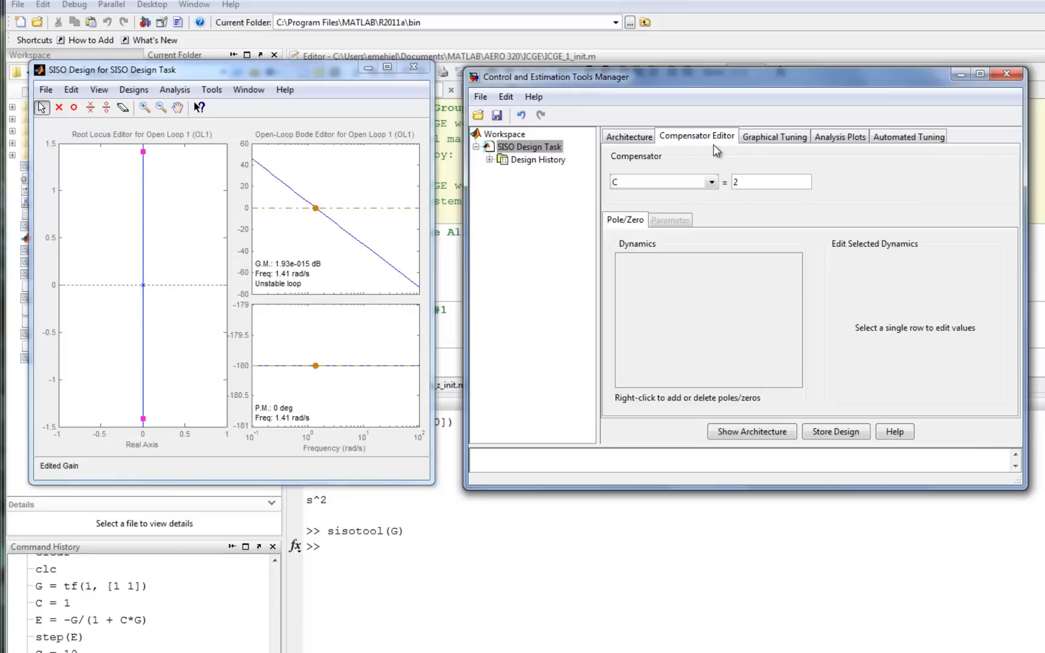
pyautogui.write('1')
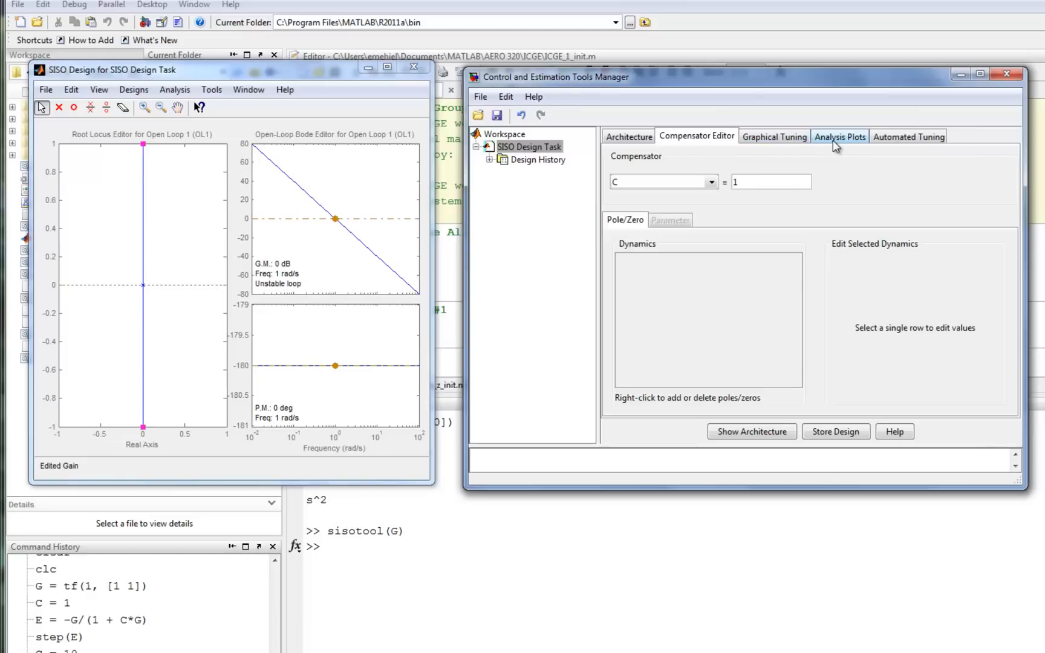
# Show a Step analysis plot of Closed Loop r to y as Plot 1
pyautogui.click(840, 136)
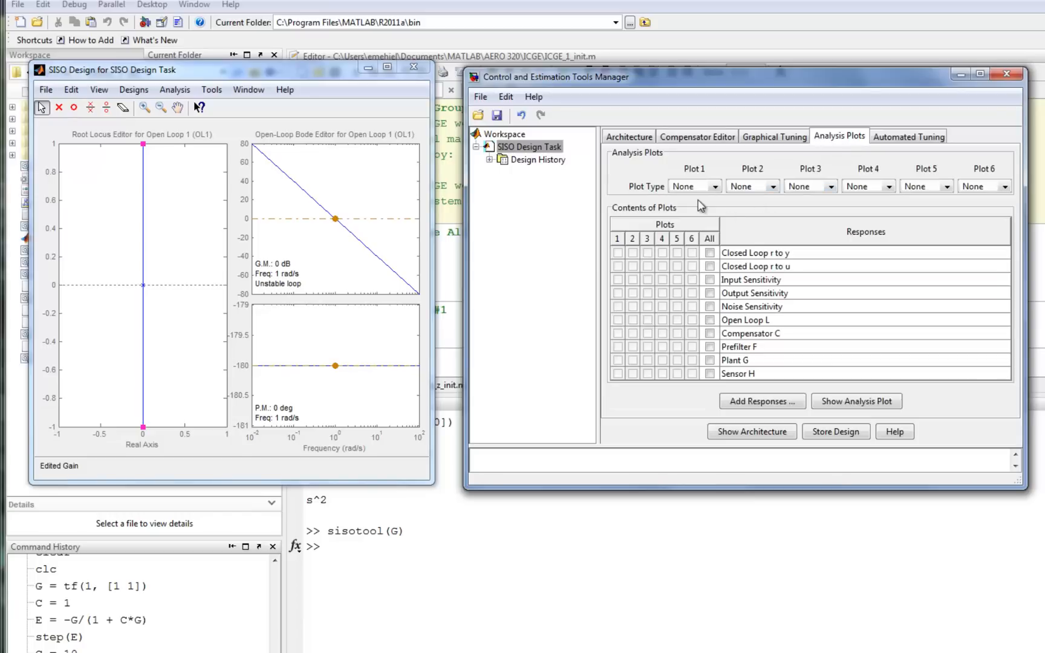
pyautogui.click(693, 186)
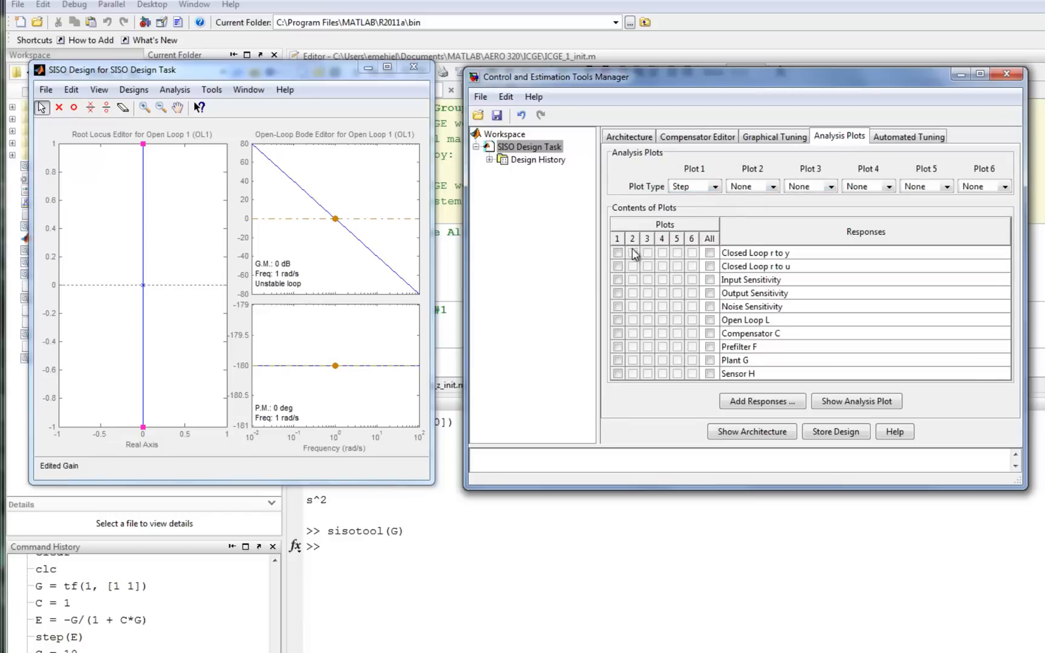
pyautogui.click(618, 252)
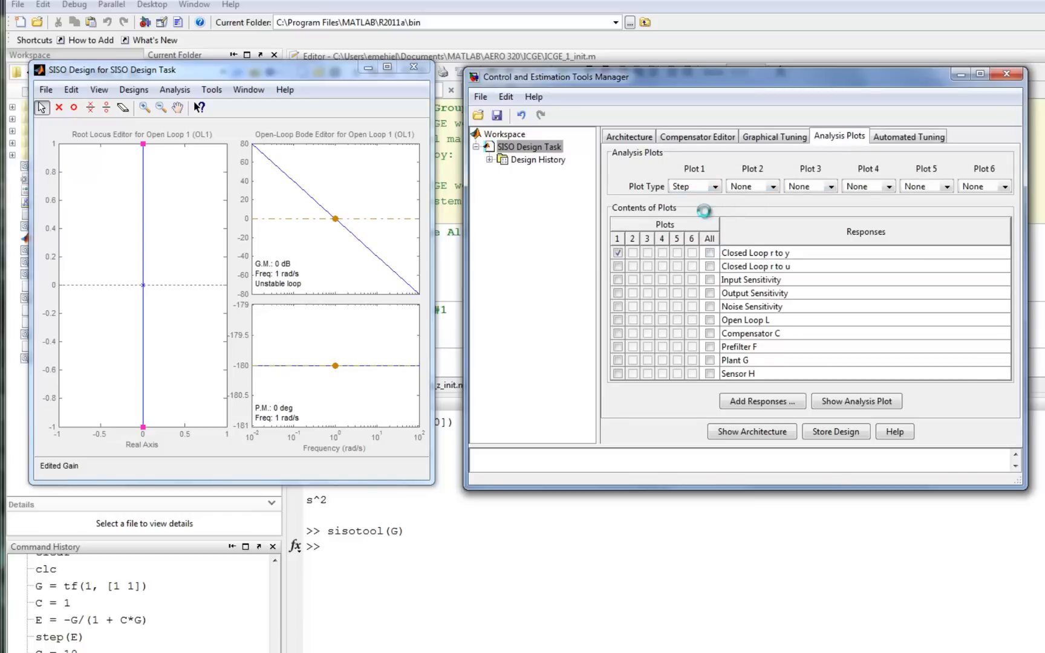
pyautogui.click(856, 401)
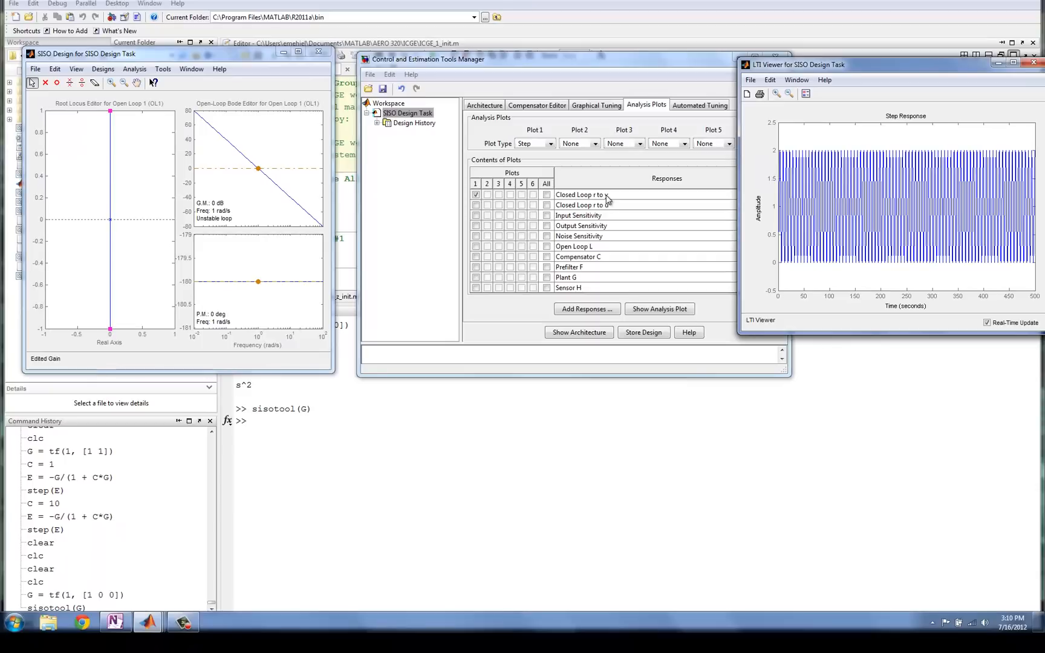
pyautogui.click(484, 104)
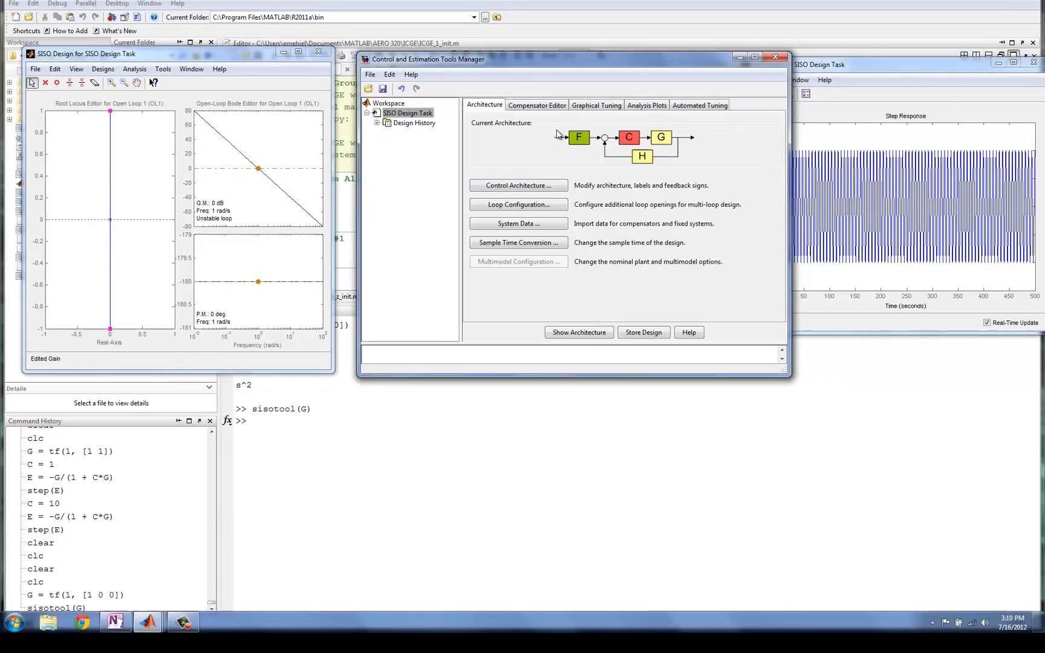
pyautogui.moveTo(536, 142)
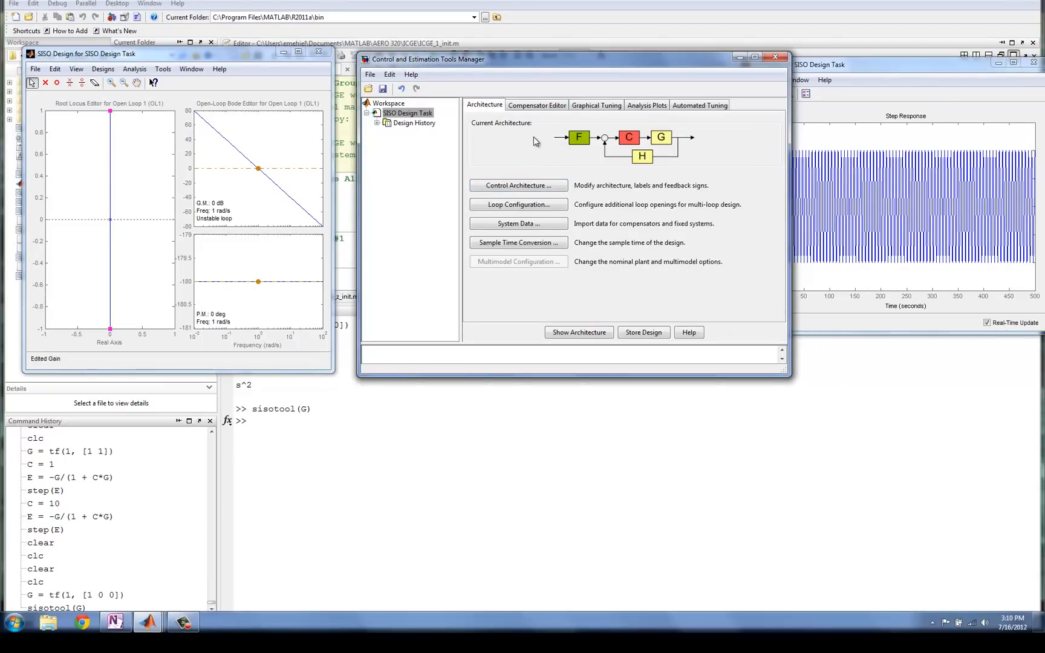
pyautogui.moveTo(595, 106)
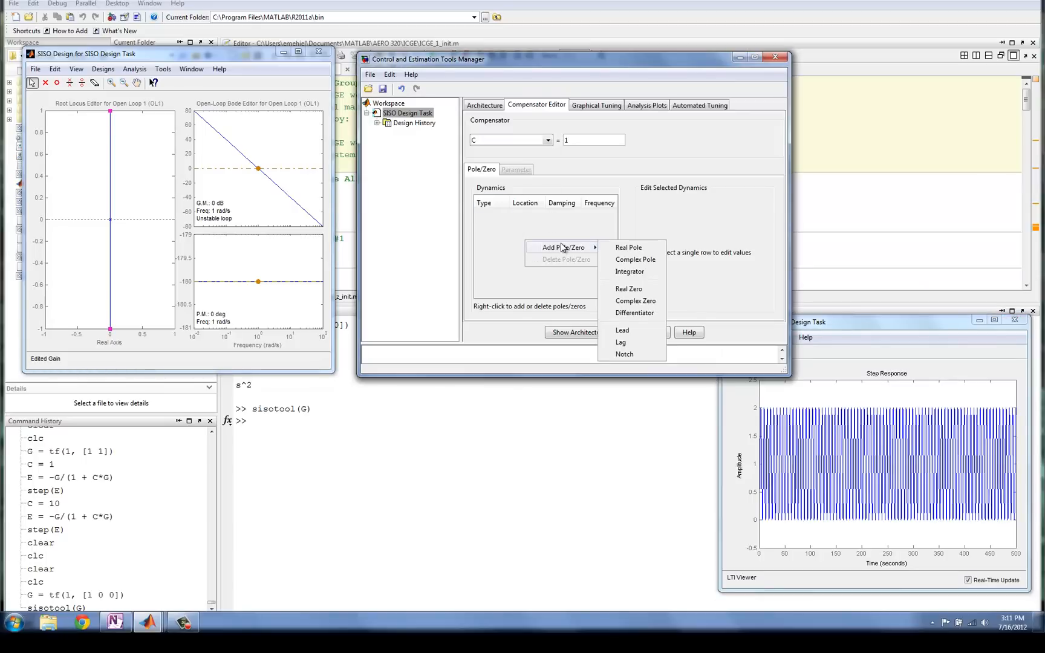
pyautogui.moveTo(635, 260)
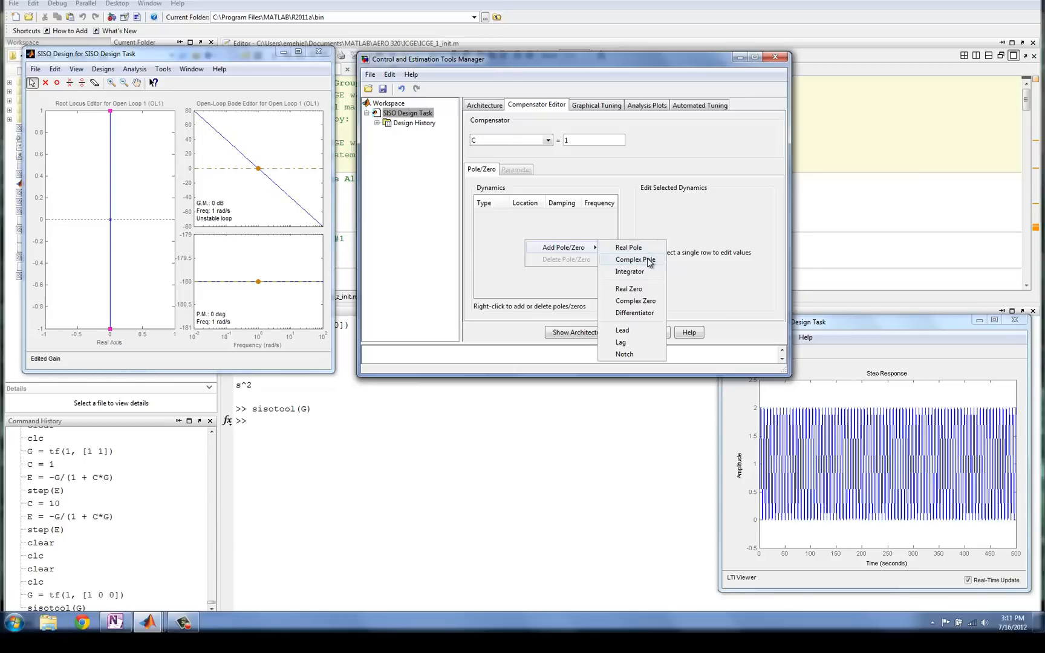
pyautogui.moveTo(635, 300)
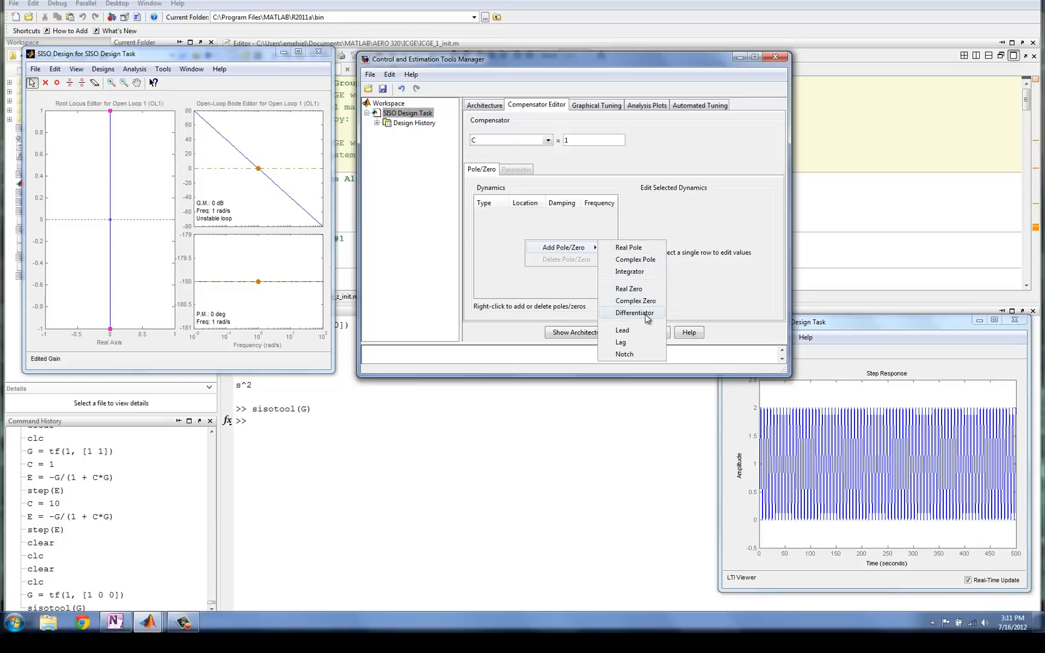
pyautogui.moveTo(621, 342)
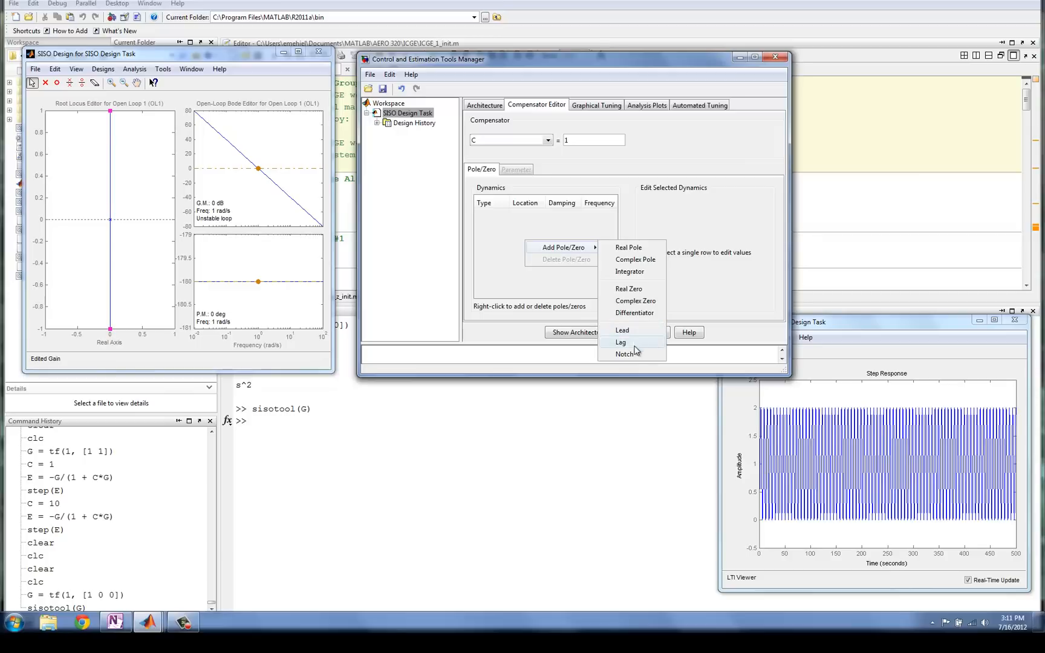
pyautogui.moveTo(636, 342)
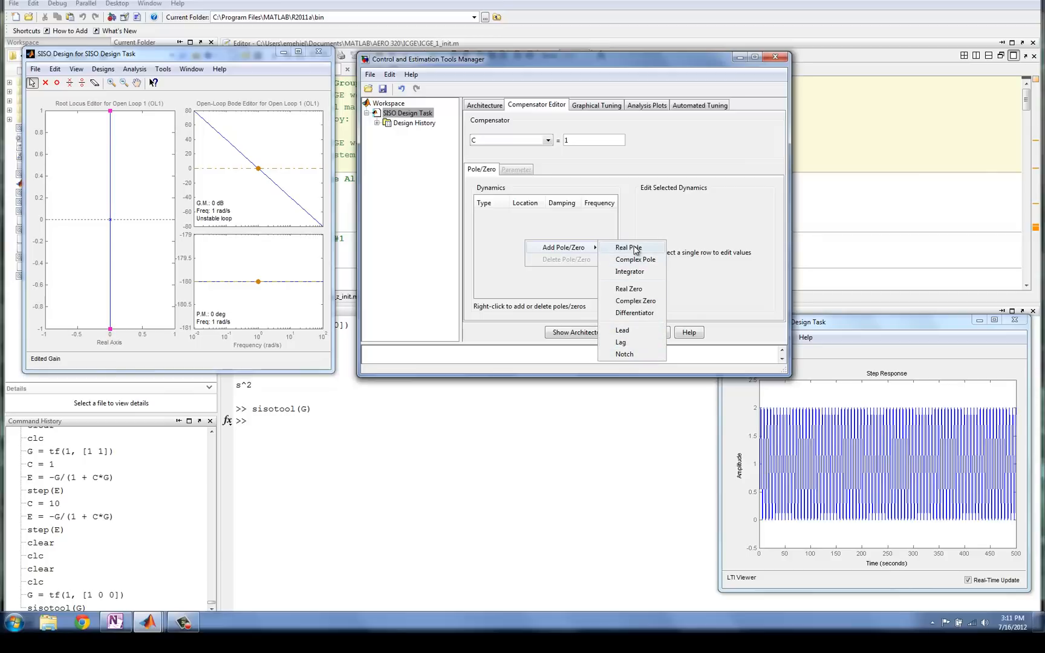
pyautogui.moveTo(628, 289)
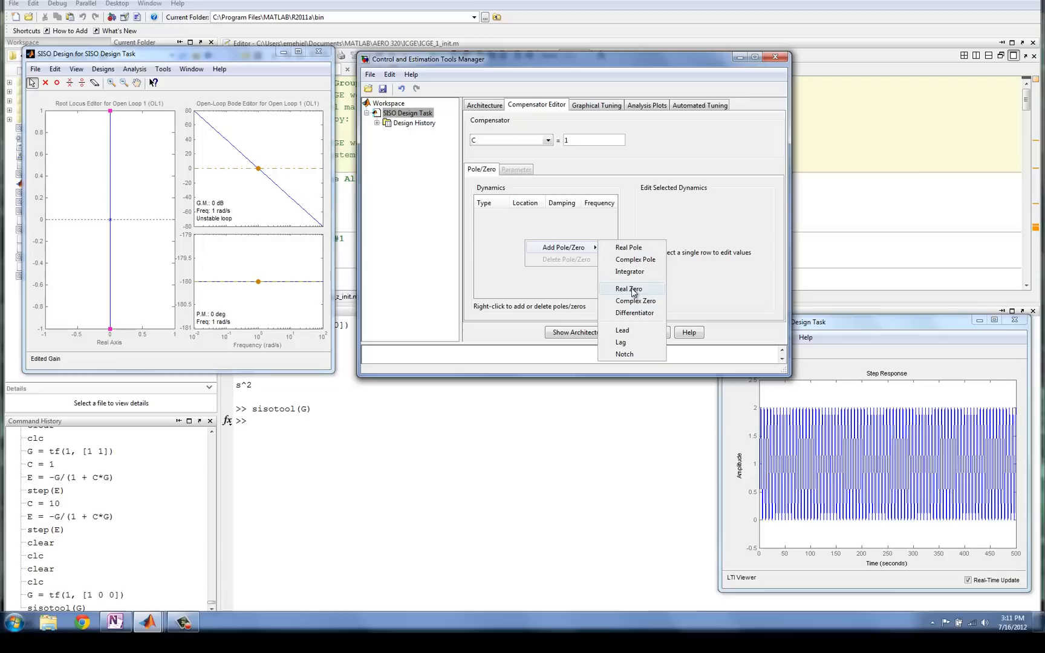
# Add a real zero at -1 to compensator C's dynamics
pyautogui.click(628, 288)
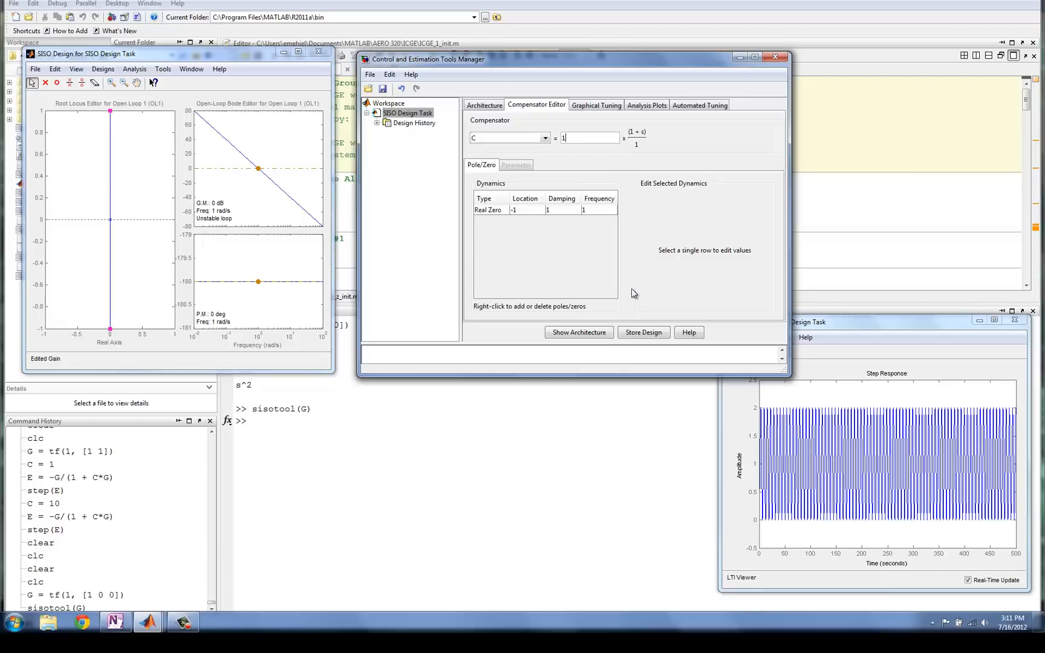
pyautogui.click(587, 137)
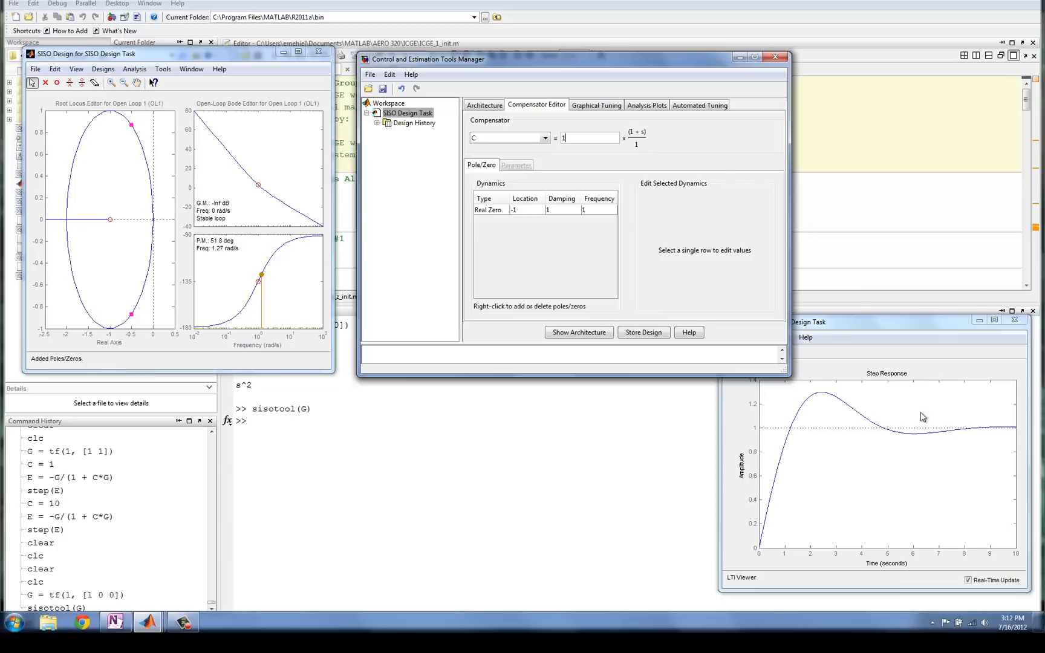
pyautogui.moveTo(1011, 431)
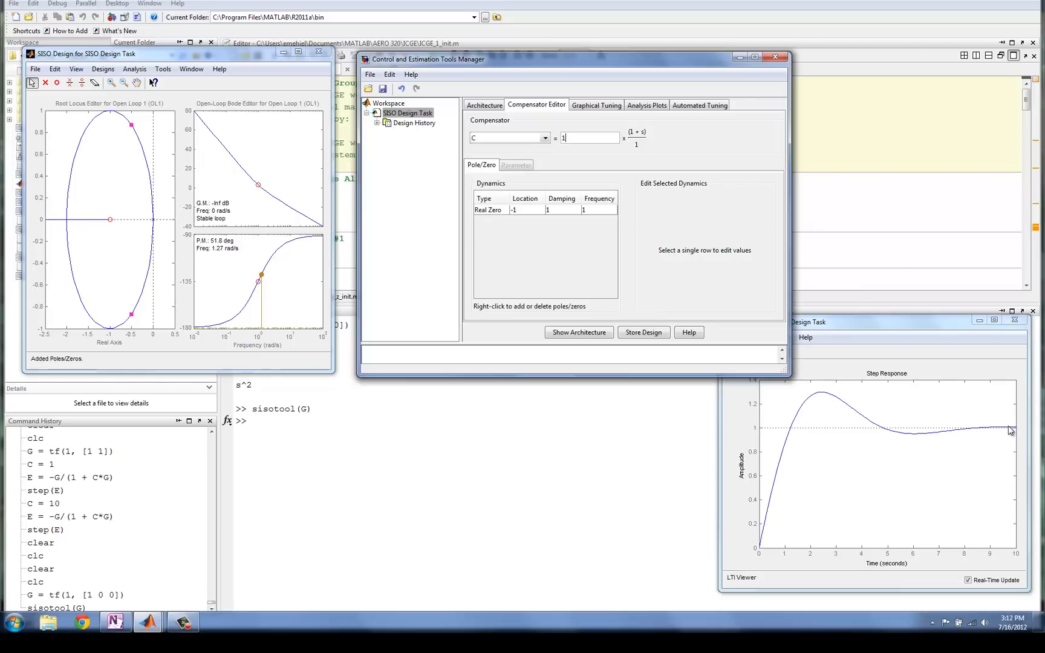
pyautogui.moveTo(1017, 428)
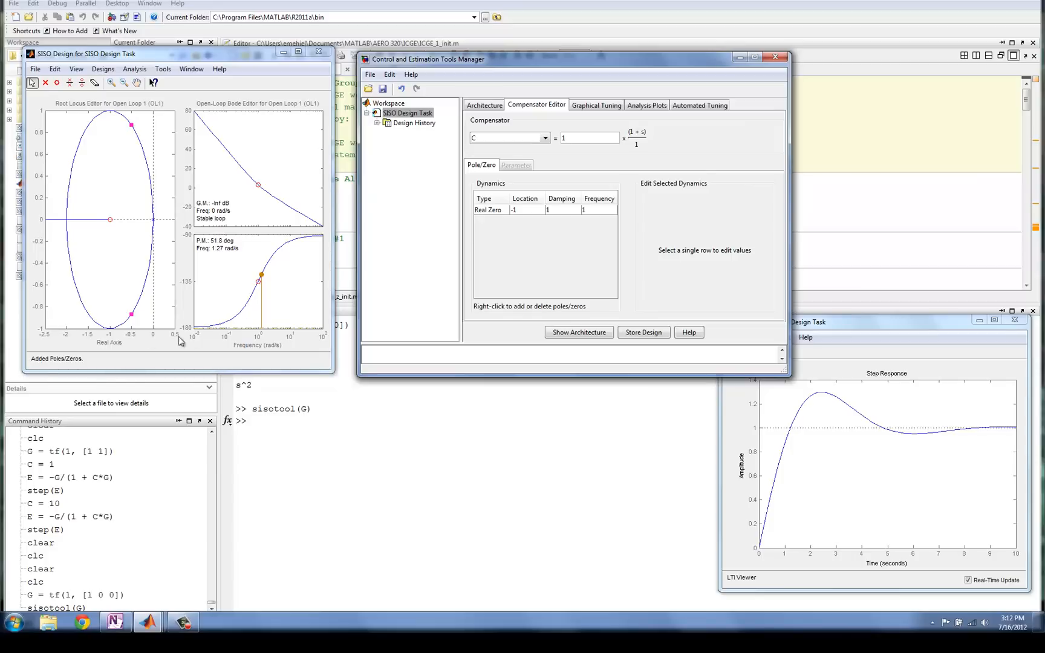
pyautogui.moveTo(113, 204)
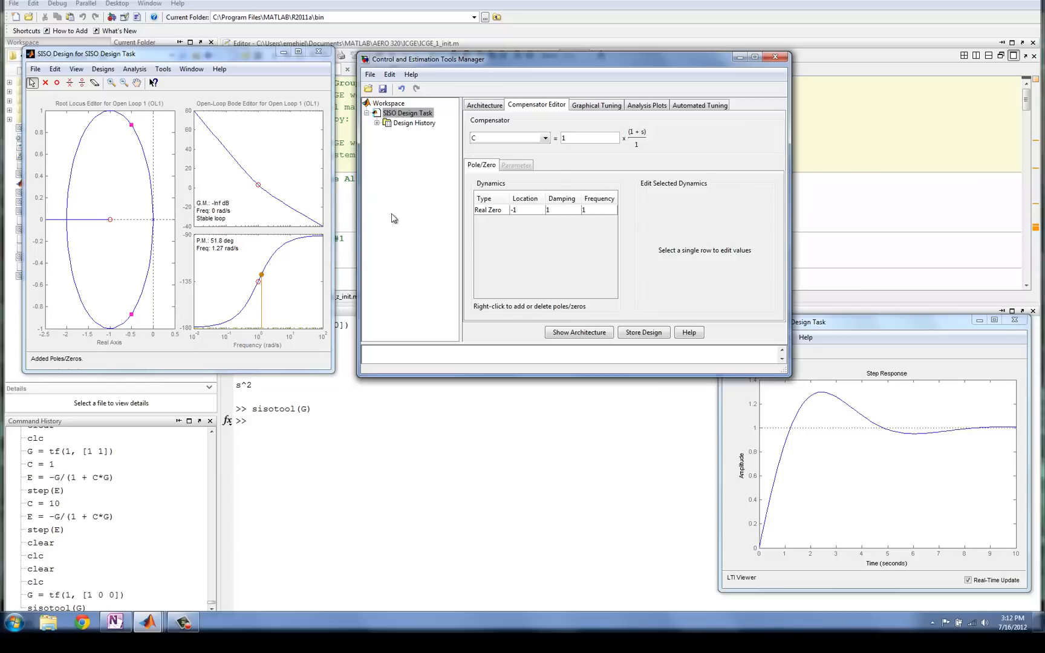
# Add a real pole at location -2, making C = (1+s)/(1+0.5s)
pyautogui.rightClick(603, 267)
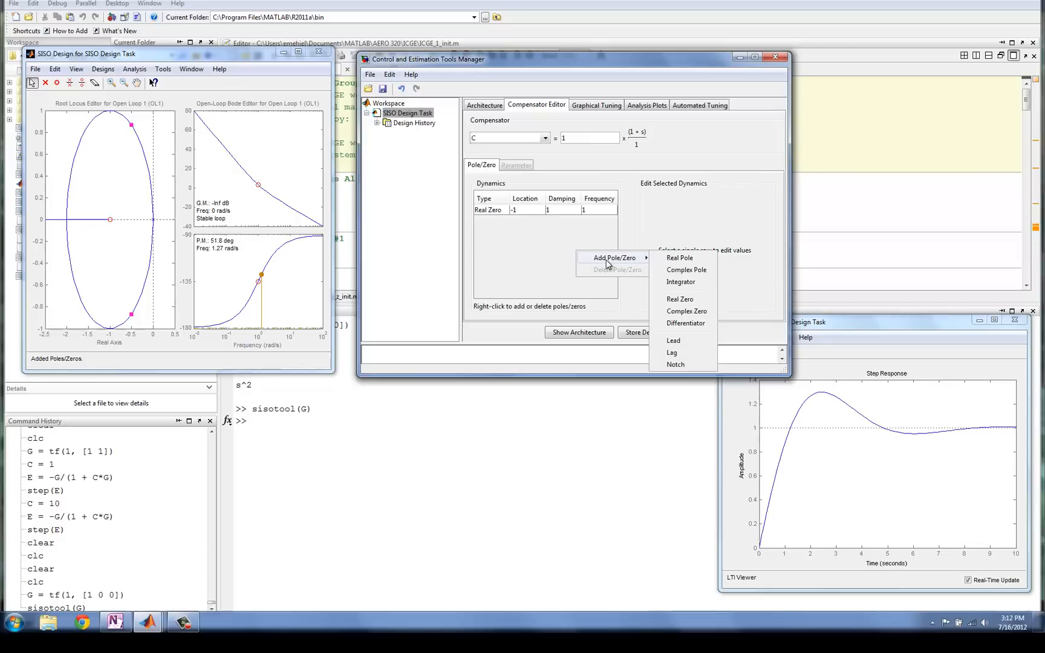
pyautogui.moveTo(686, 270)
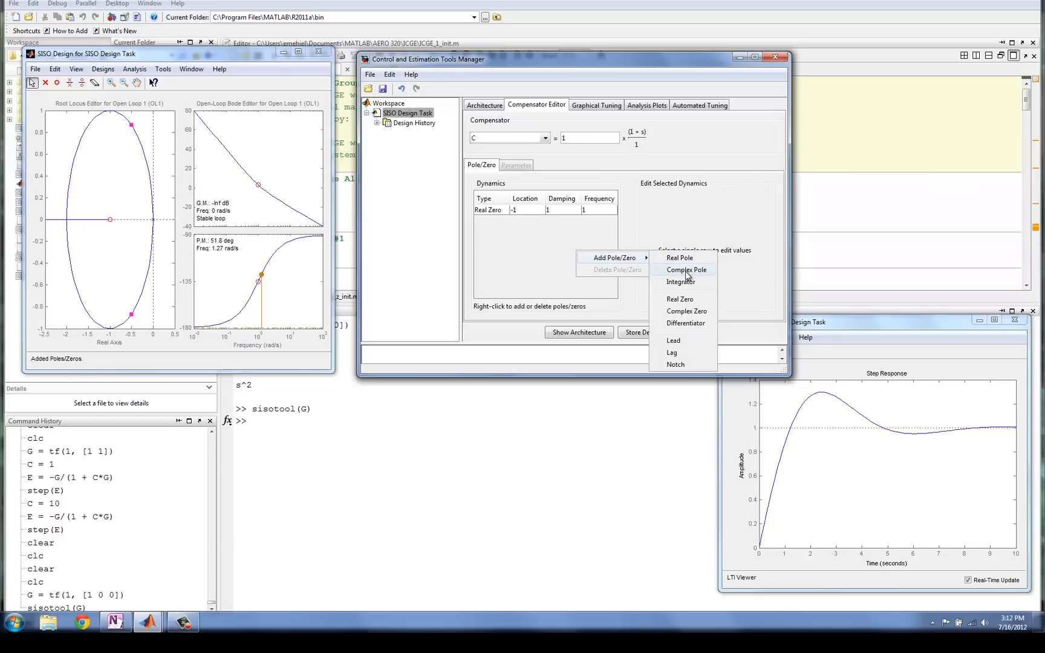
pyautogui.moveTo(699, 261)
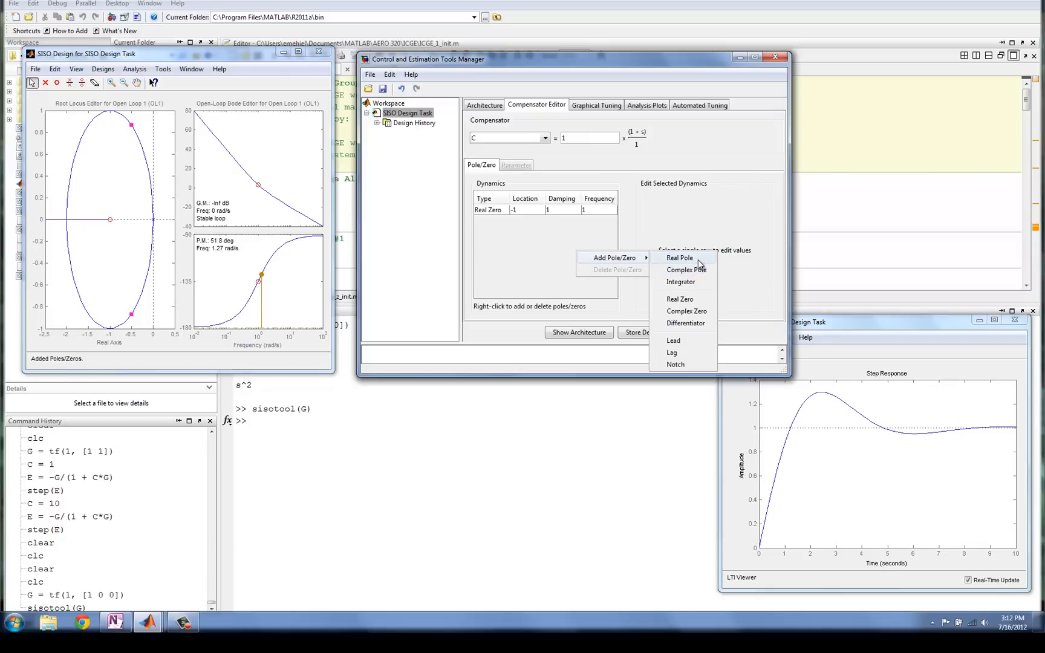
pyautogui.click(680, 258)
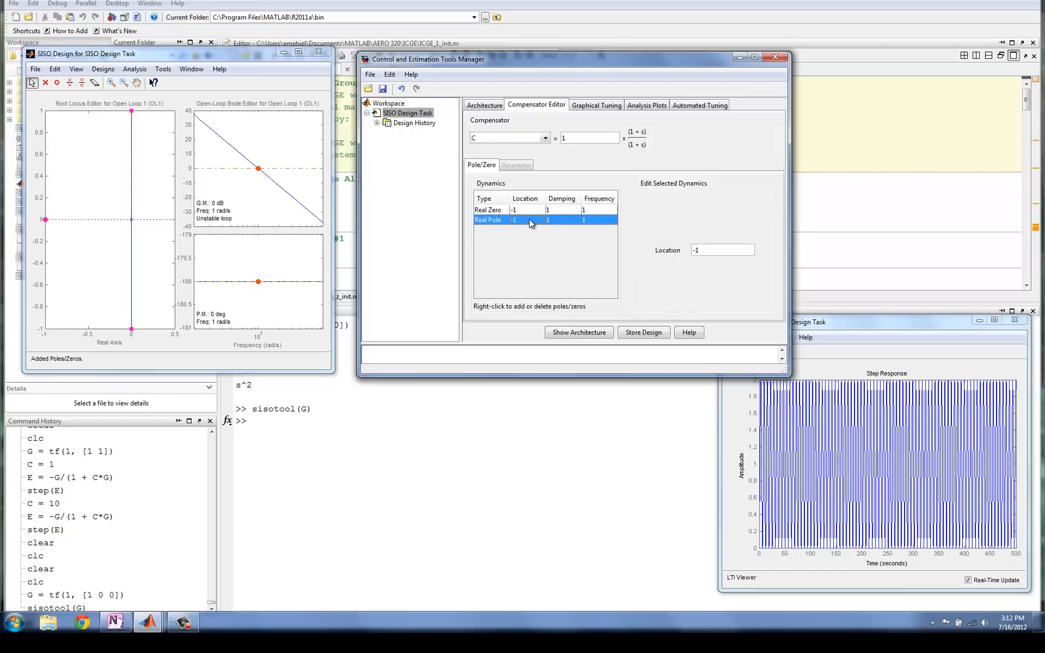
pyautogui.moveTo(568, 221)
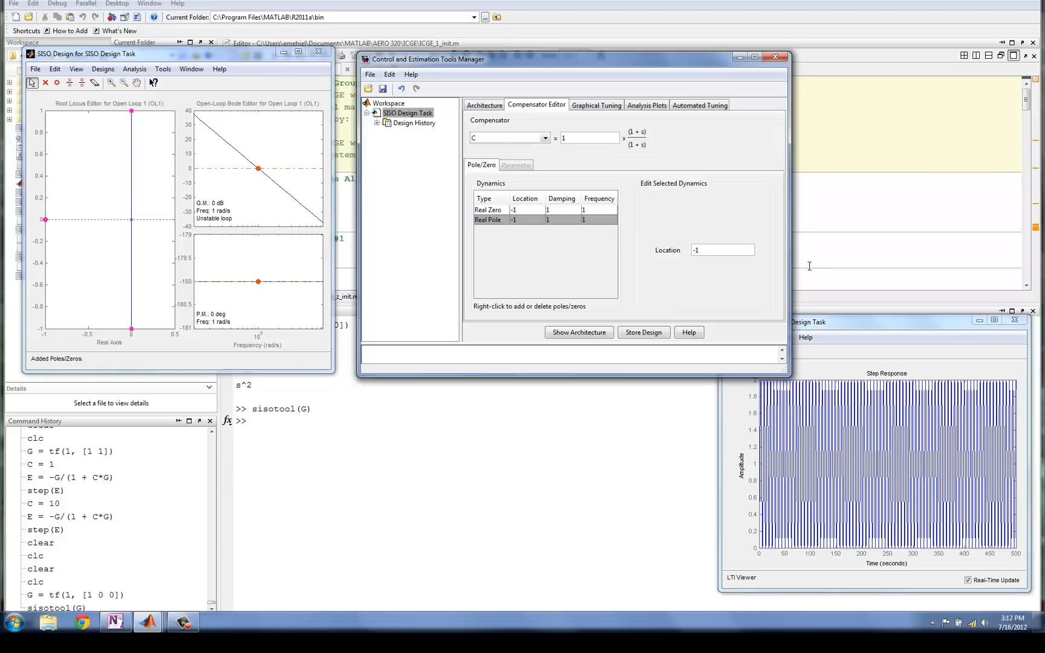
pyautogui.write('-2')
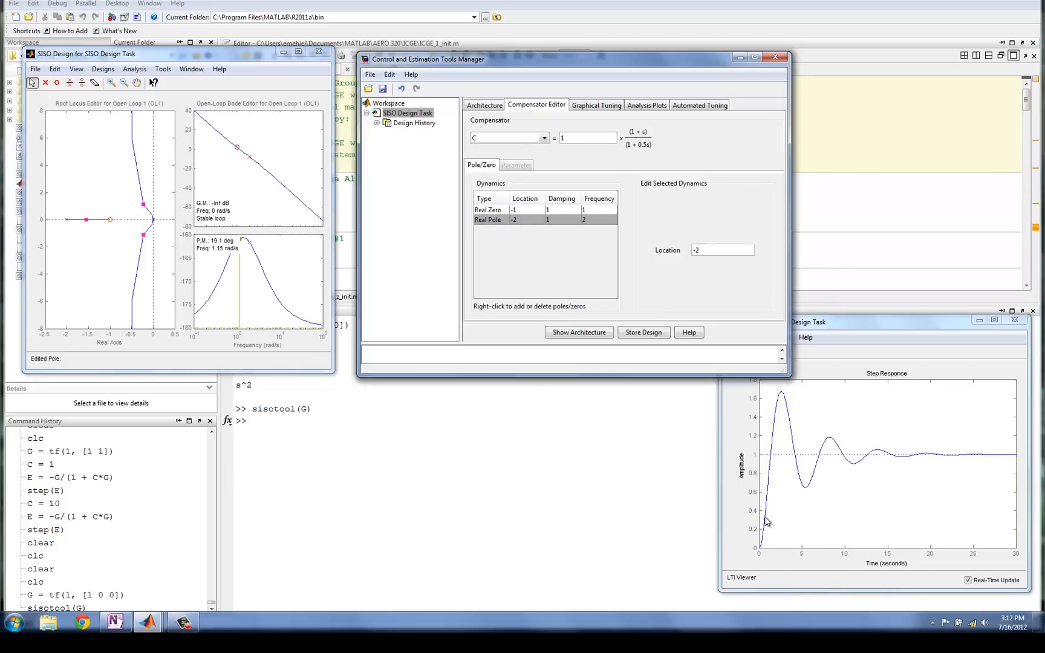
pyautogui.moveTo(926, 465)
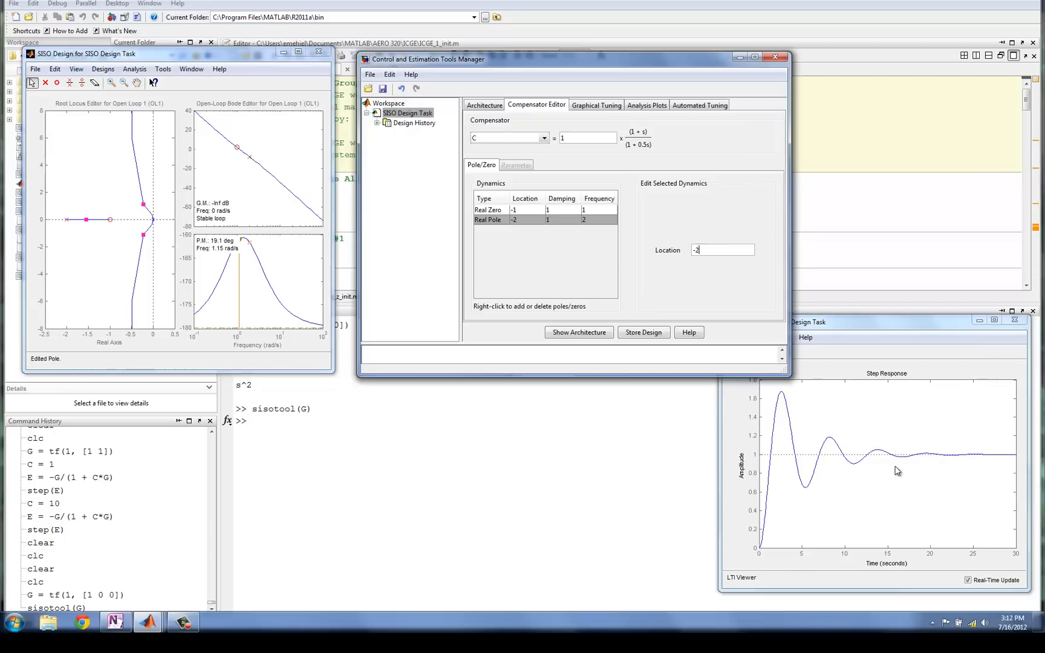
pyautogui.moveTo(932, 447)
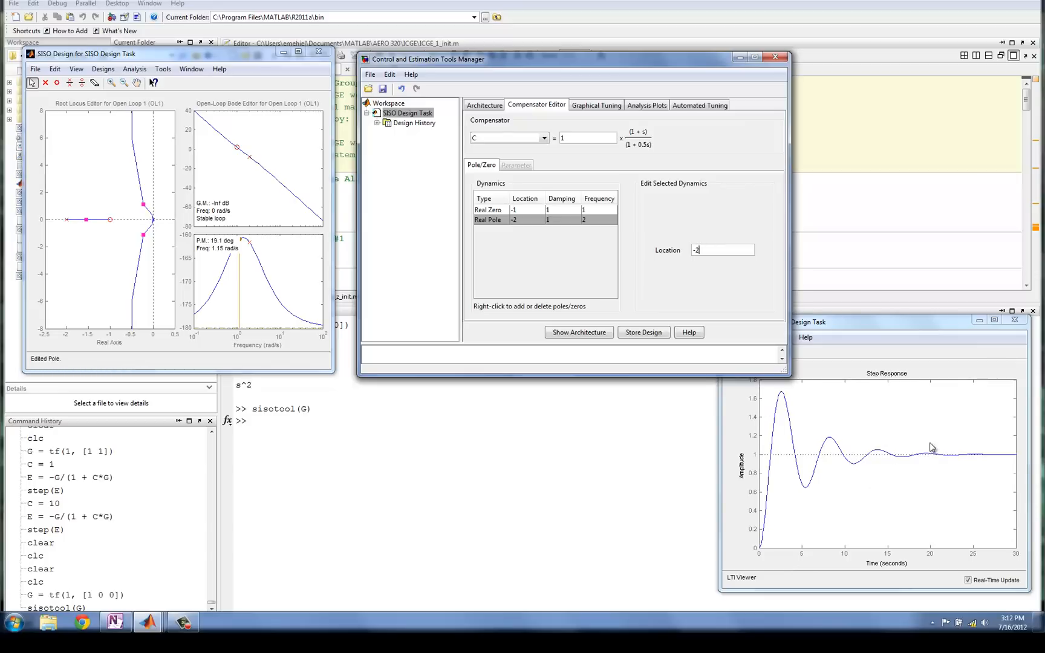
pyautogui.moveTo(974, 494)
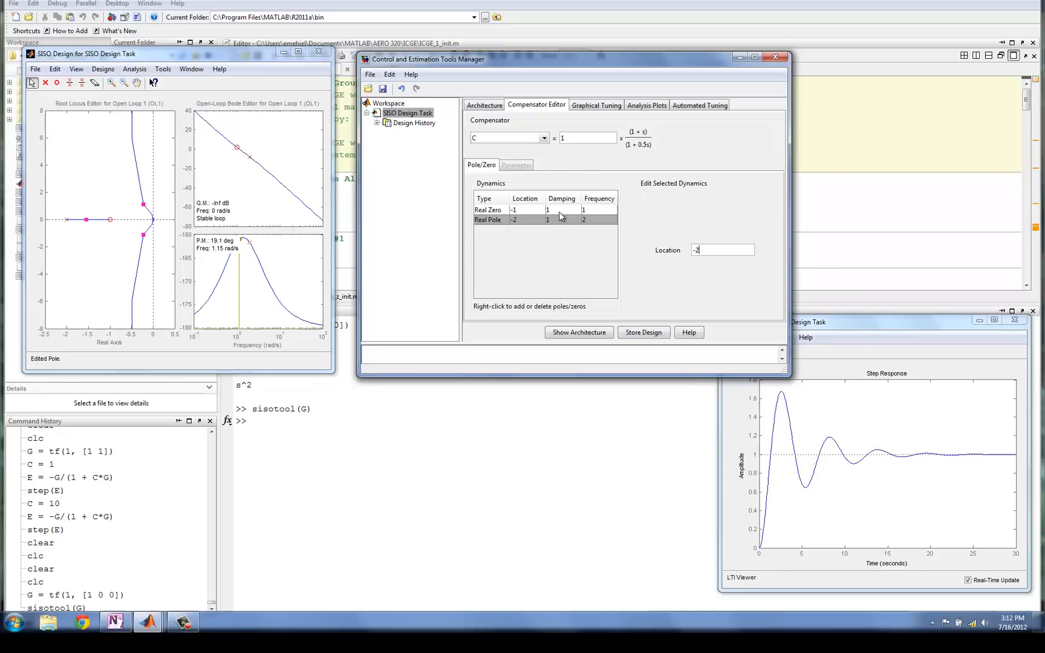
# Delete the pole and zero from C's Dynamics table, leaving a pure gain of 1
pyautogui.rightClick(547, 220)
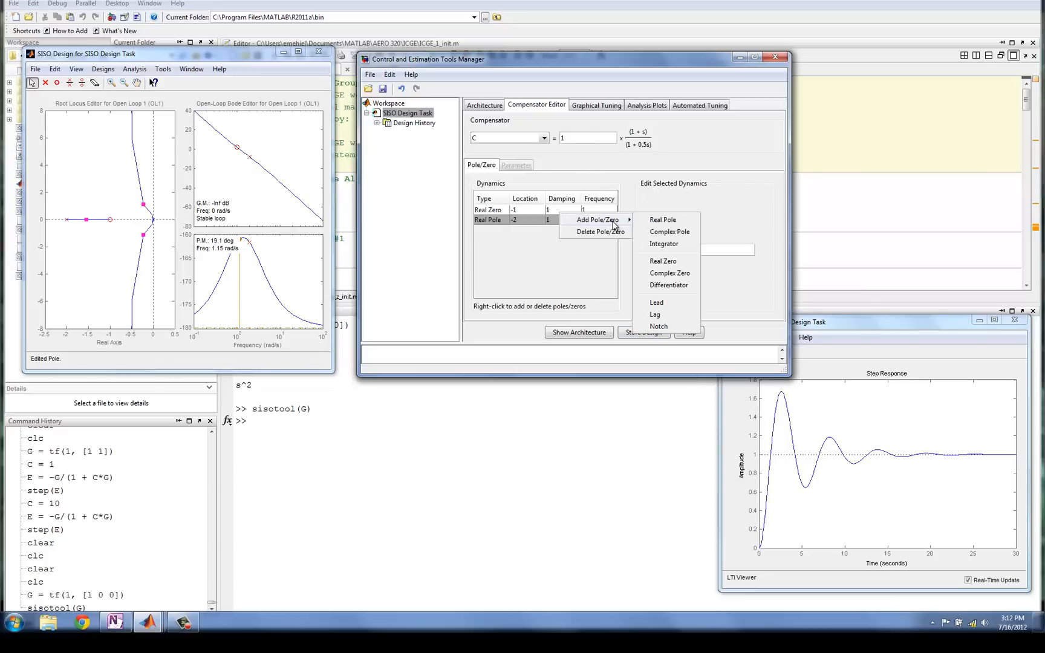
pyautogui.click(595, 231)
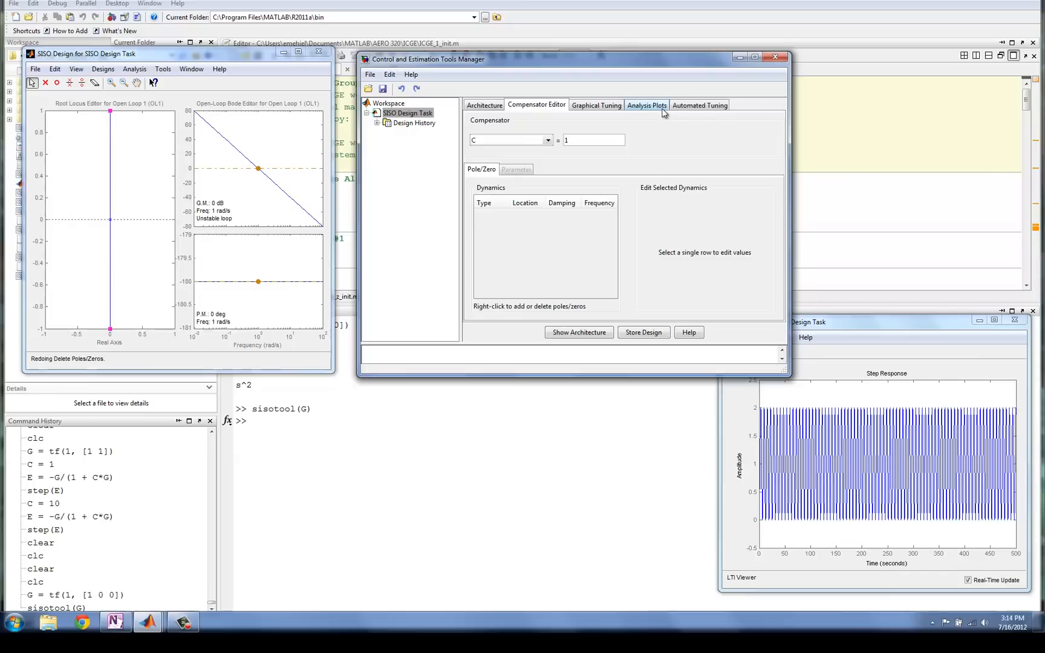
# Tune C as a PID using the Ziegler-Nichols frequency response formula, giving 0.19099(1+1.6s)^2/s
pyautogui.click(700, 105)
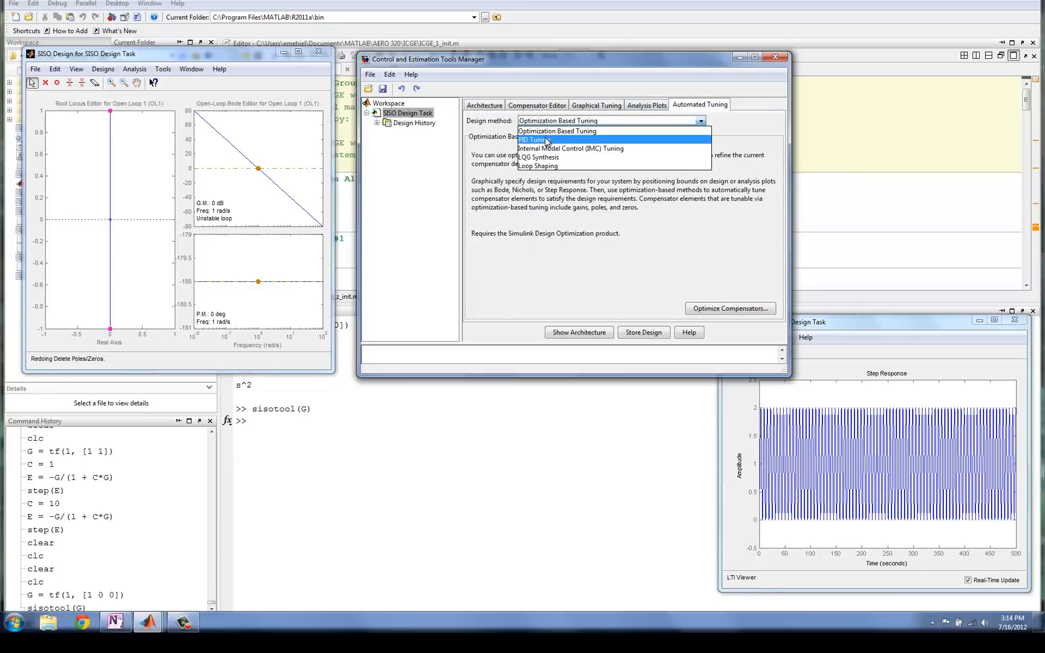
pyautogui.click(532, 139)
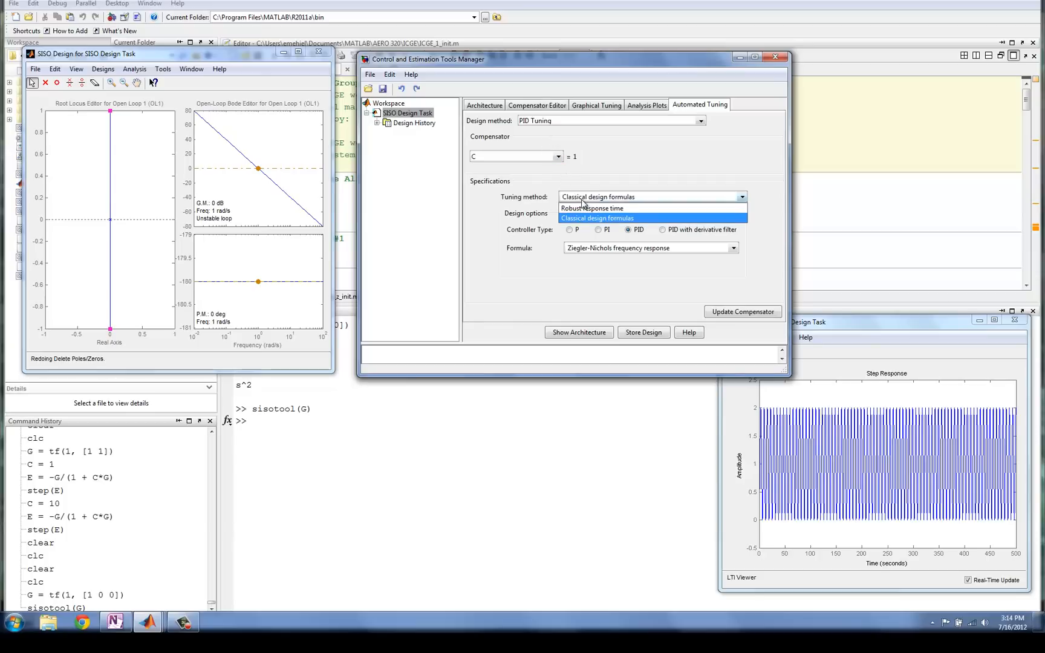
pyautogui.click(592, 208)
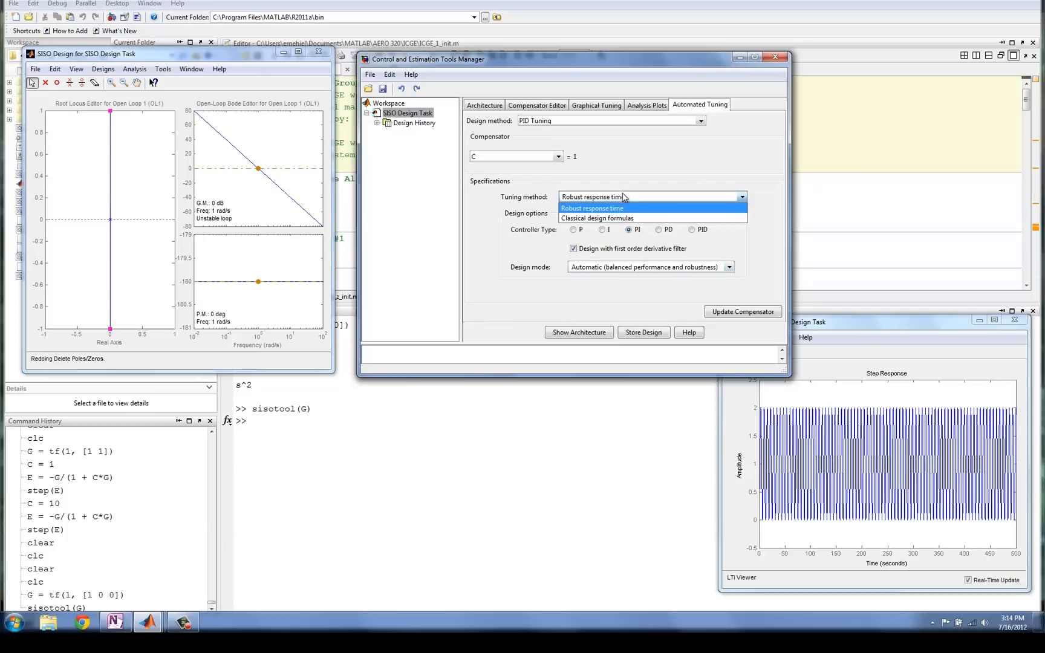
pyautogui.click(598, 218)
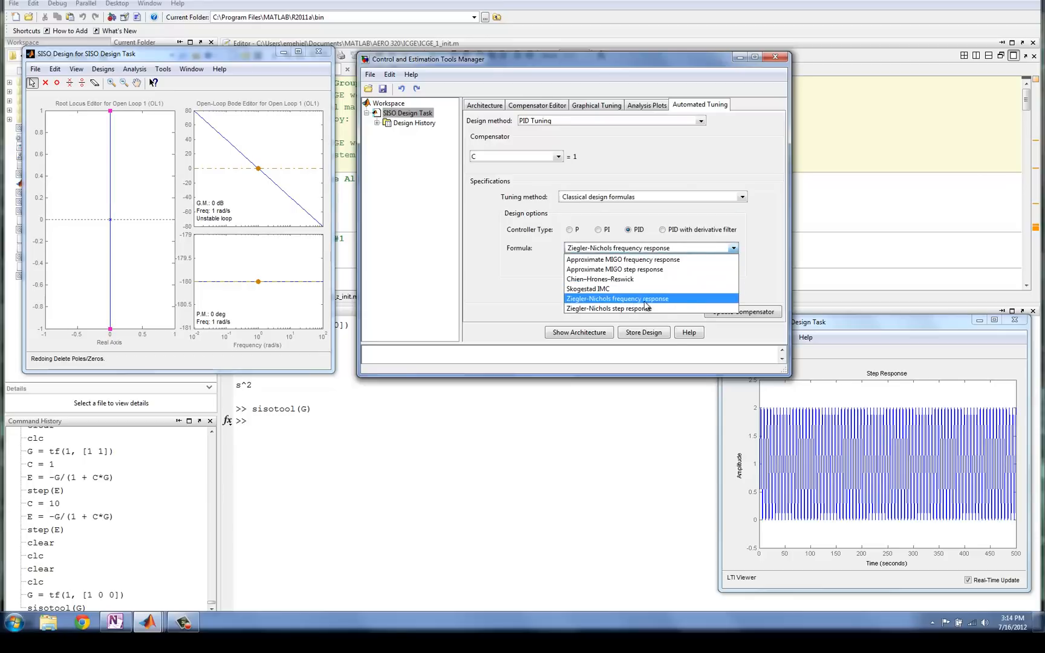
pyautogui.click(617, 299)
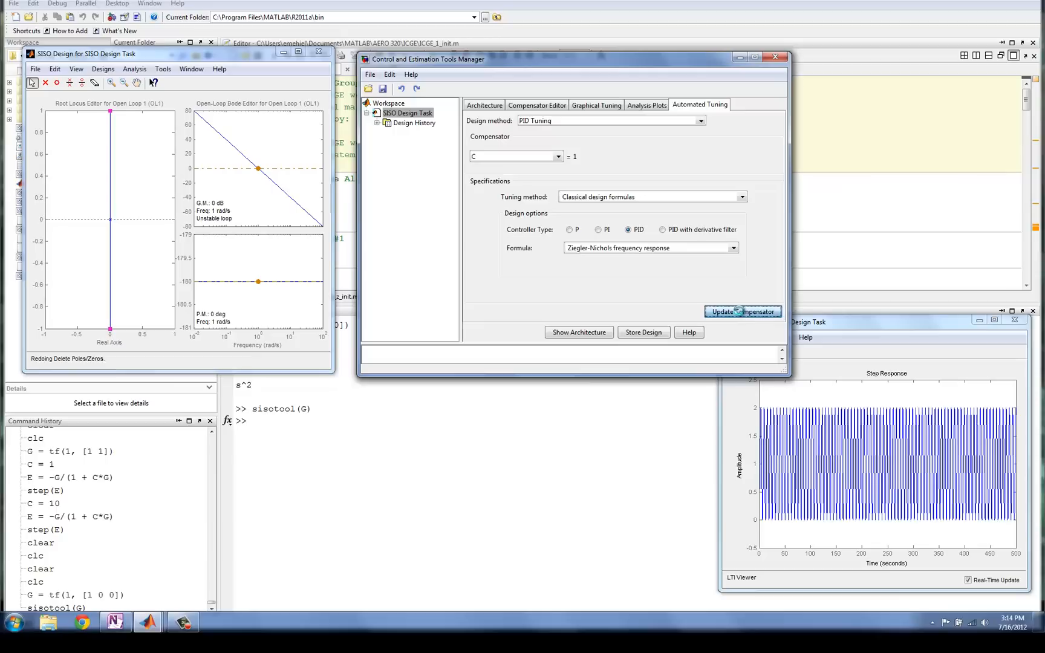
pyautogui.click(742, 311)
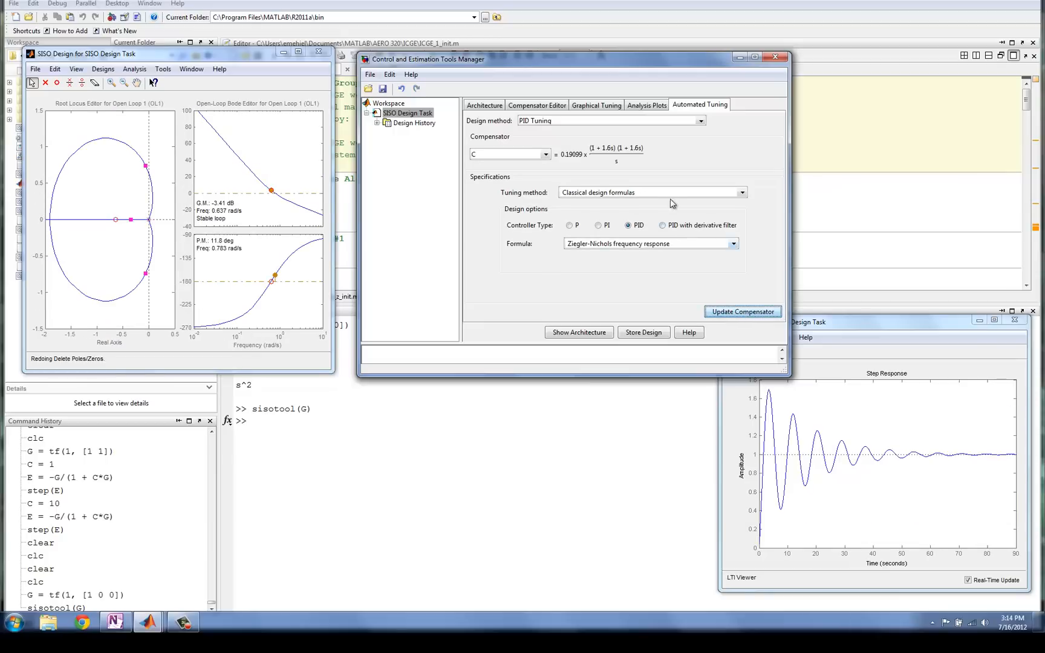
pyautogui.moveTo(637, 129)
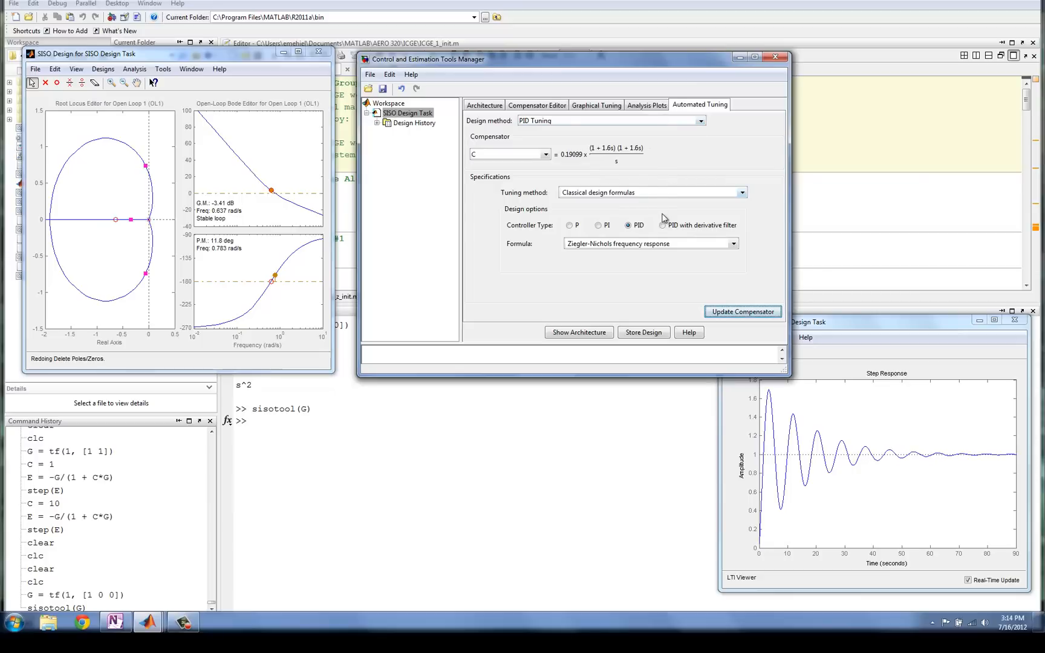
# Try PI and Chien-Hrones-Reswick (both unstable), then update C with the approximate MIGO PID formula
pyautogui.click(599, 225)
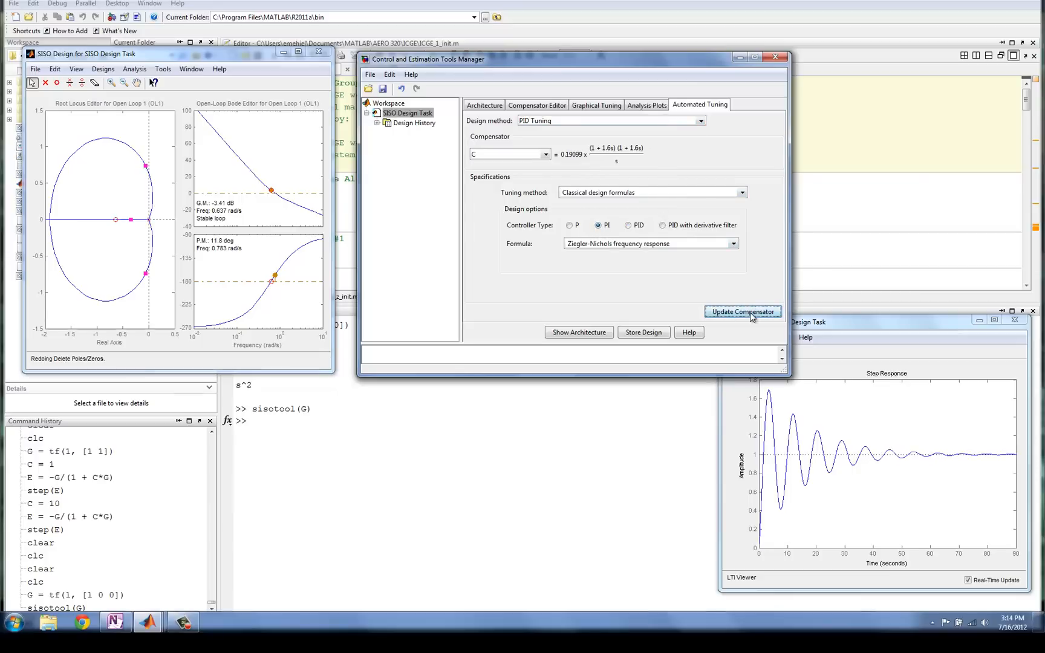
pyautogui.click(743, 311)
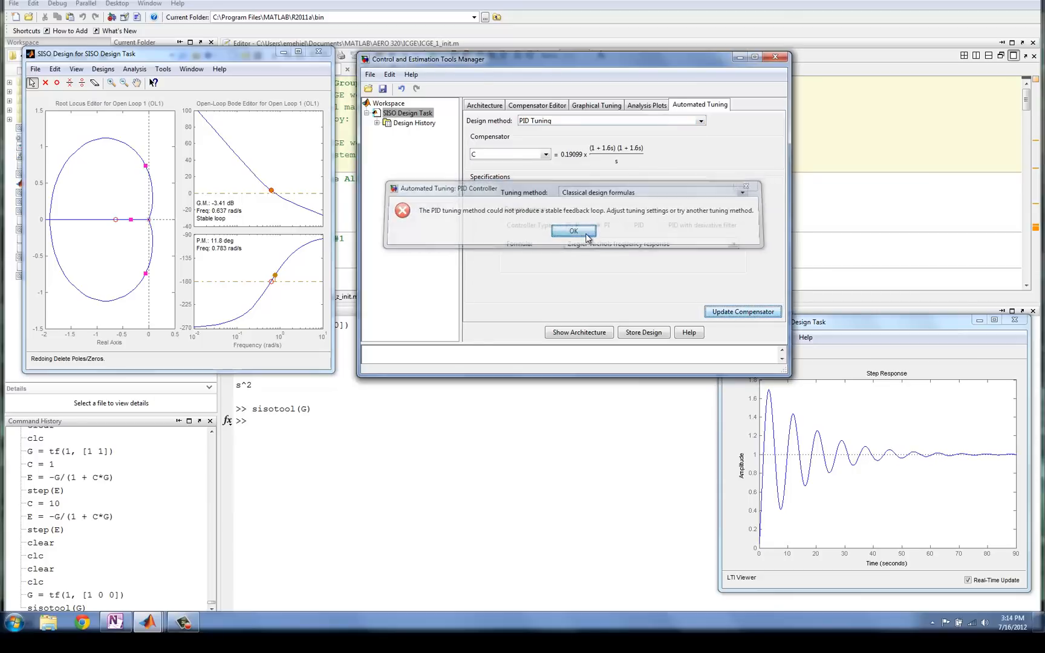
pyautogui.click(572, 231)
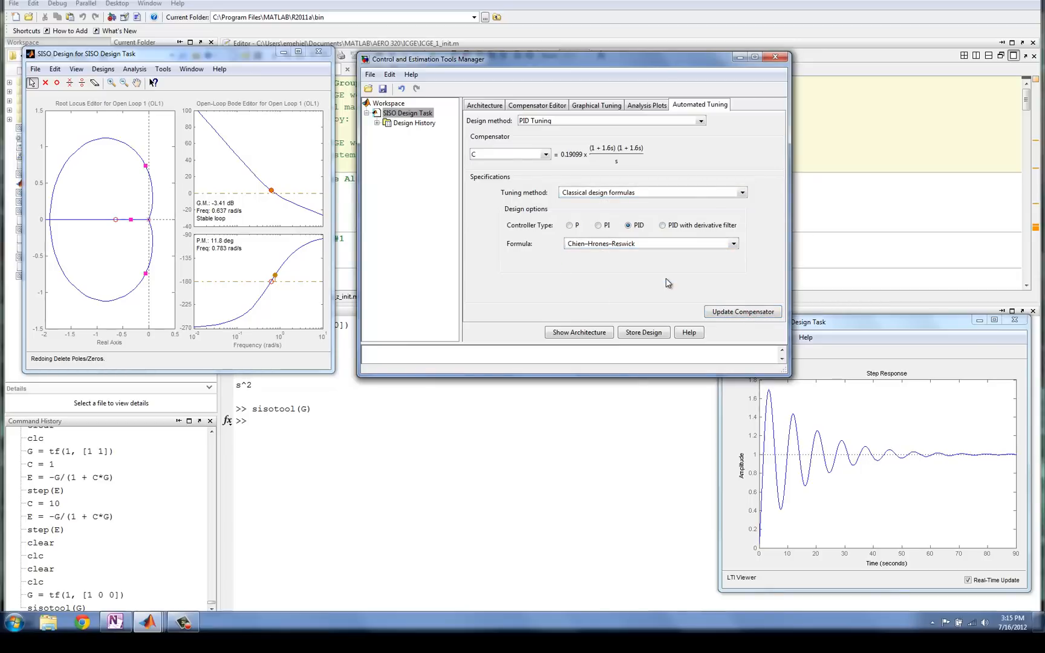
pyautogui.click(742, 311)
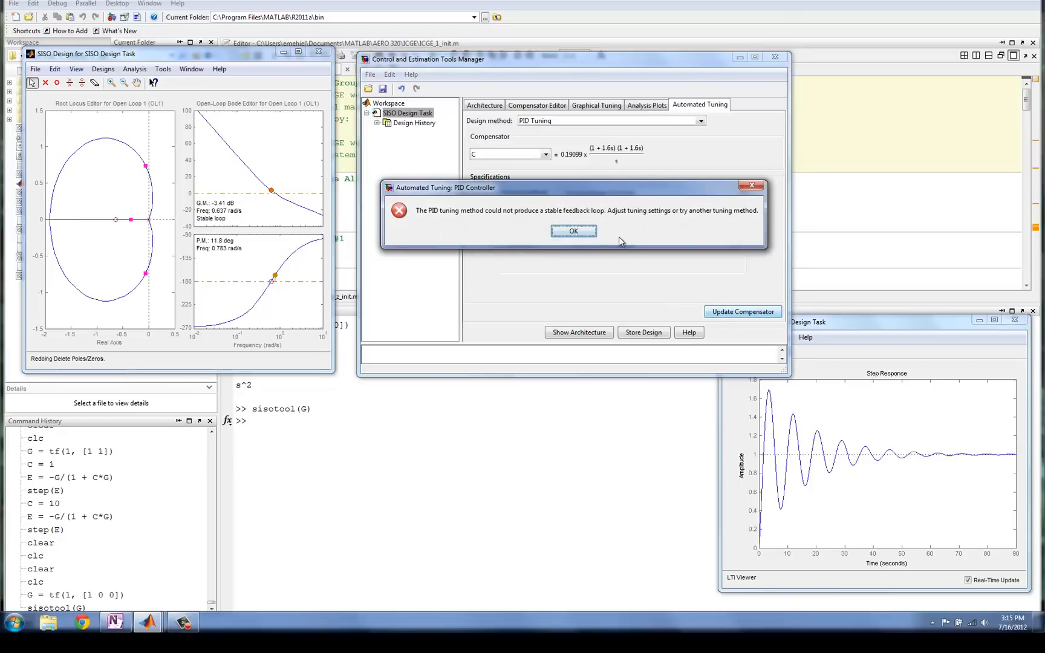
pyautogui.click(573, 230)
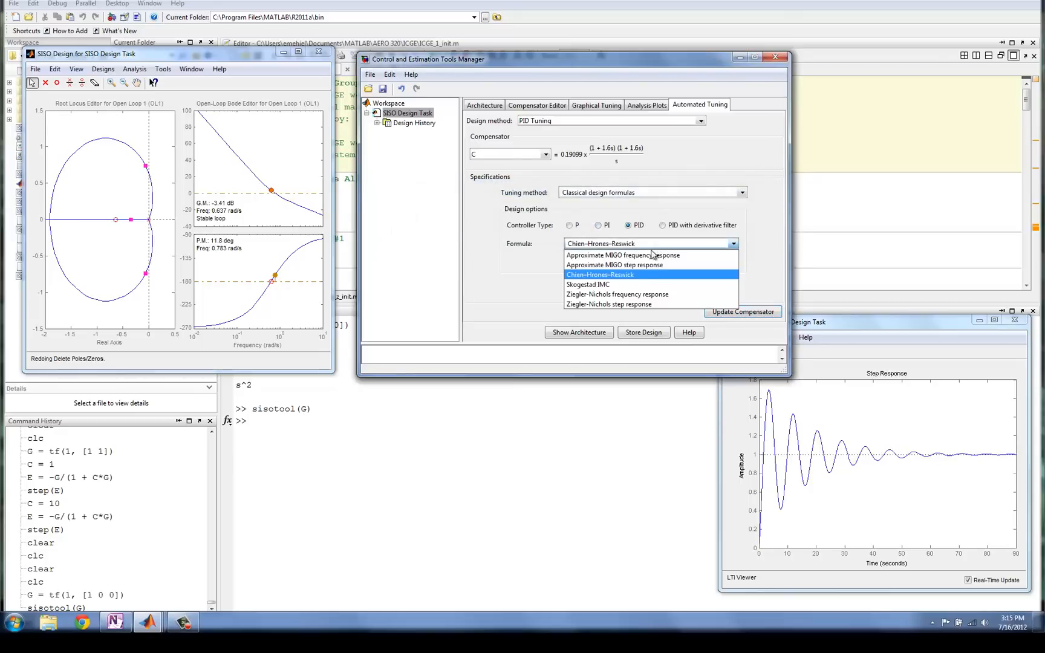
pyautogui.click(614, 265)
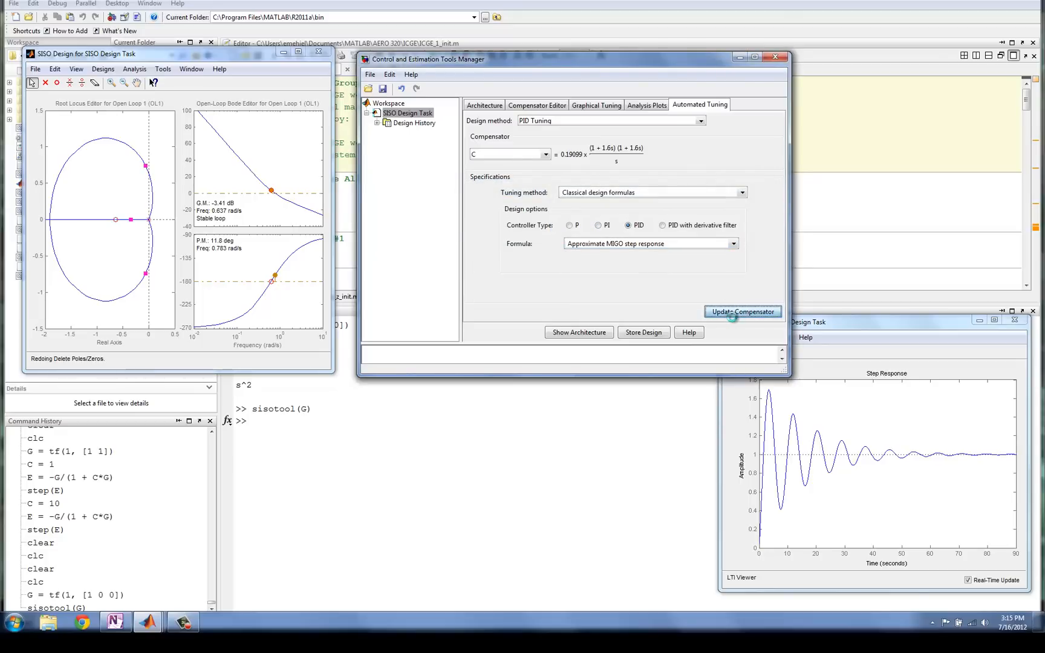
pyautogui.click(743, 312)
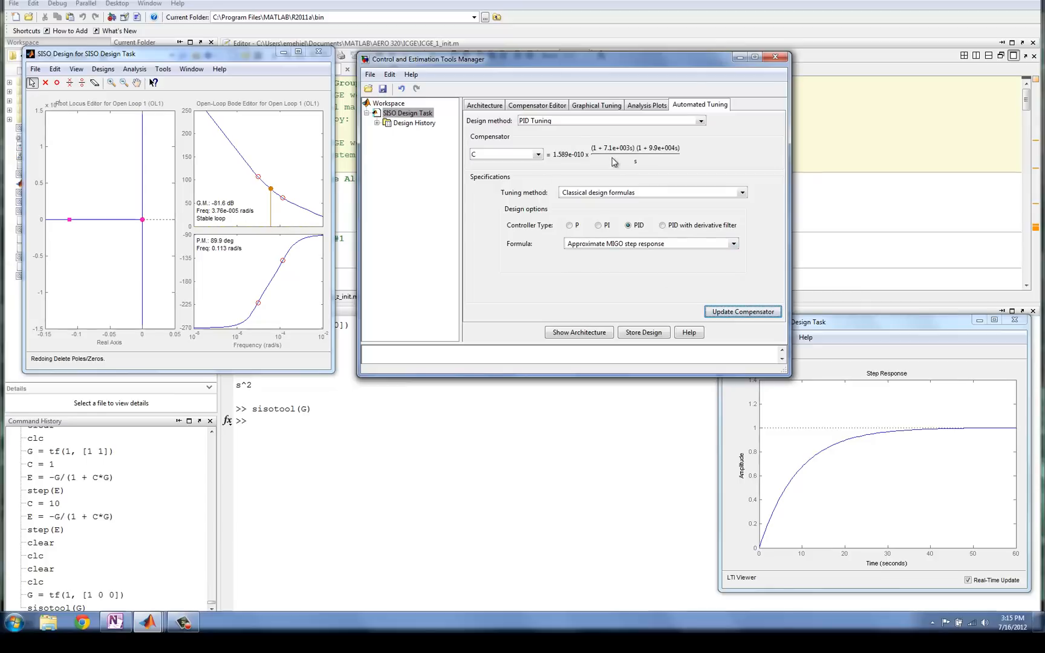
pyautogui.moveTo(597, 160)
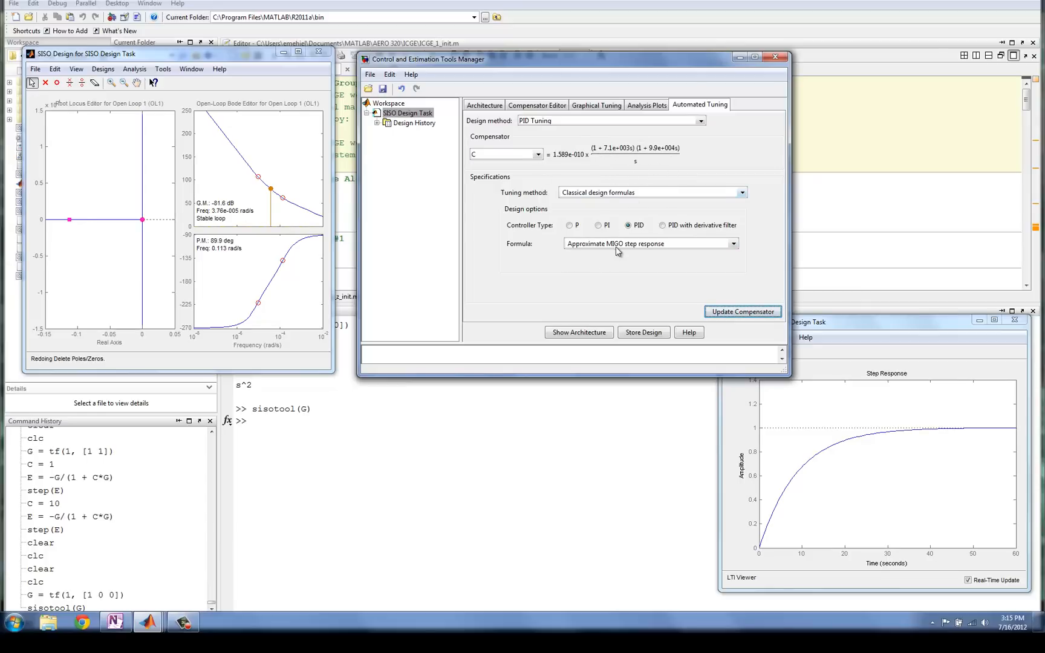
pyautogui.moveTo(610, 259)
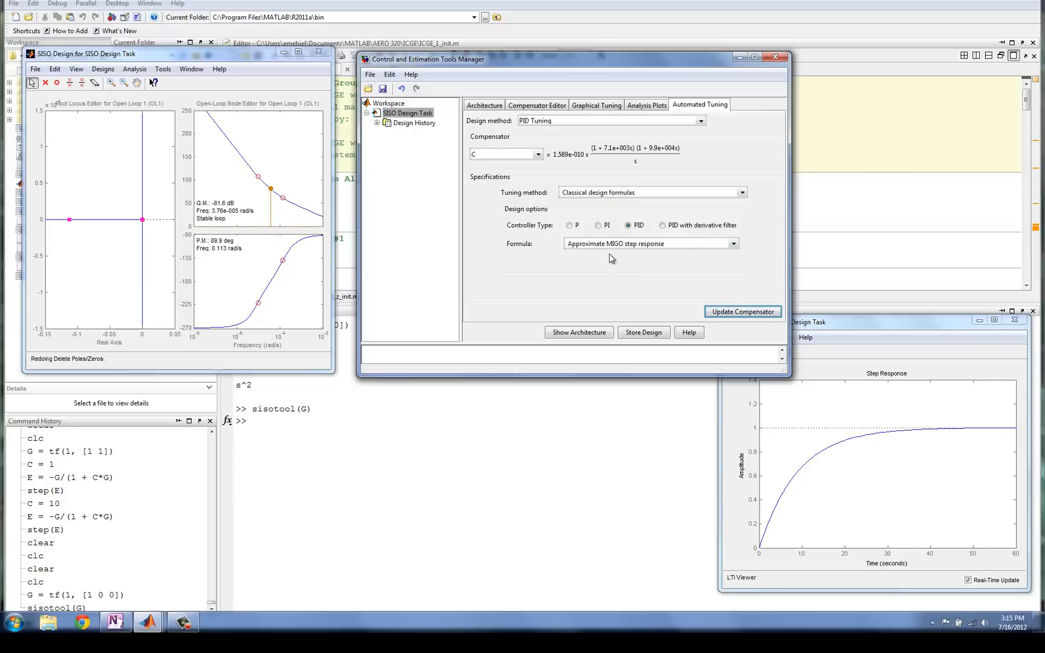
pyautogui.moveTo(743, 311)
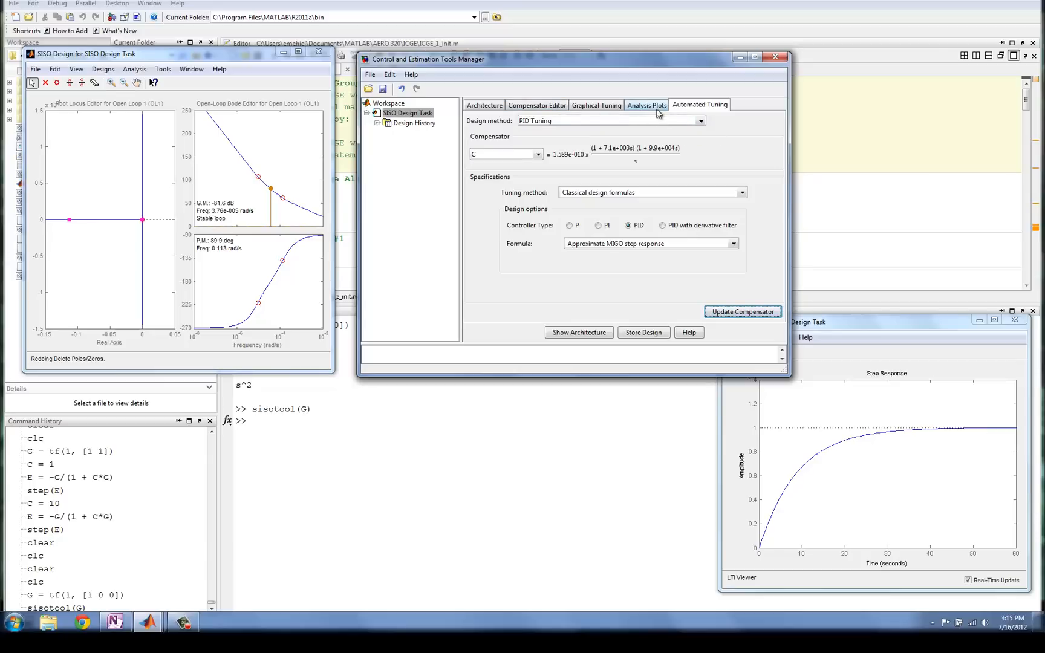
# Launch Optimization Based Tuning and mark C's gain and both real zeros as tunable
pyautogui.click(699, 120)
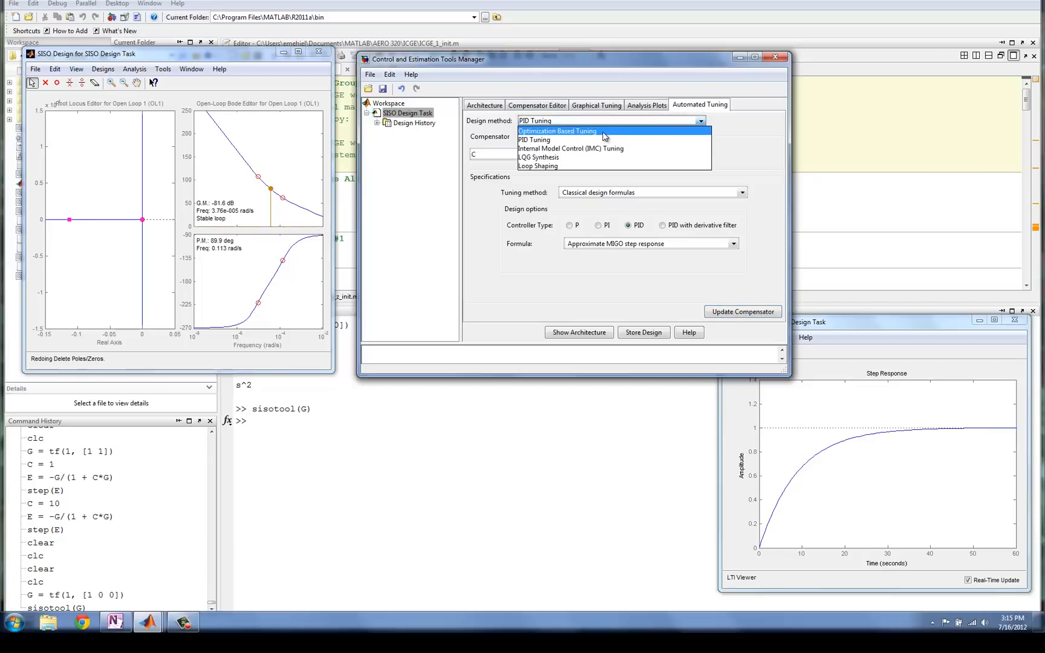
pyautogui.click(557, 130)
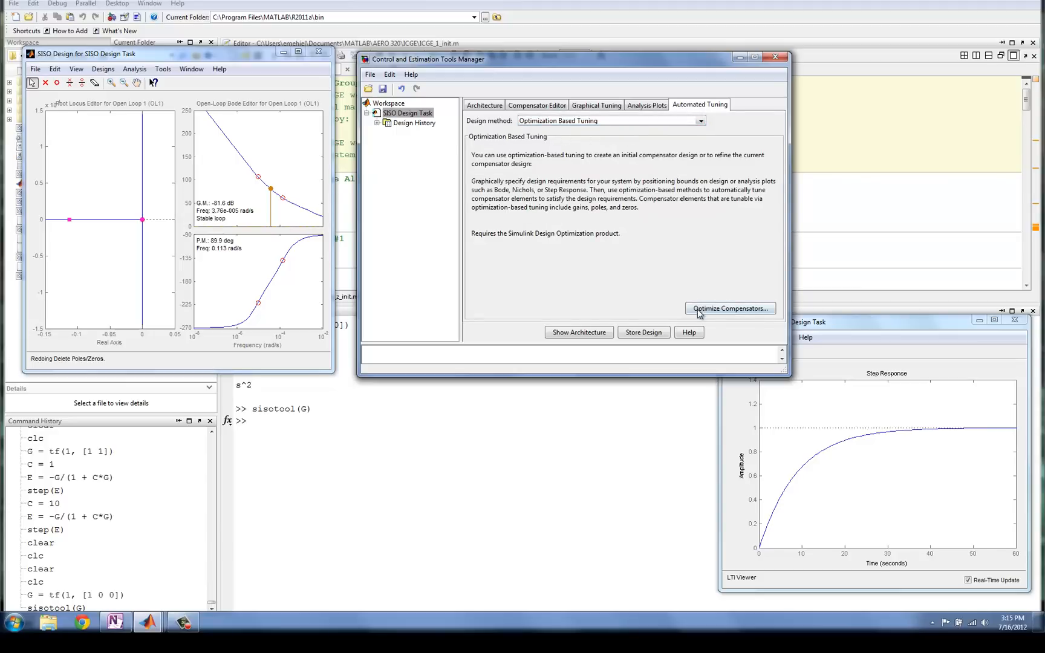
pyautogui.click(729, 308)
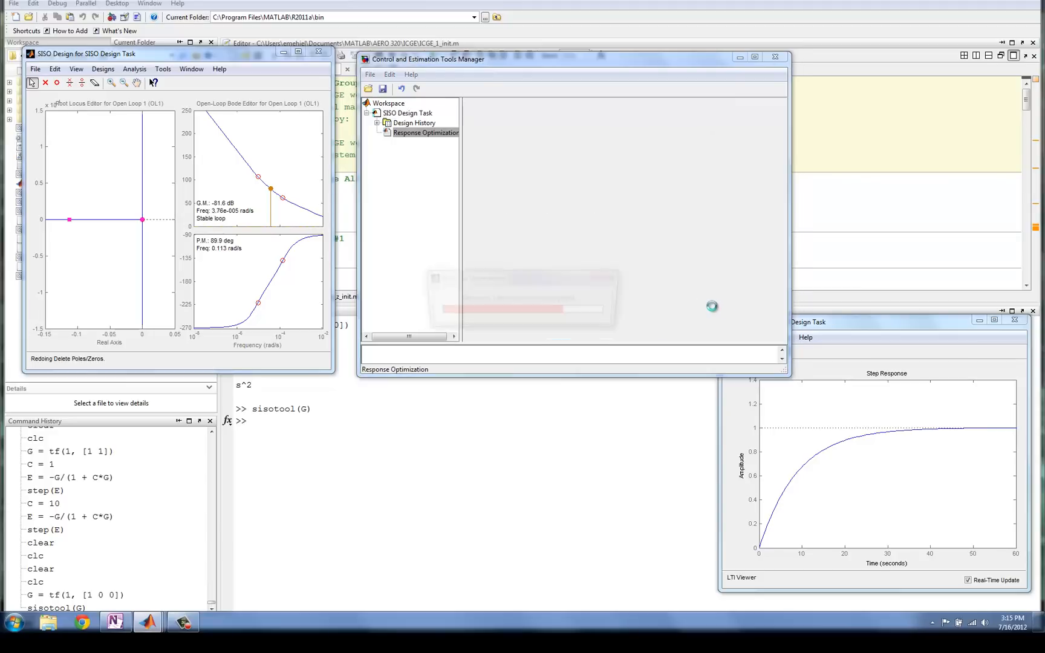
pyautogui.click(426, 132)
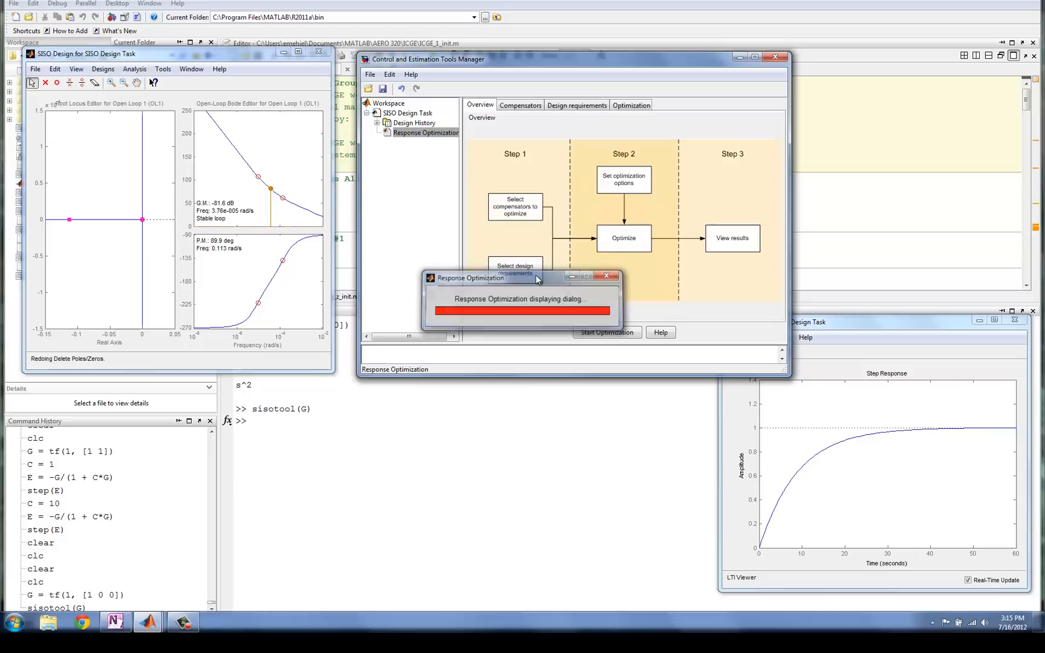
pyautogui.click(606, 332)
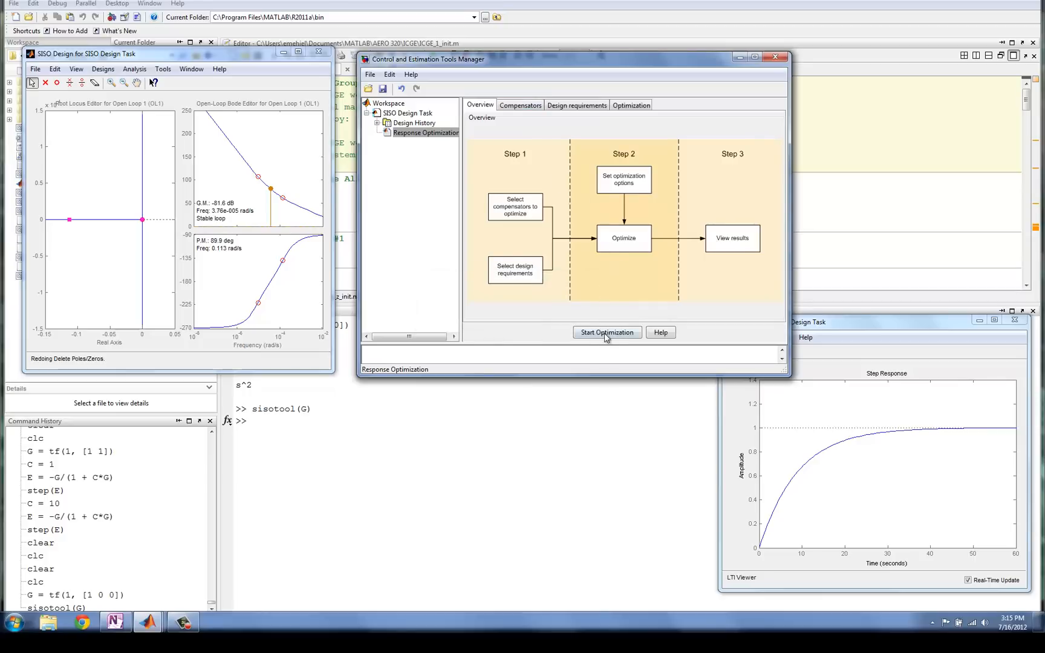
pyautogui.click(520, 105)
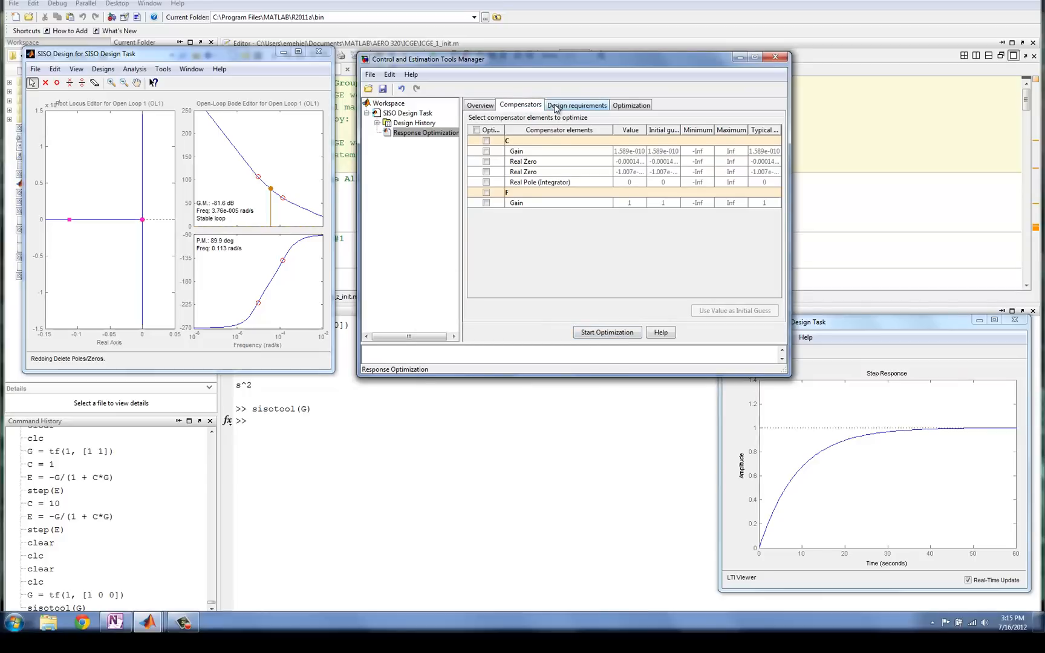
pyautogui.click(486, 141)
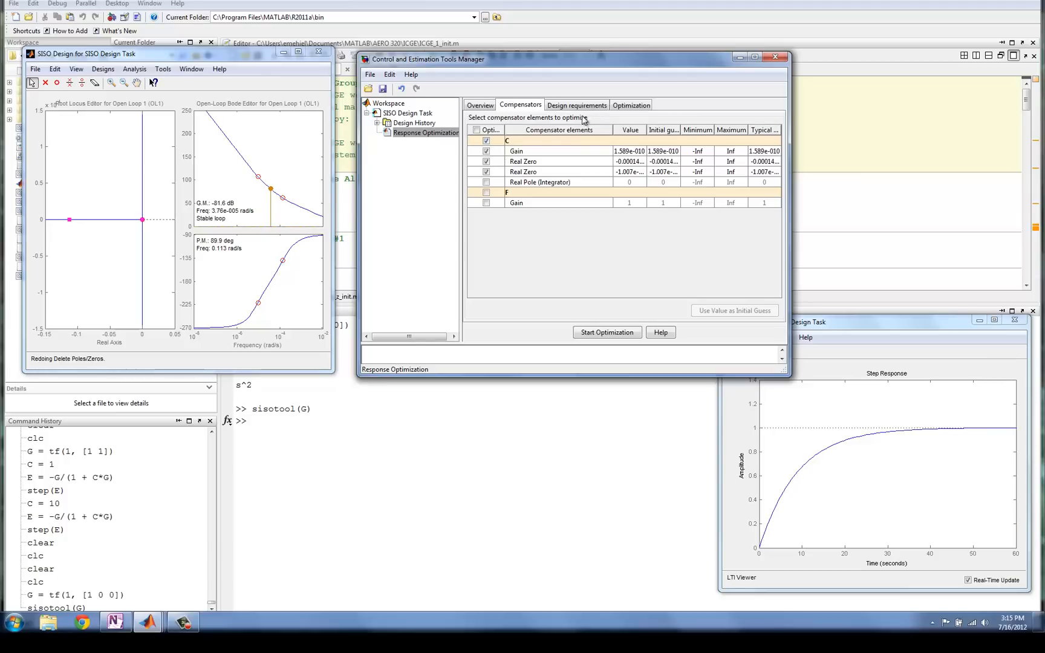
# Add a step response bound requirement: rise 5 s, settling 10 s, overshoot 10%
pyautogui.click(577, 105)
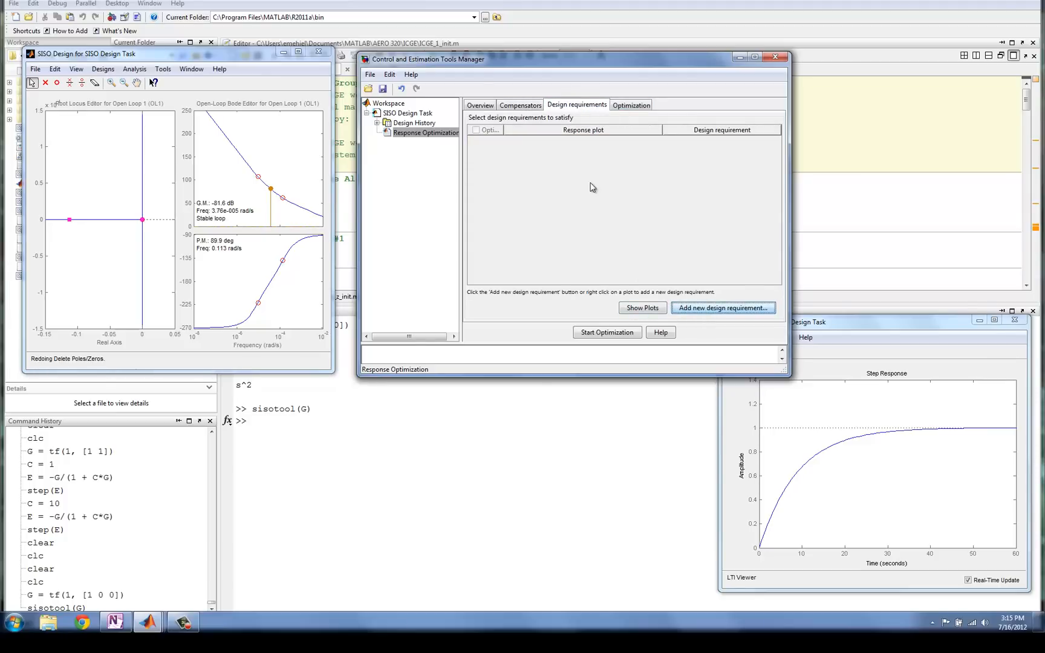
pyautogui.click(723, 308)
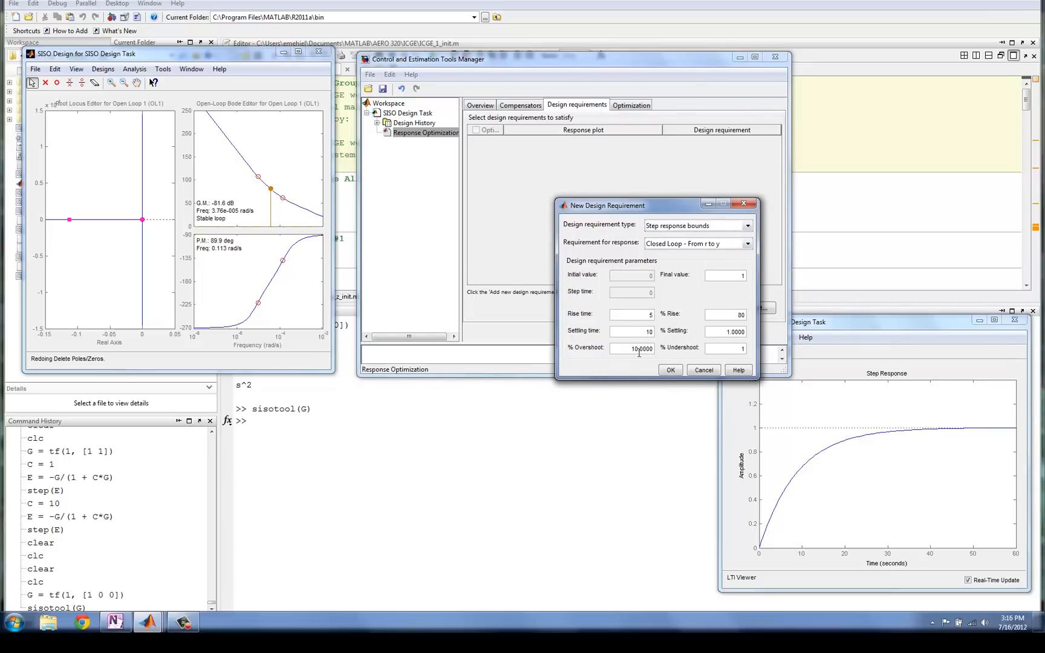
pyautogui.click(670, 370)
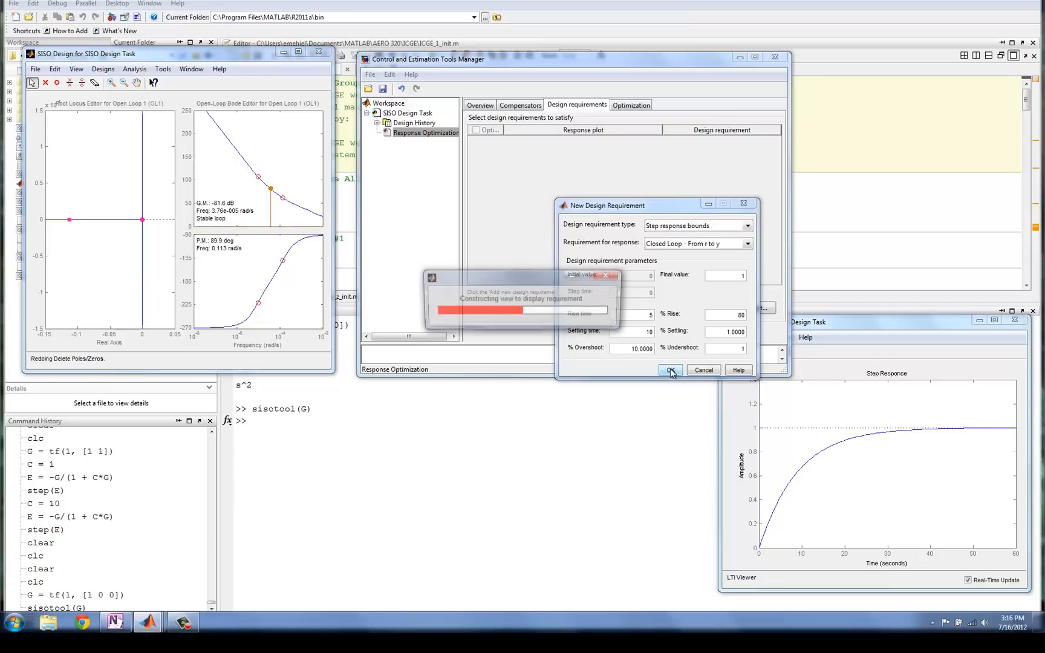
pyautogui.click(669, 371)
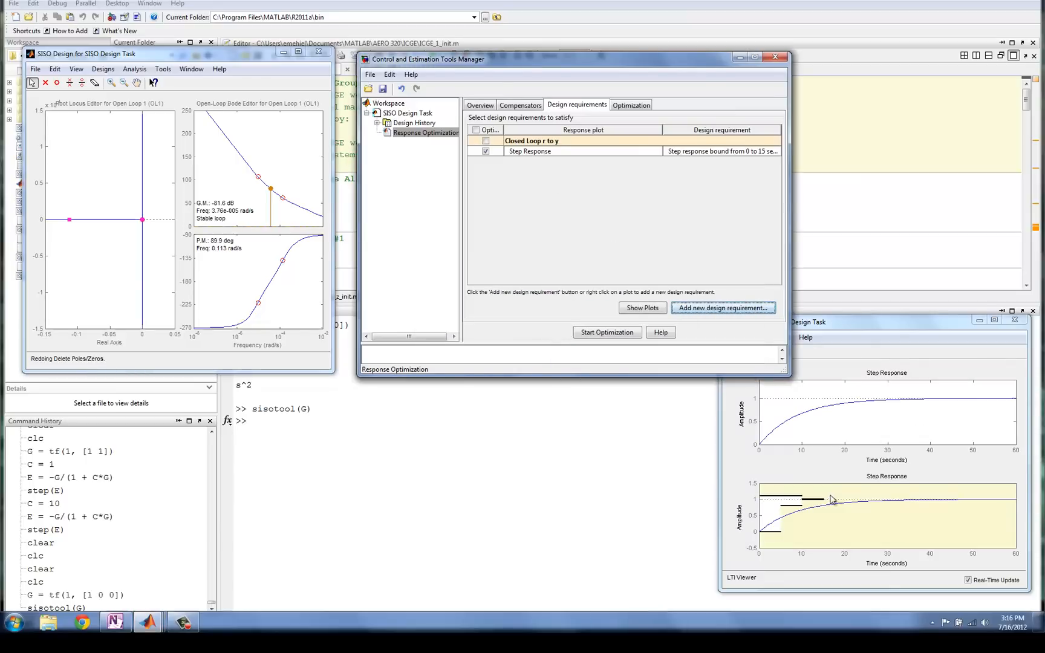
pyautogui.moveTo(849, 535)
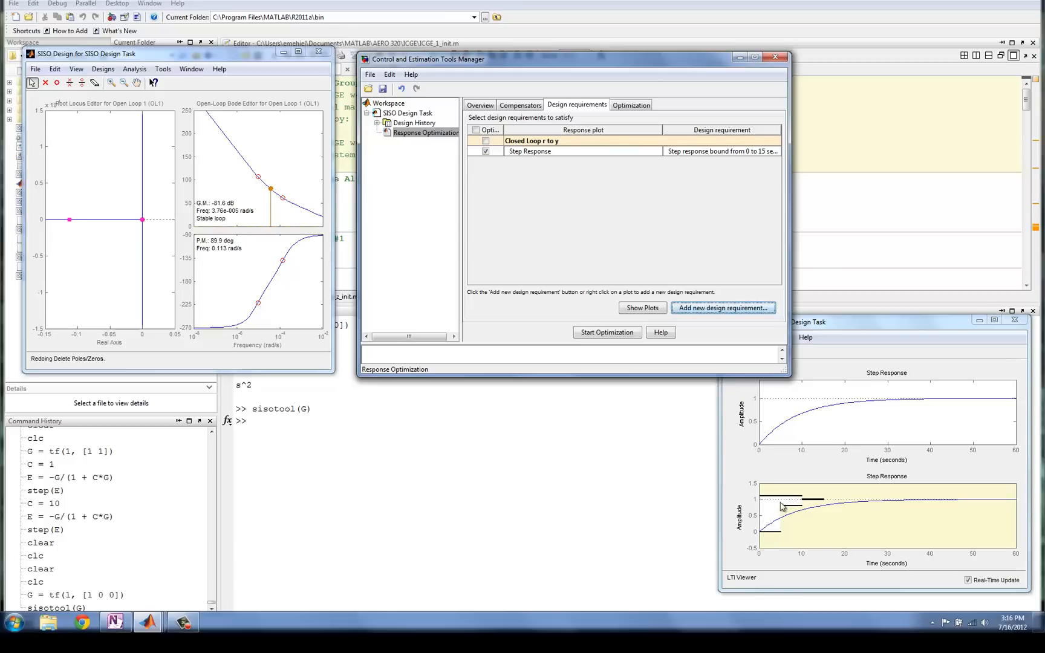
pyautogui.moveTo(771, 522)
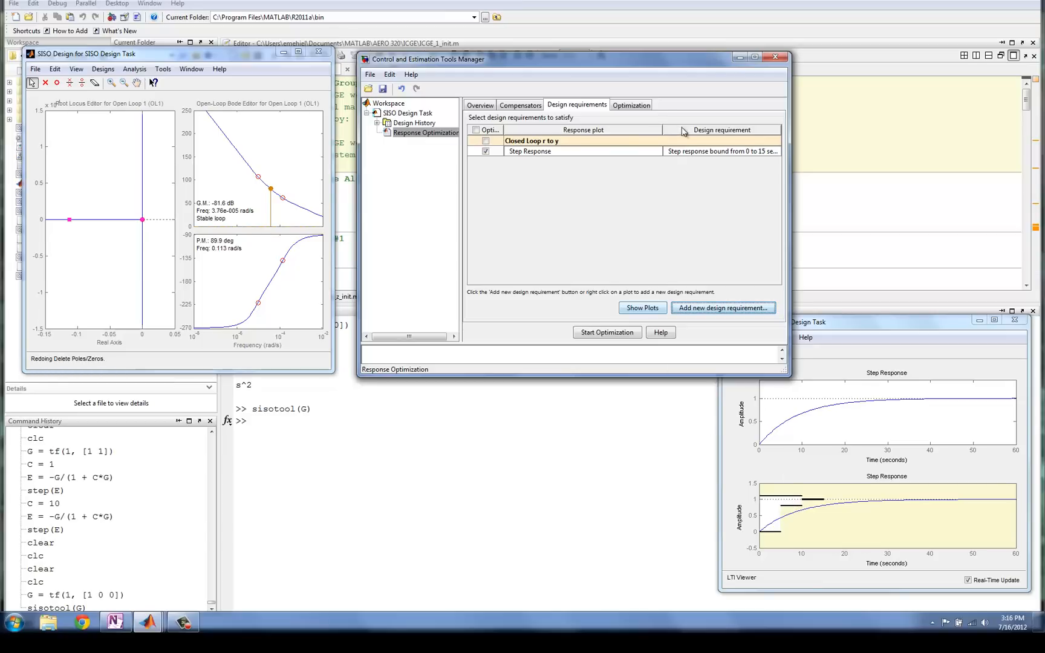
# Run response optimization from the Optimization tab until it terminates successfully
pyautogui.click(630, 104)
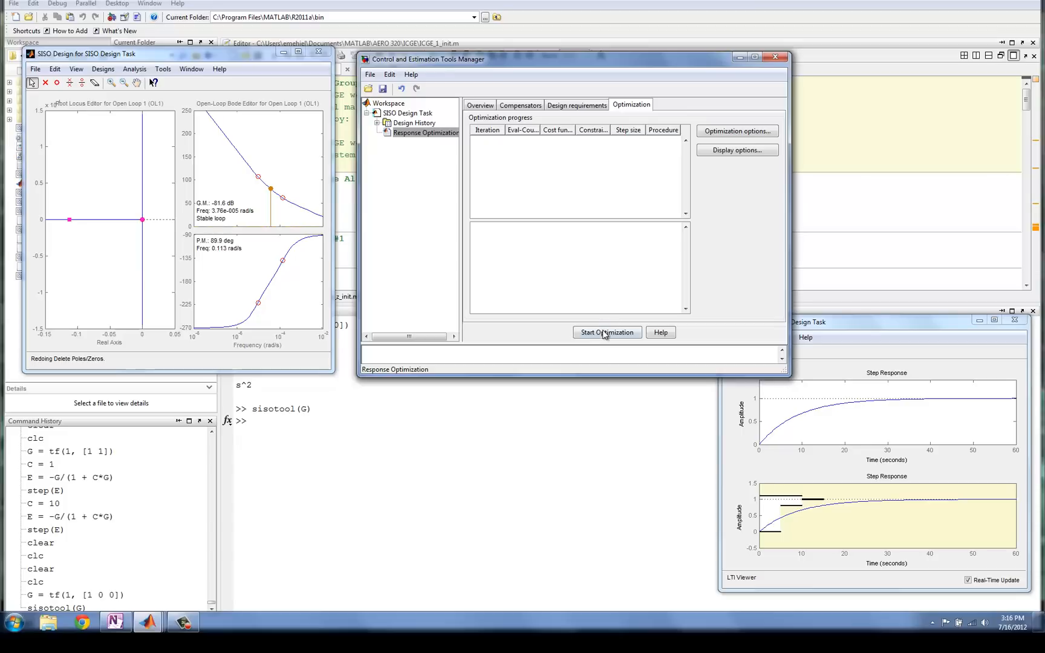
pyautogui.click(606, 332)
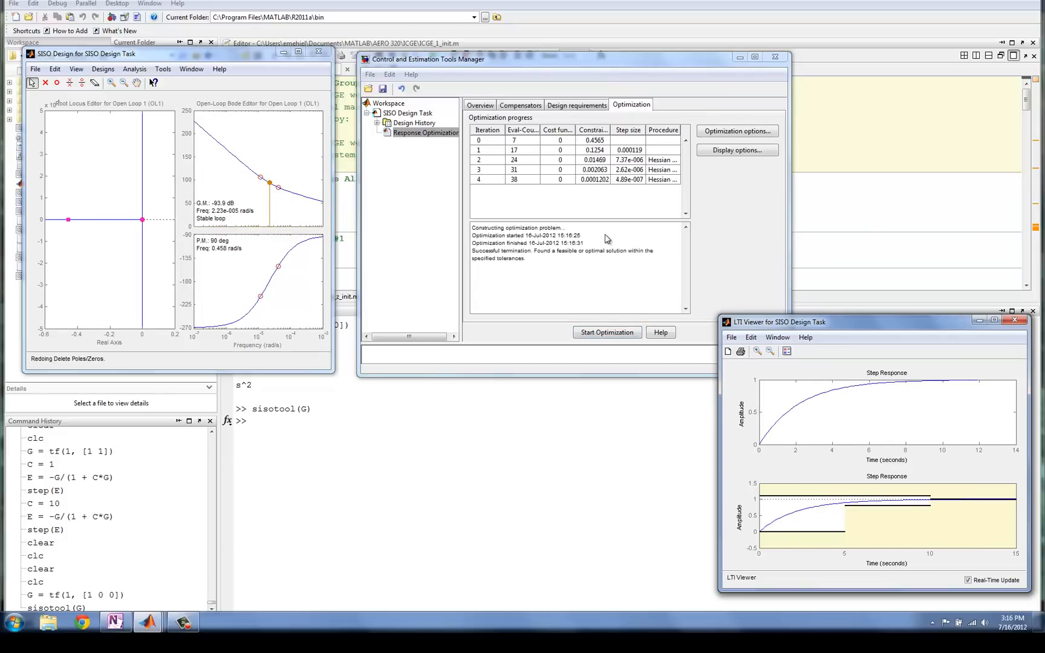
pyautogui.moveTo(817, 507)
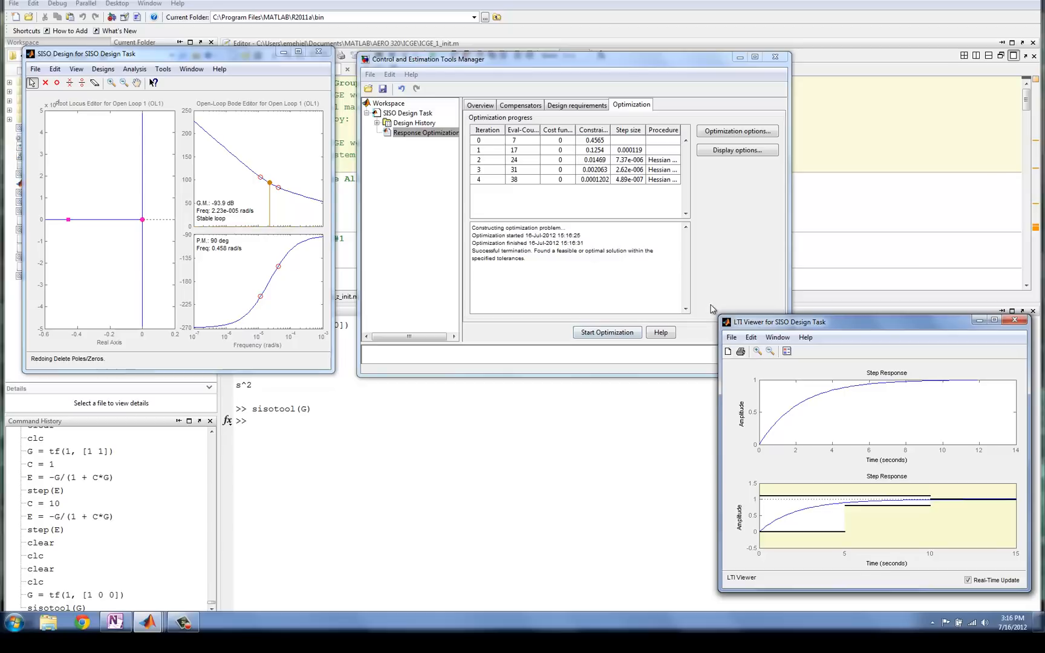
pyautogui.moveTo(742, 255)
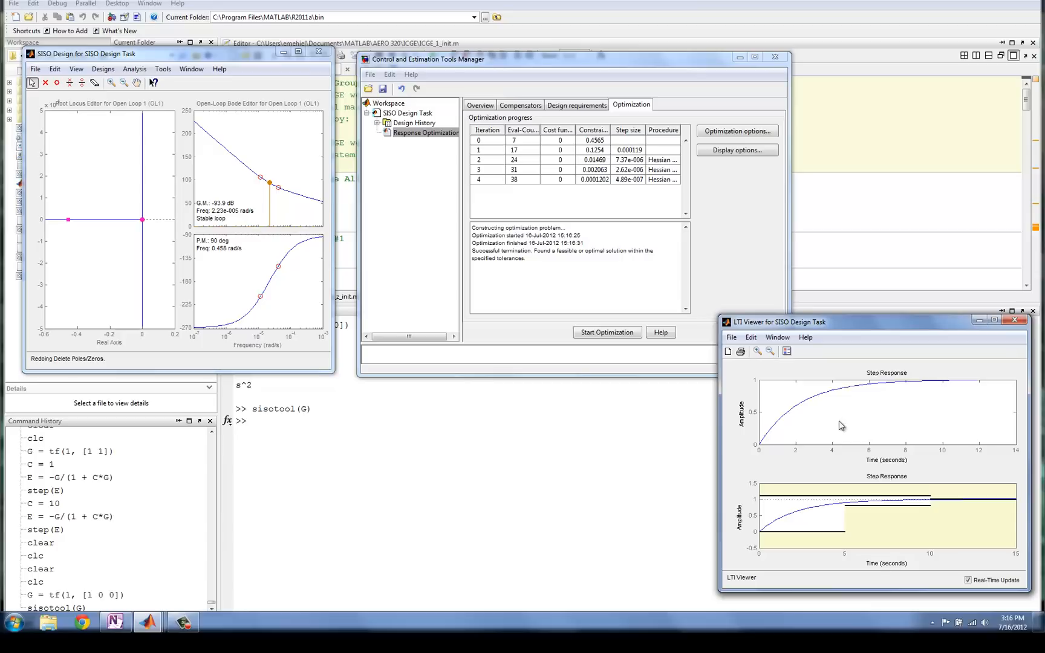
pyautogui.moveTo(810, 548)
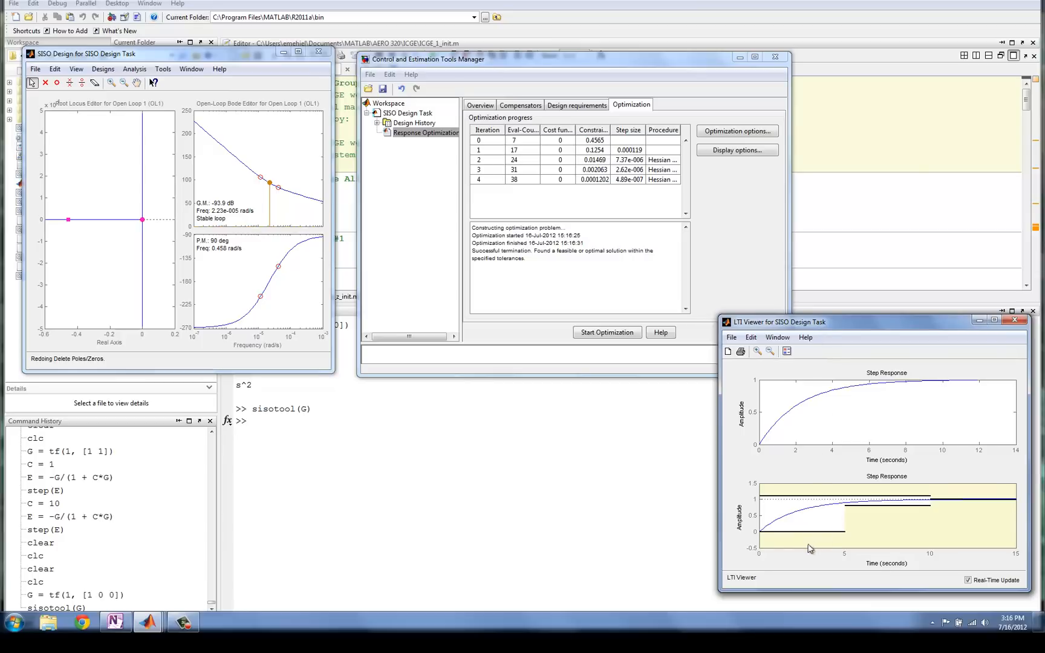
pyautogui.moveTo(288, 106)
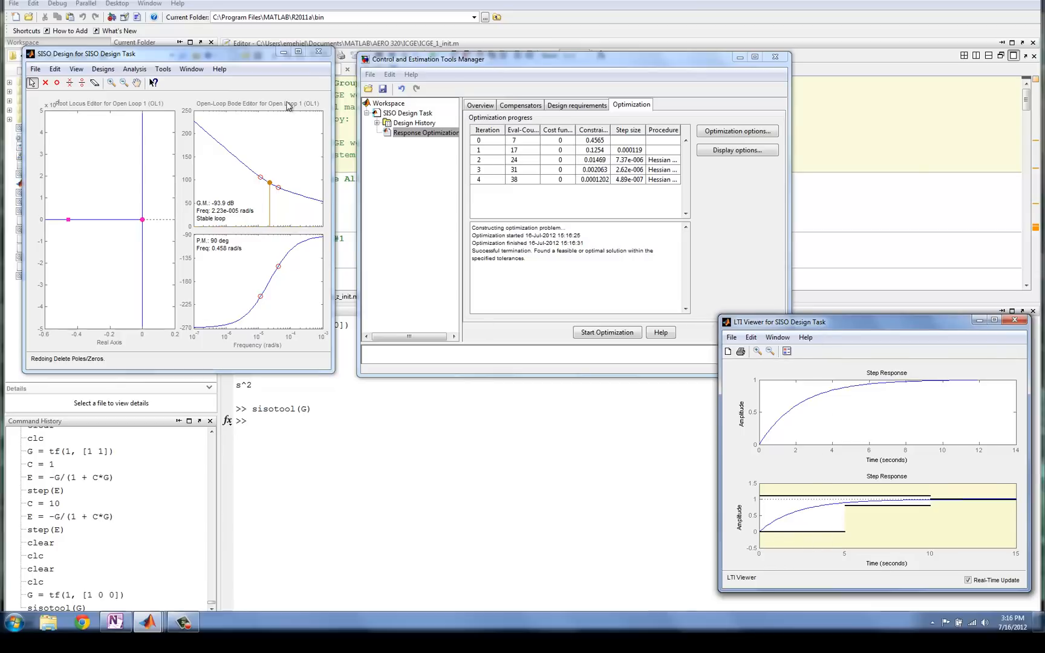
pyautogui.moveTo(786, 309)
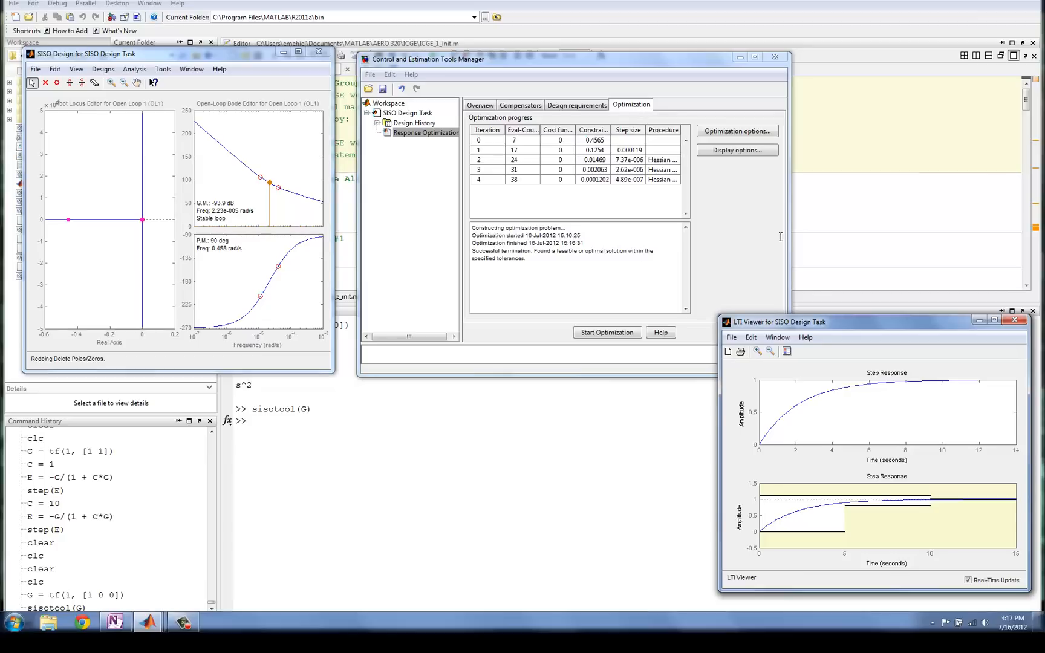
pyautogui.moveTo(799, 475)
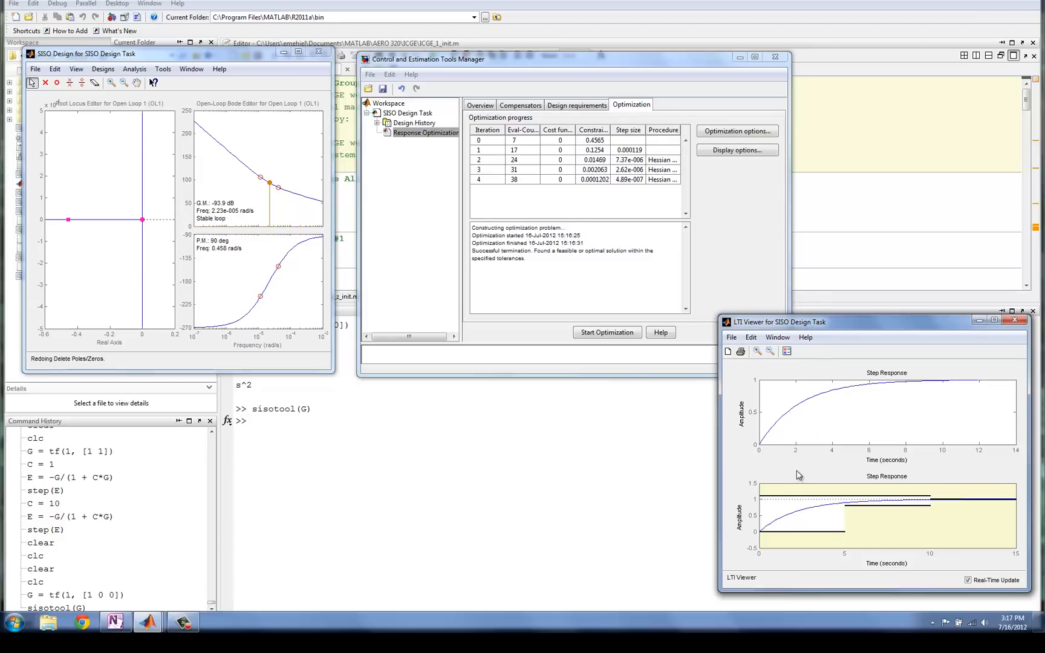
pyautogui.moveTo(777, 544)
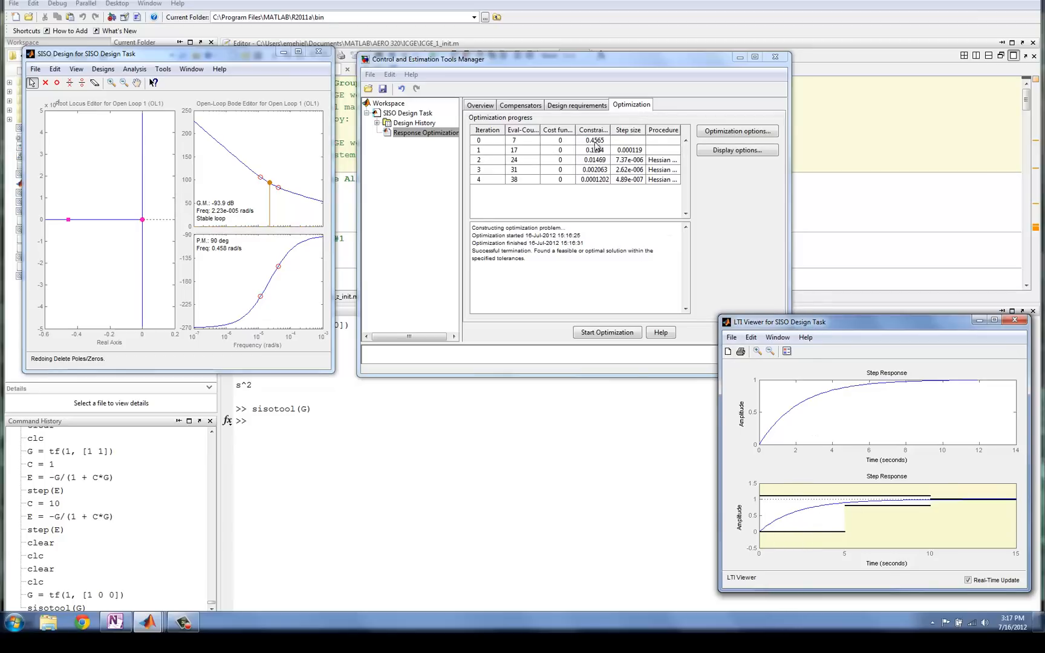
pyautogui.moveTo(670, 235)
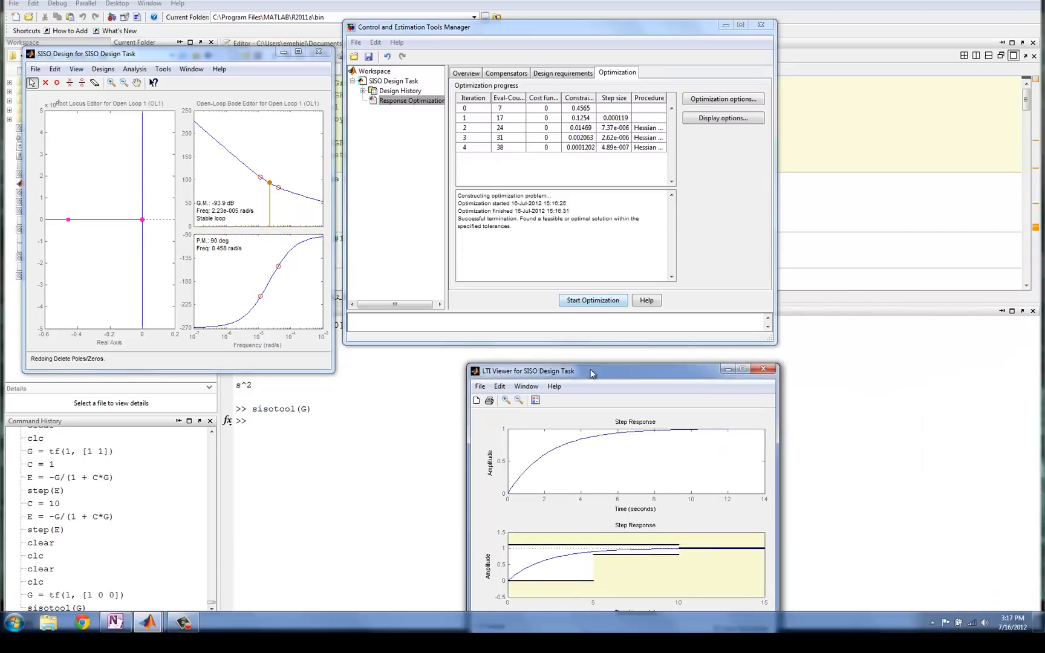
# Move the LTI Viewer step response window beside the optimization results log
pyautogui.moveTo(590, 371); pyautogui.dragTo(528, 328)
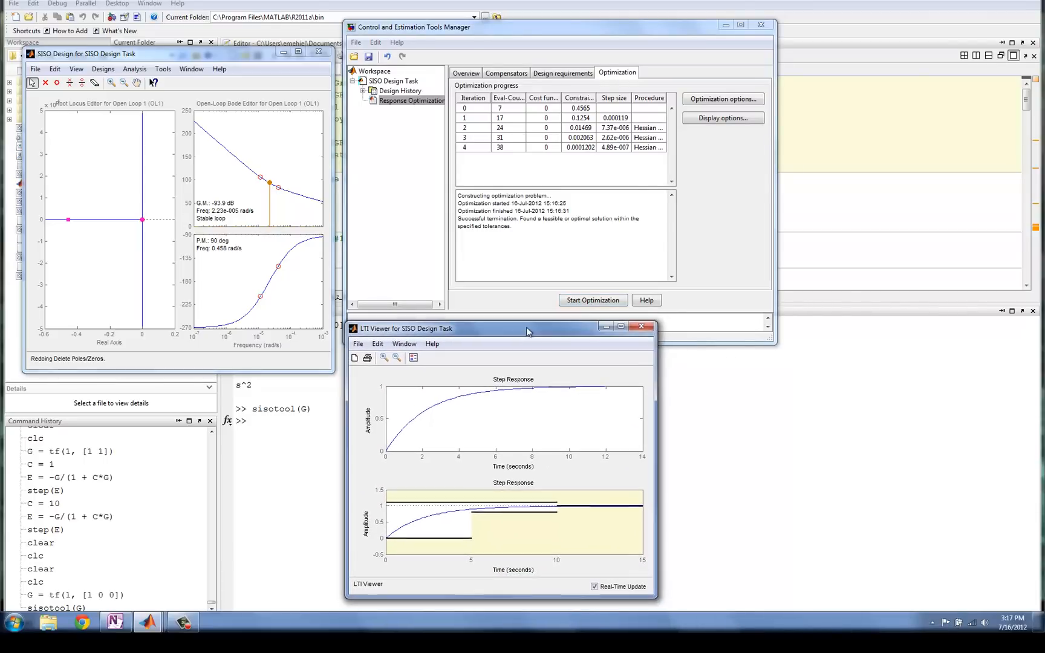
pyautogui.moveTo(527, 328); pyautogui.dragTo(524, 320)
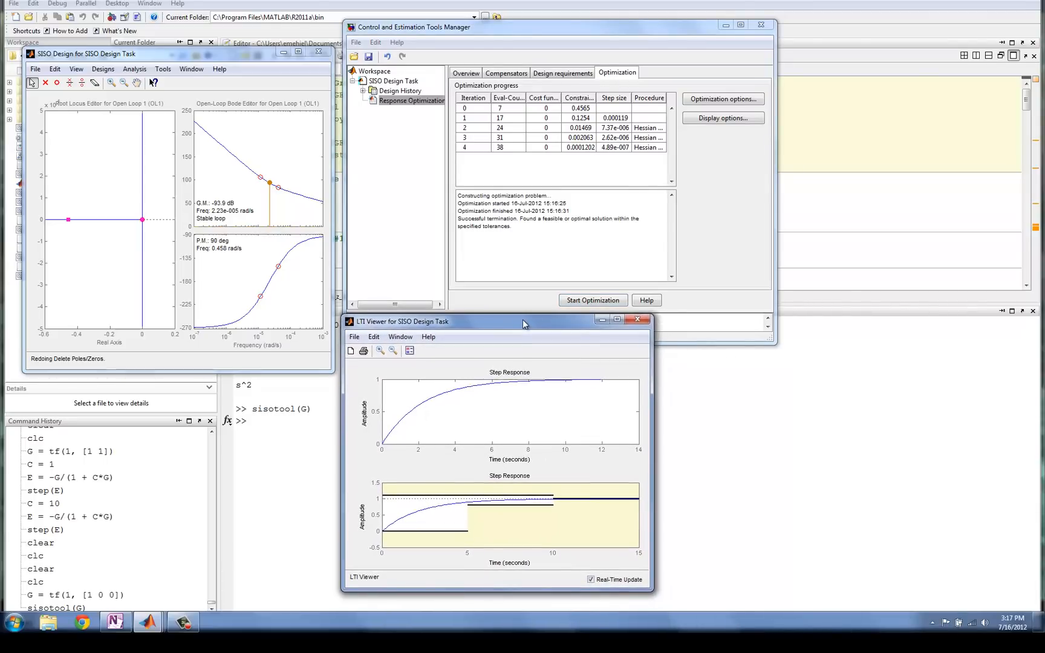
pyautogui.moveTo(538, 229)
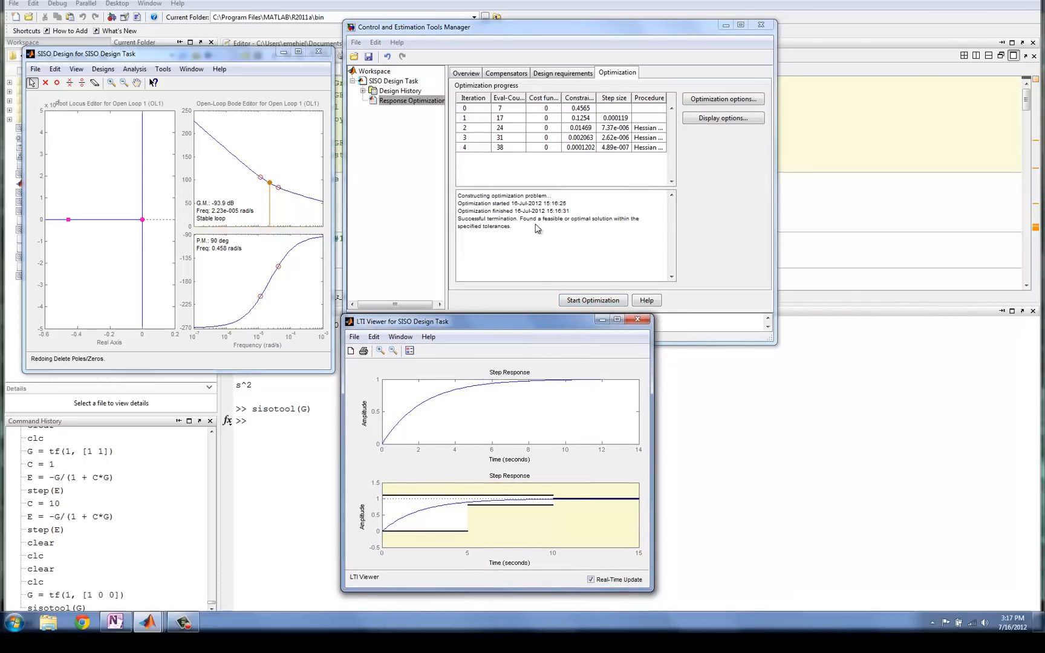